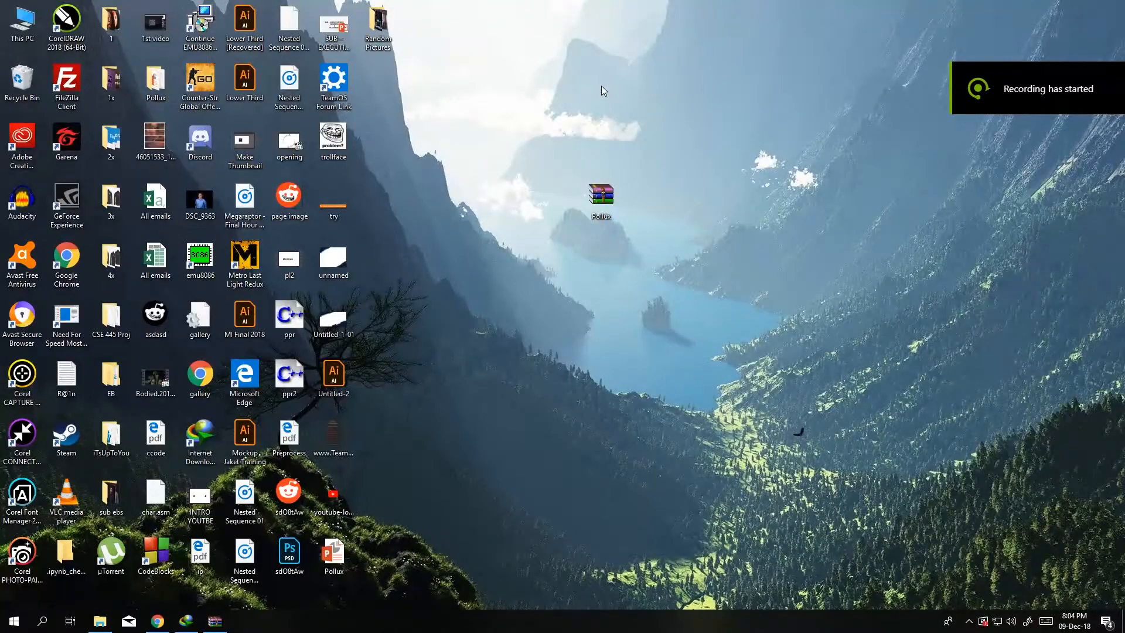
{"action": "mouse_move", "coordinate": [581, 128]}
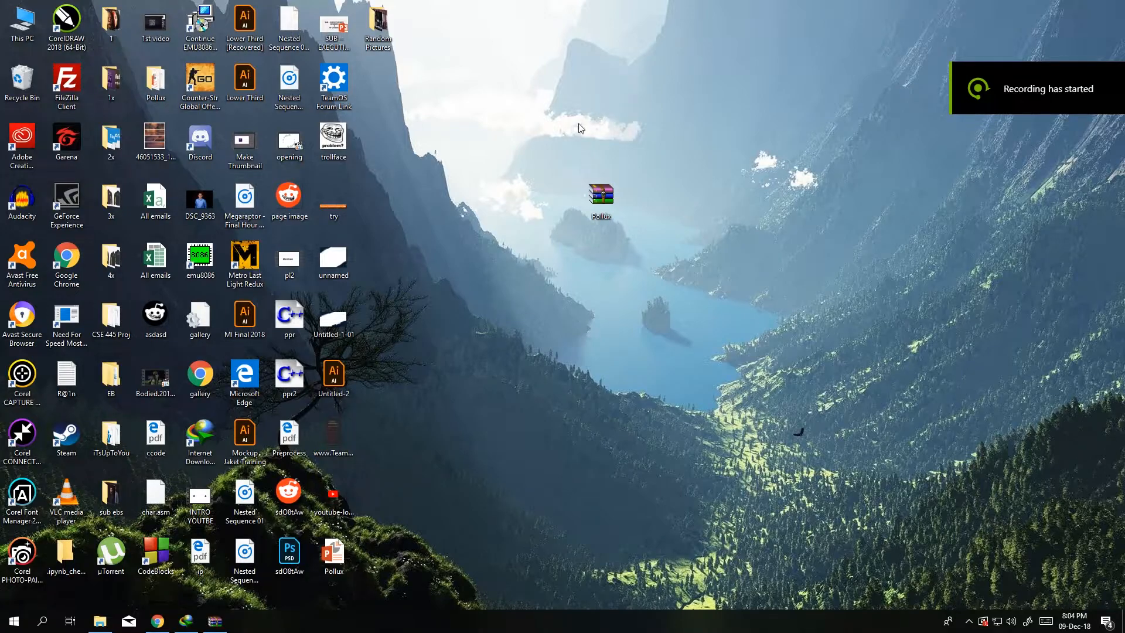
{"action": "mouse_move", "coordinate": [402, 347]}
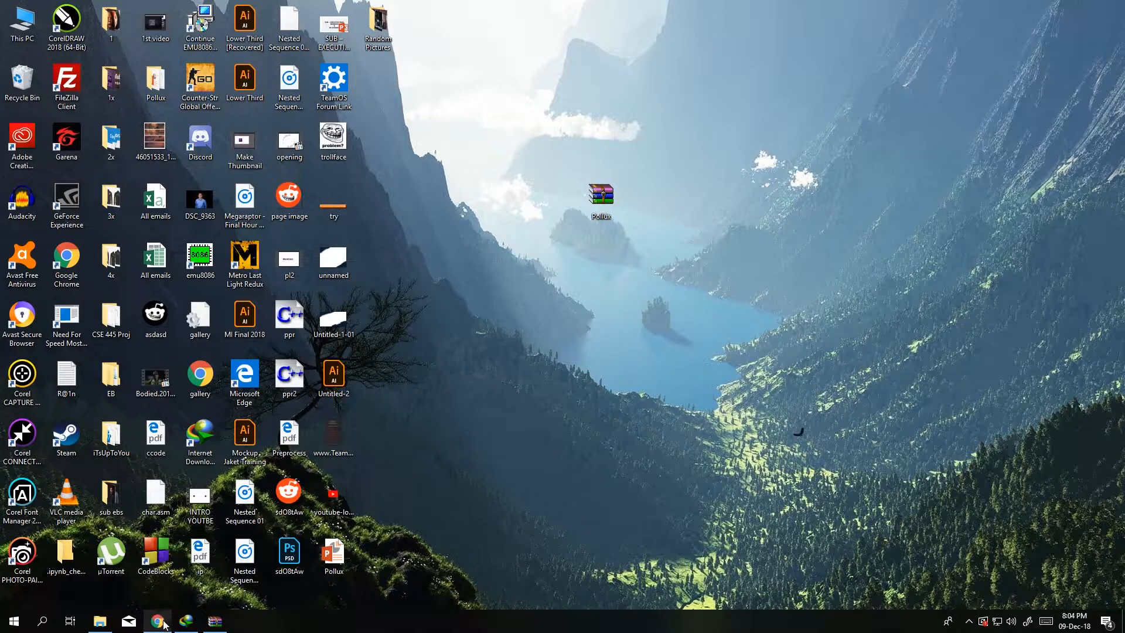
Refresh the desktop from its right-click menu.
{"action": "right_click", "coordinate": [99, 621]}
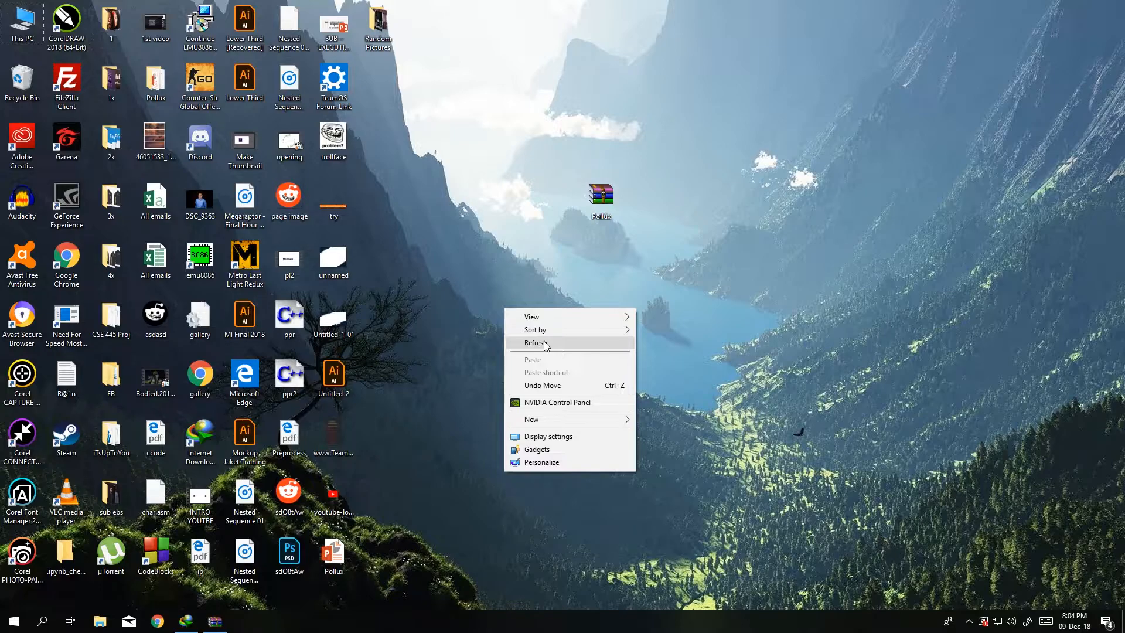
{"action": "left_click", "coordinate": [534, 342]}
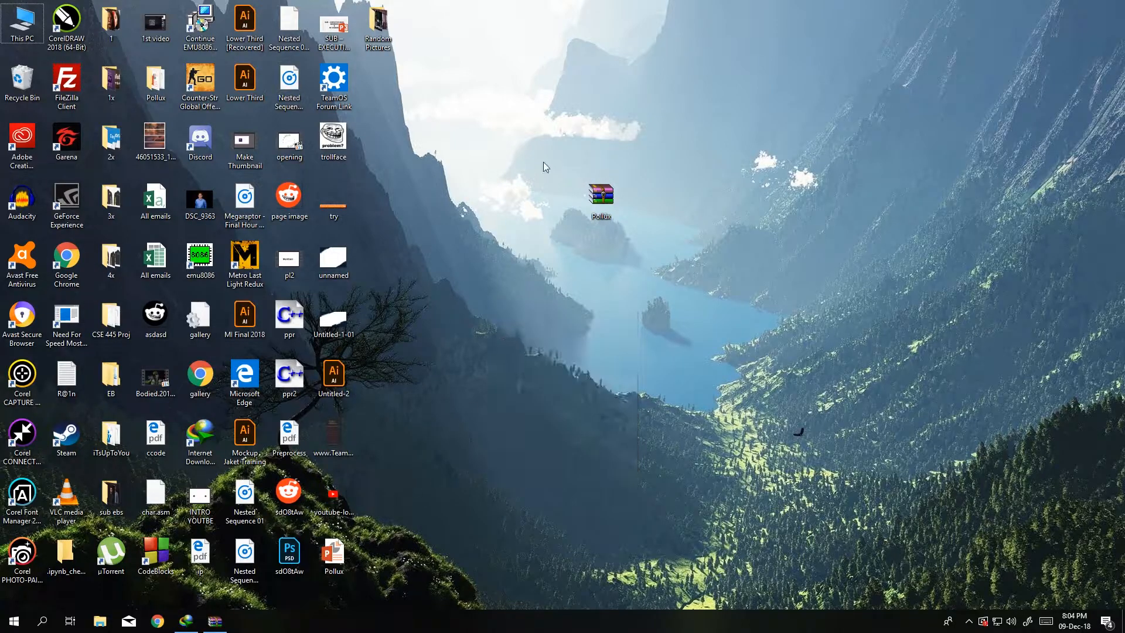
{"action": "right_click", "coordinate": [495, 115]}
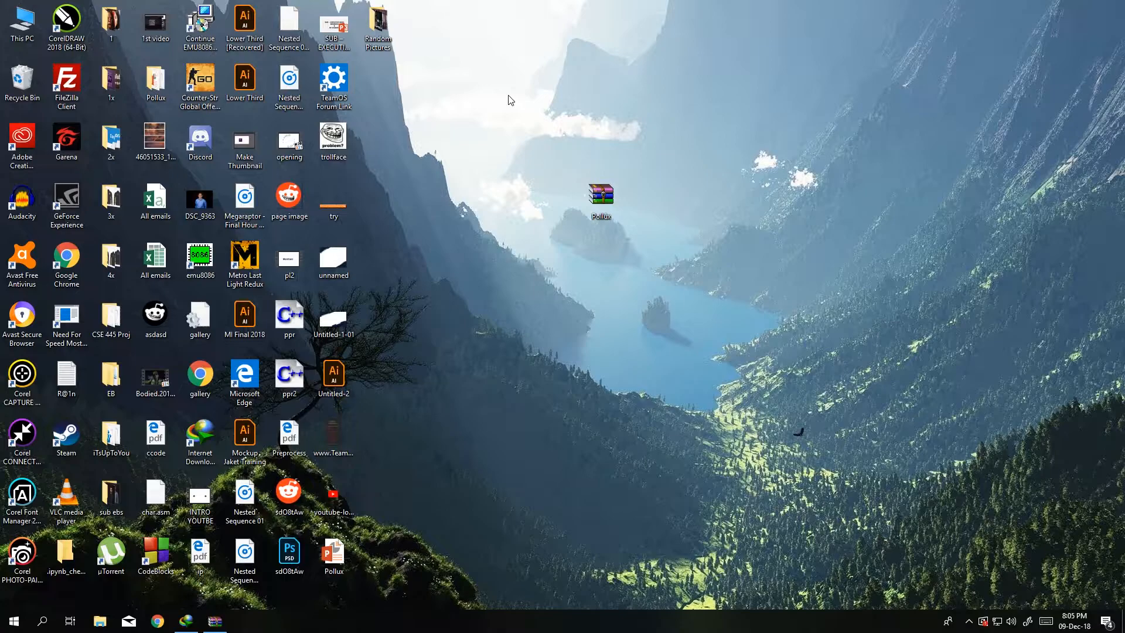
{"action": "mouse_move", "coordinate": [504, 112]}
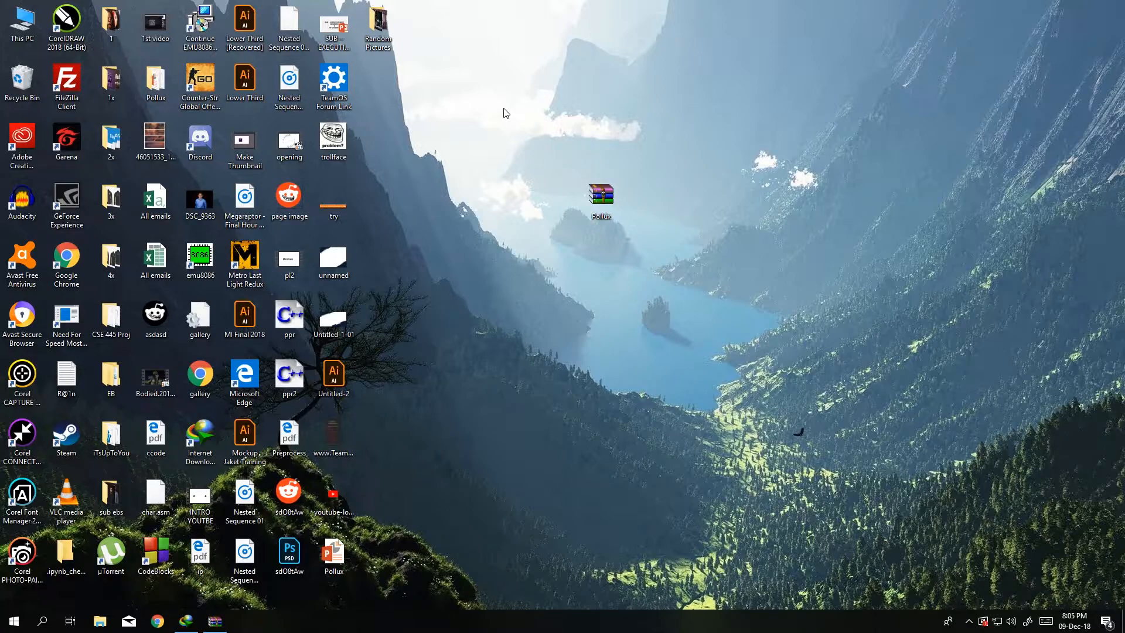
Start a blank PowerPoint presentation, remove the subtitle box and title it 'Team Members'.
{"action": "left_click", "coordinate": [13, 621]}
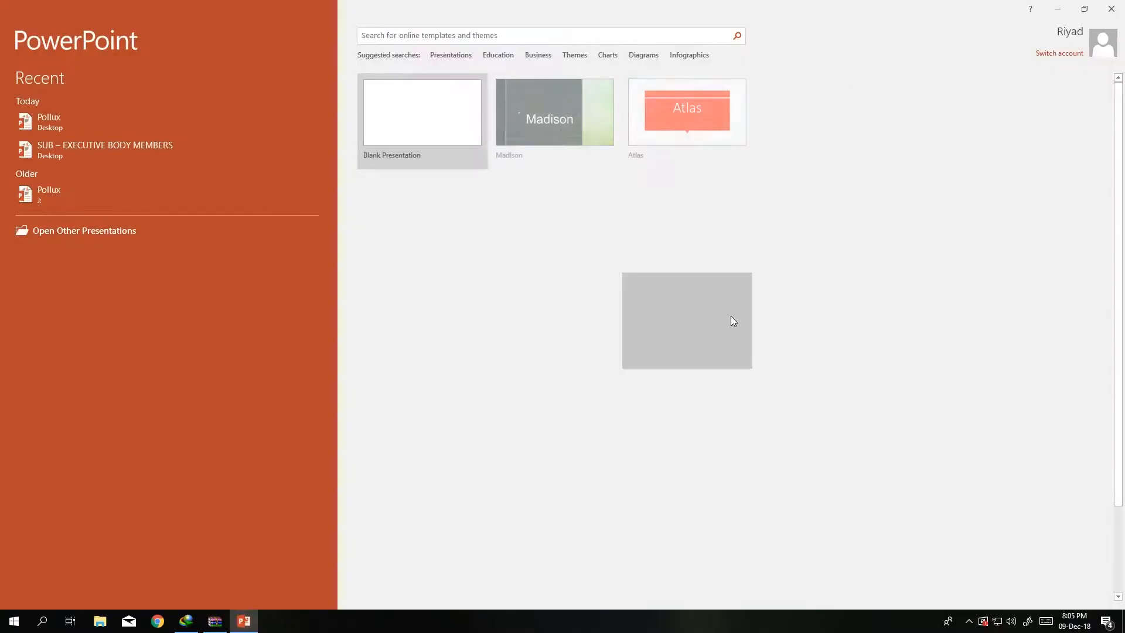
{"action": "left_click", "coordinate": [421, 112]}
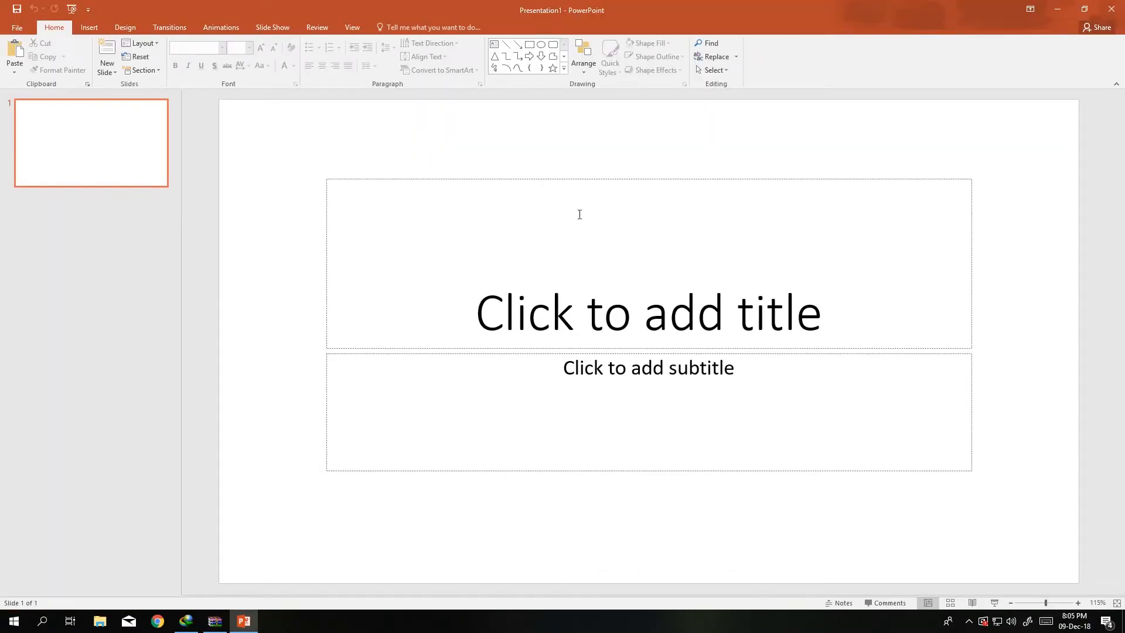
{"action": "left_click", "coordinate": [648, 368]}
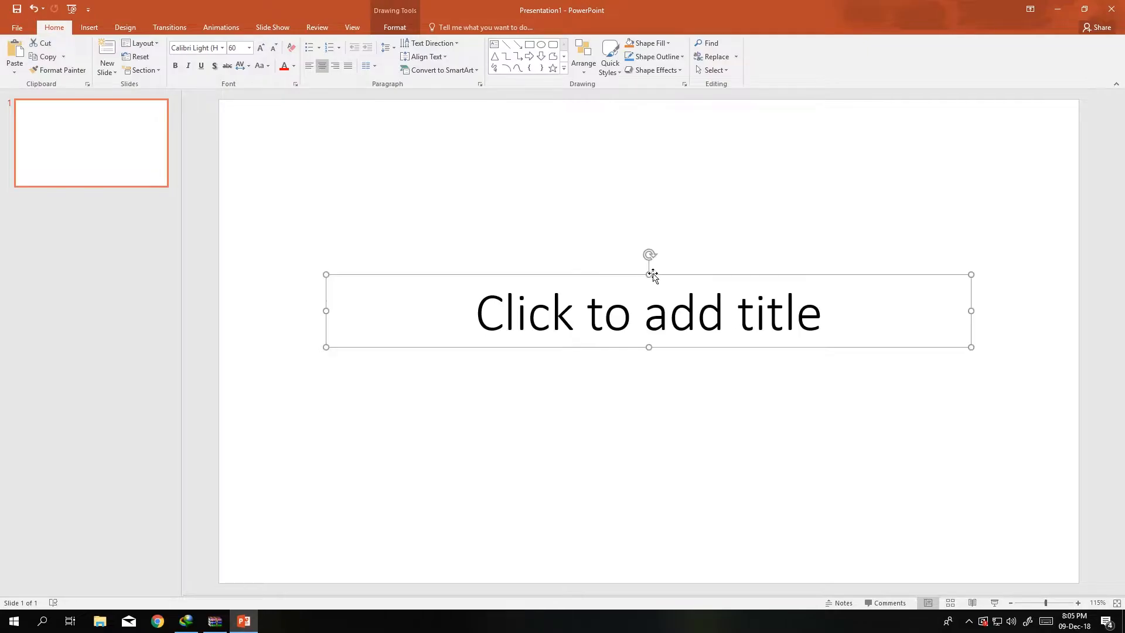
{"action": "left_click", "coordinate": [648, 311]}
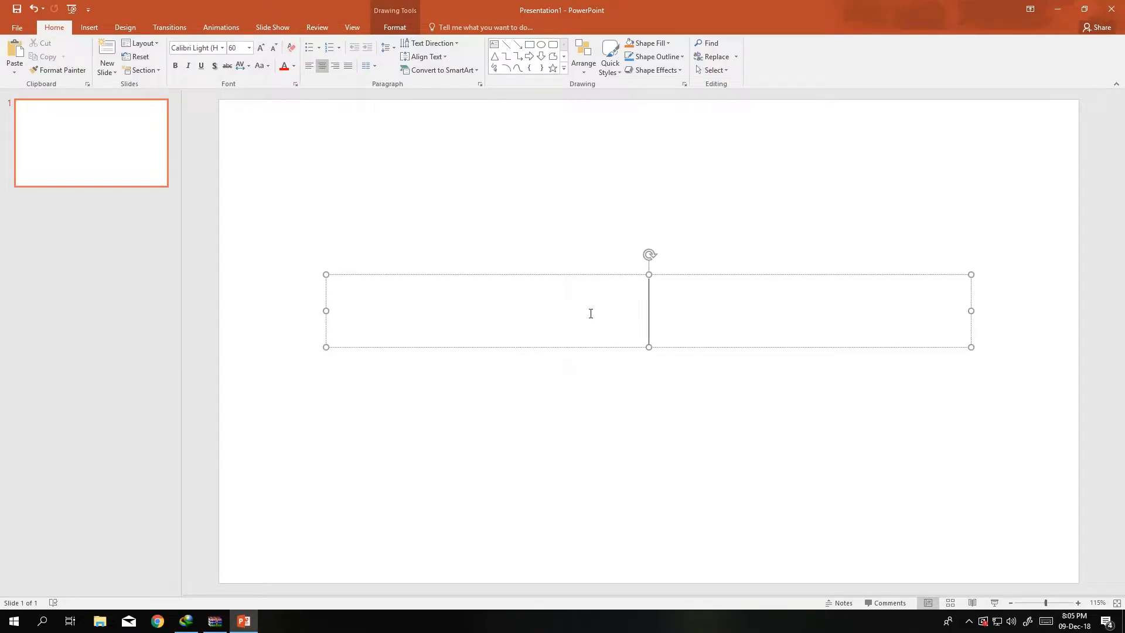
{"action": "type", "text": "Team Members"}
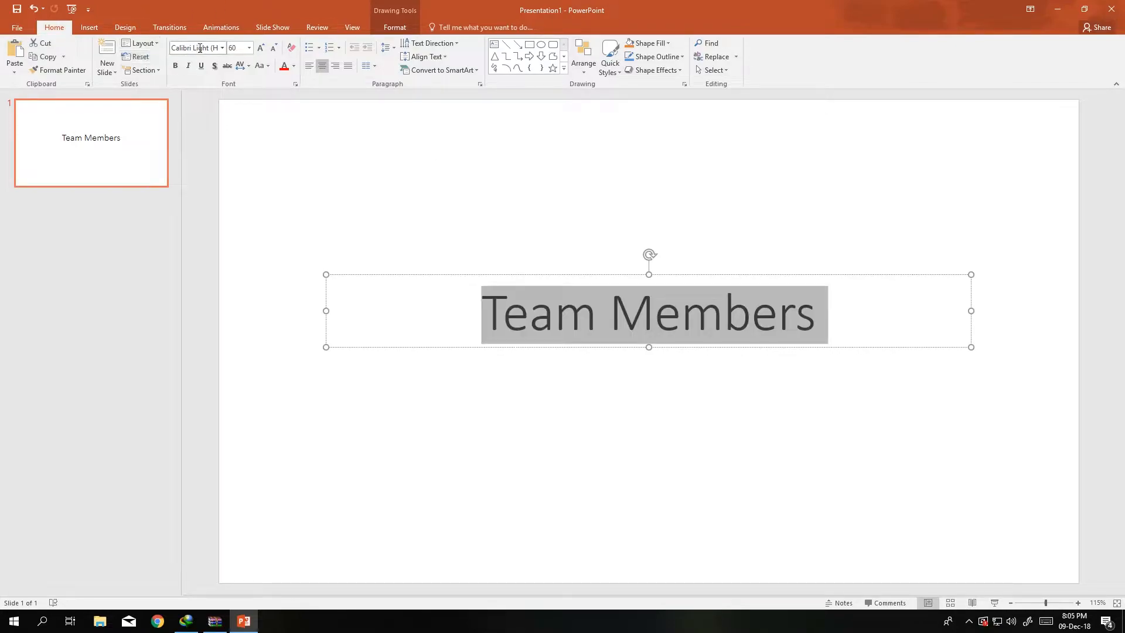
Set the title font to Century Gothic and make it bold.
{"action": "type", "text": "Centyu"}
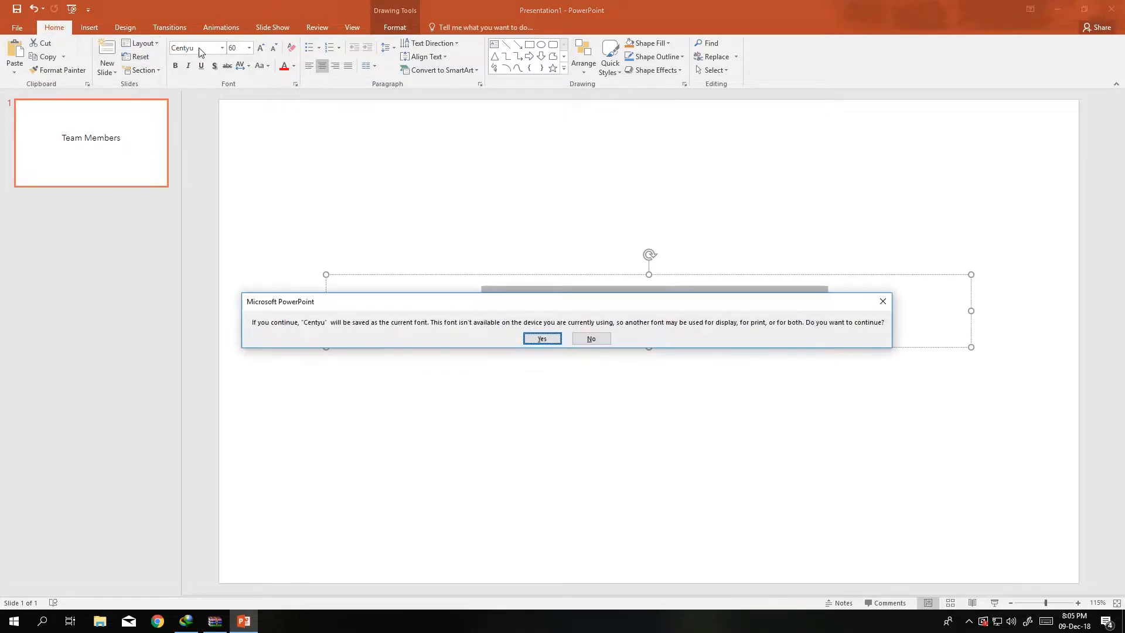
{"action": "left_click", "coordinate": [540, 338]}
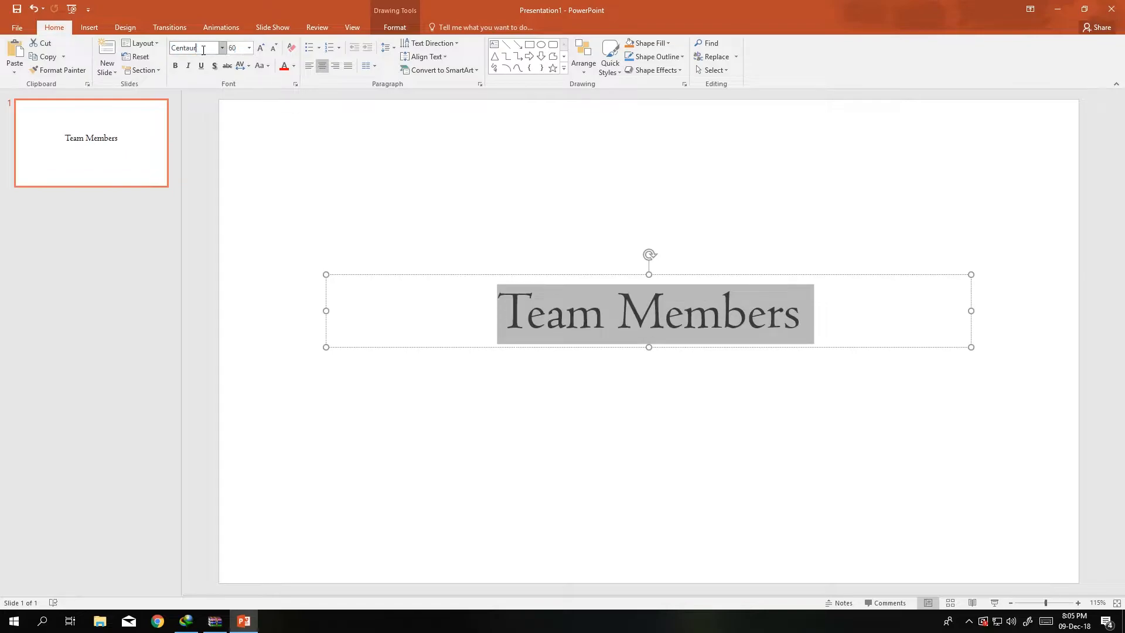
{"action": "triple_click", "coordinate": [192, 48]}
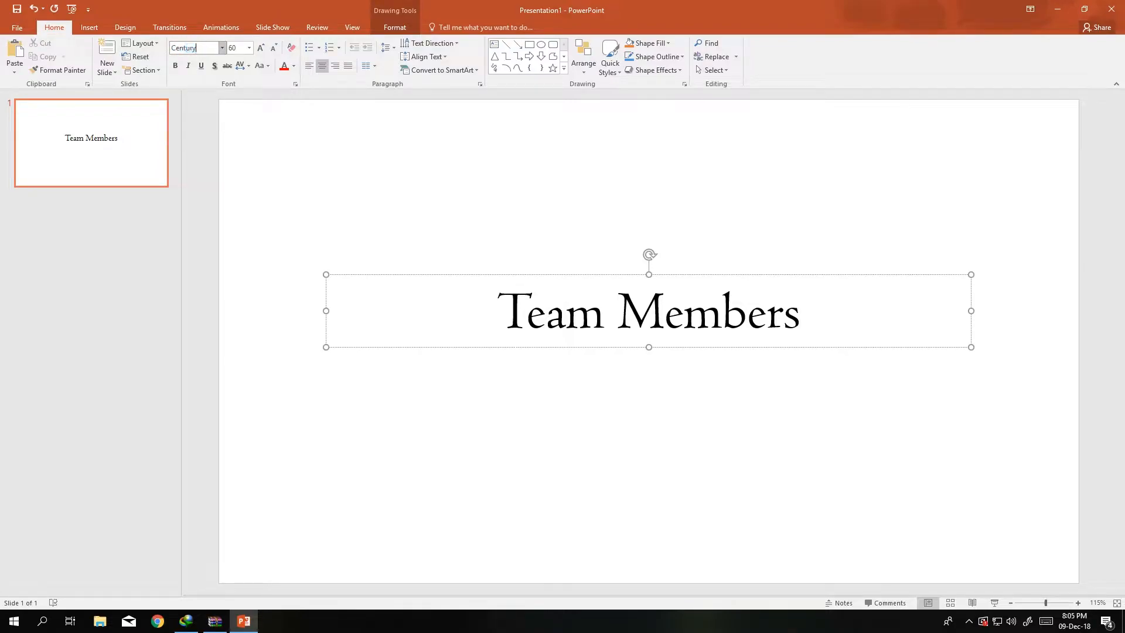
{"action": "type", "text": "Century Gothic"}
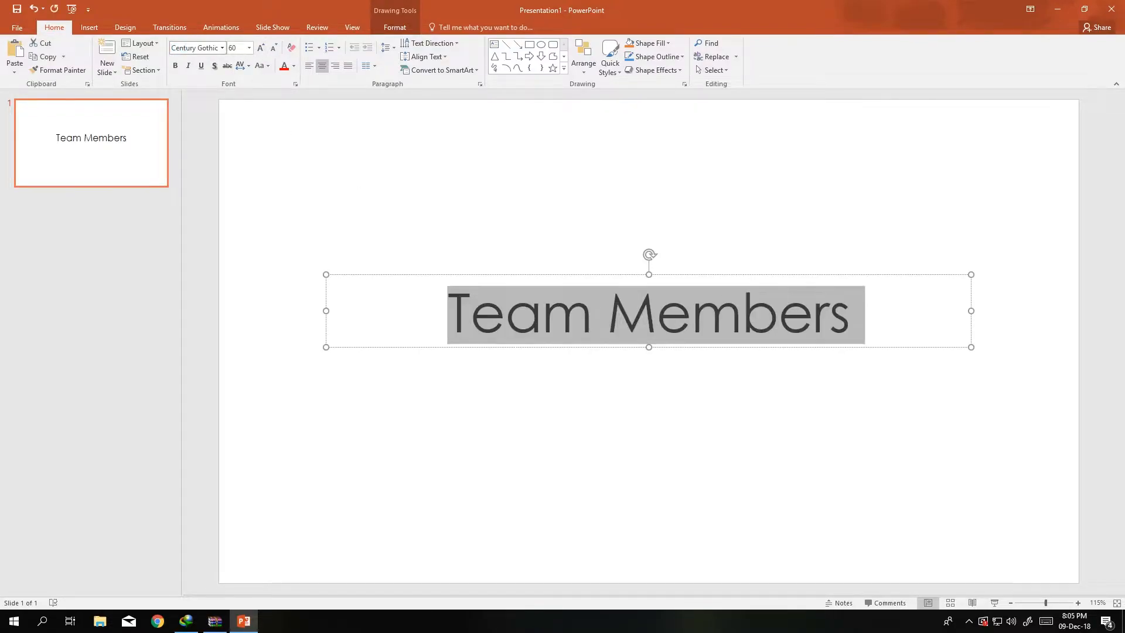
{"action": "left_click", "coordinate": [739, 463]}
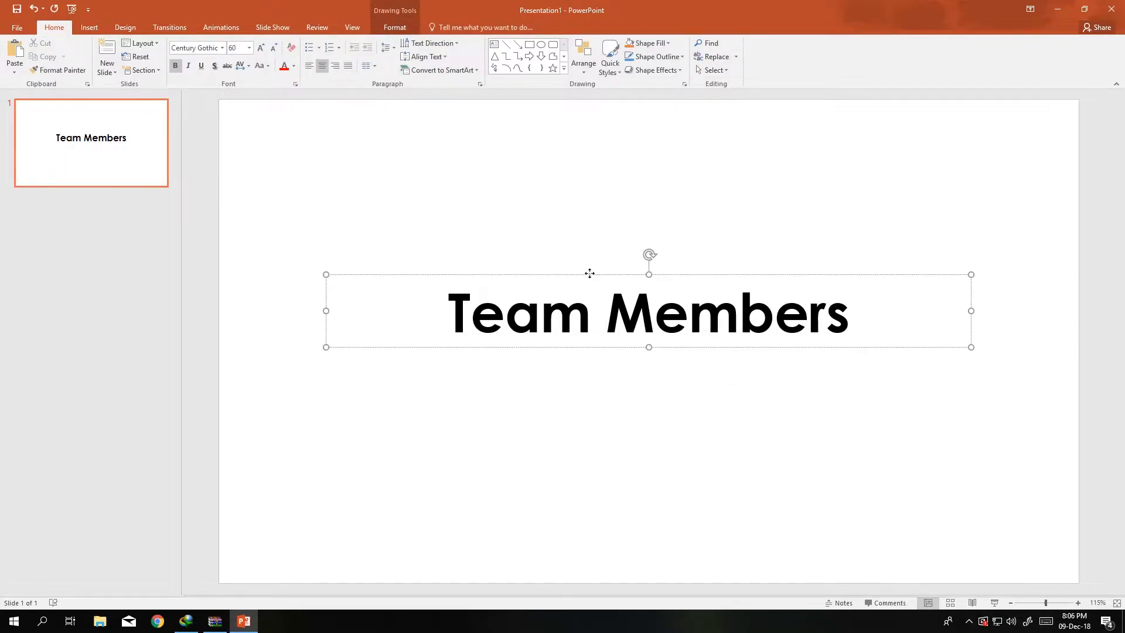
Insert two new slides from the thumbnail pane, with slide 2 on a Blank layout.
{"action": "right_click", "coordinate": [91, 144]}
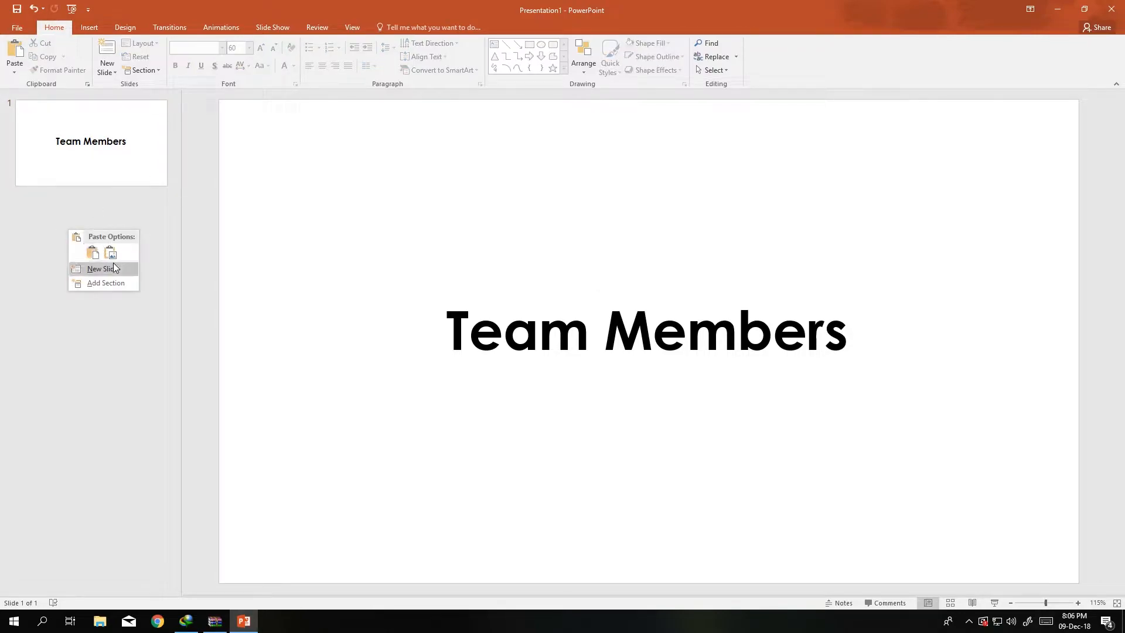
{"action": "left_click", "coordinate": [100, 269]}
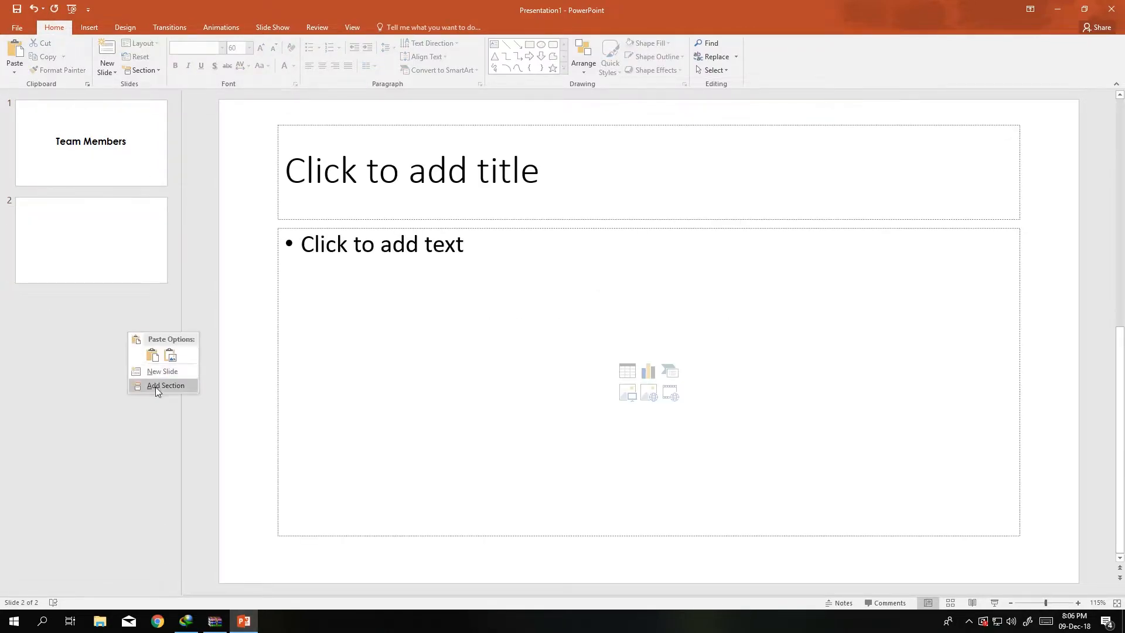
{"action": "left_click", "coordinate": [162, 370]}
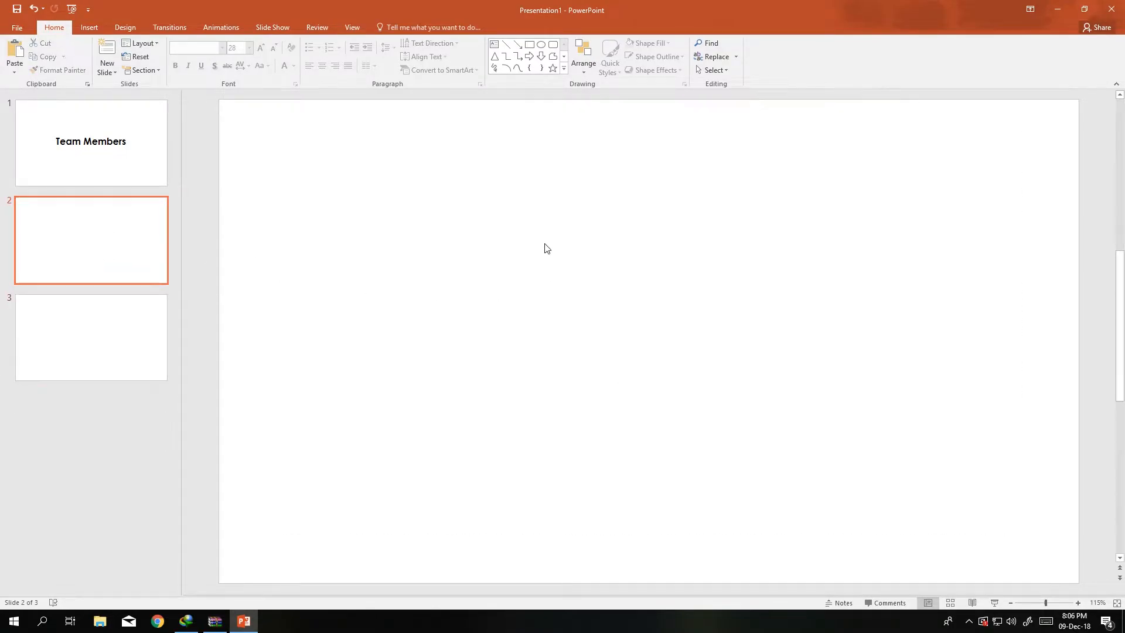
{"action": "left_click", "coordinate": [88, 27]}
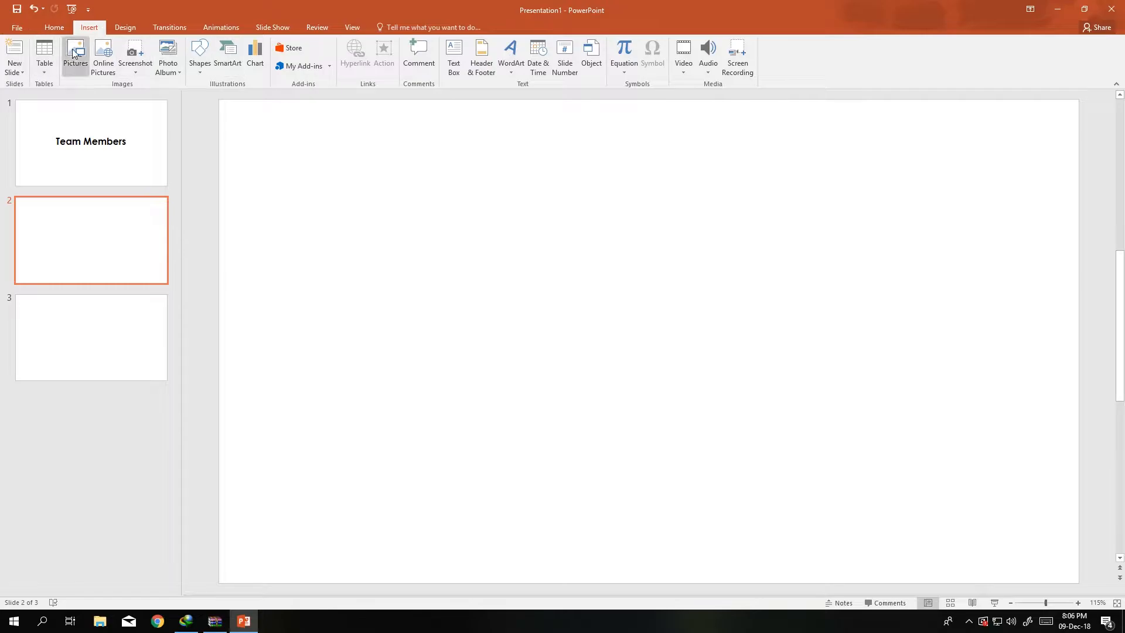
Insert the blue-shirt portrait from Desktop > Random Pictures onto slide 2.
{"action": "left_click", "coordinate": [75, 54]}
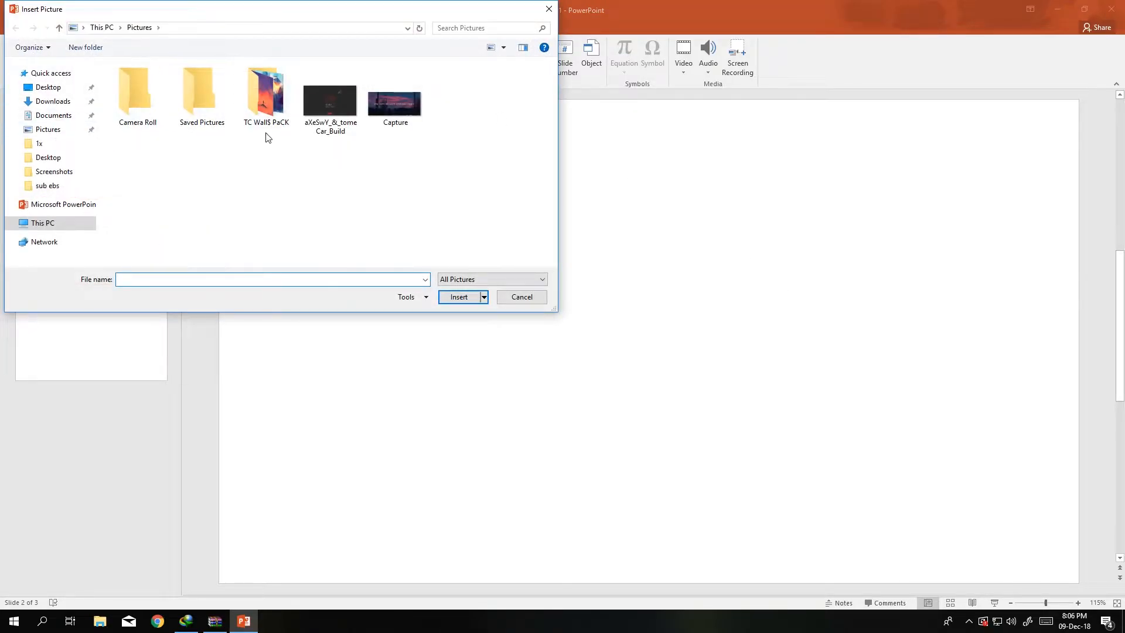
{"action": "left_click", "coordinate": [48, 86]}
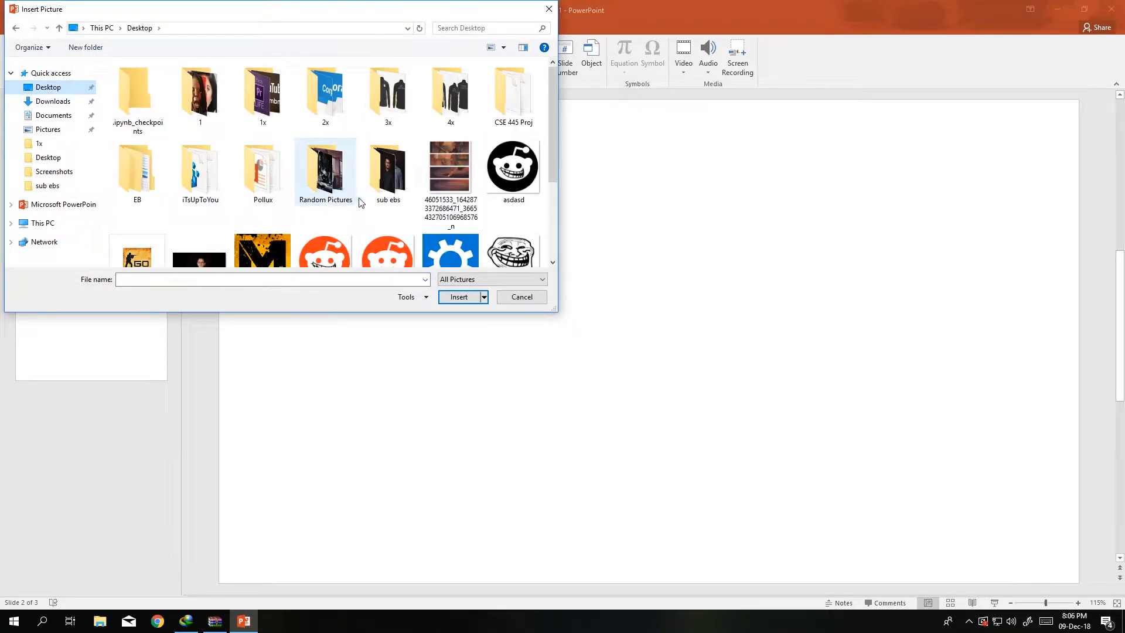
{"action": "double_click", "coordinate": [388, 173]}
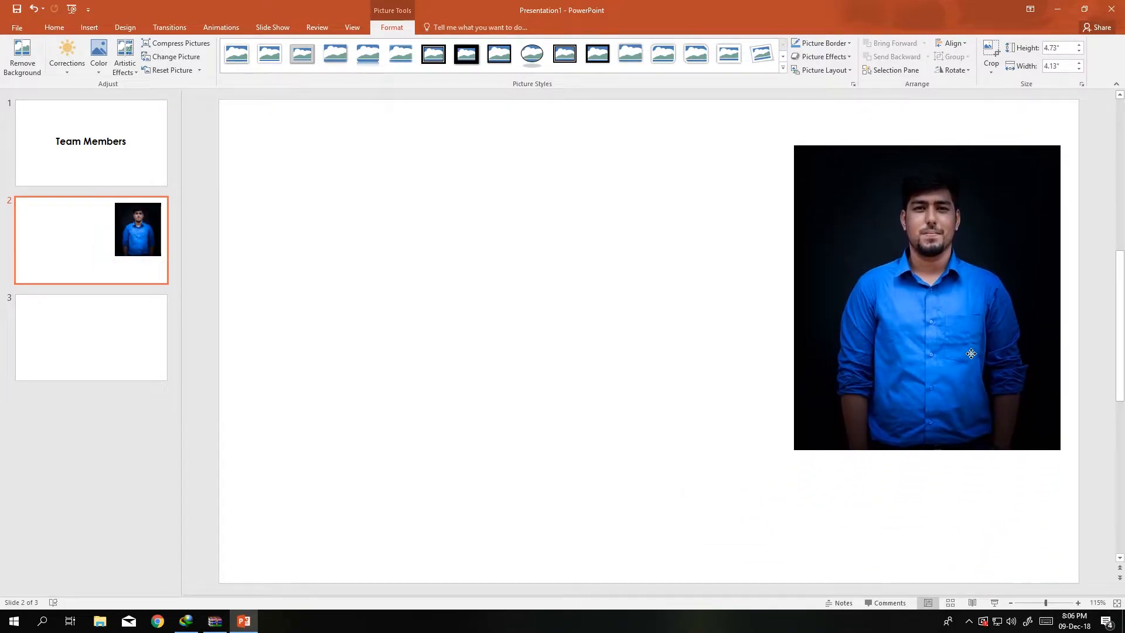
Apply the Reflected Rounded Rectangle picture style to the portrait photo.
{"action": "left_click", "coordinate": [499, 54]}
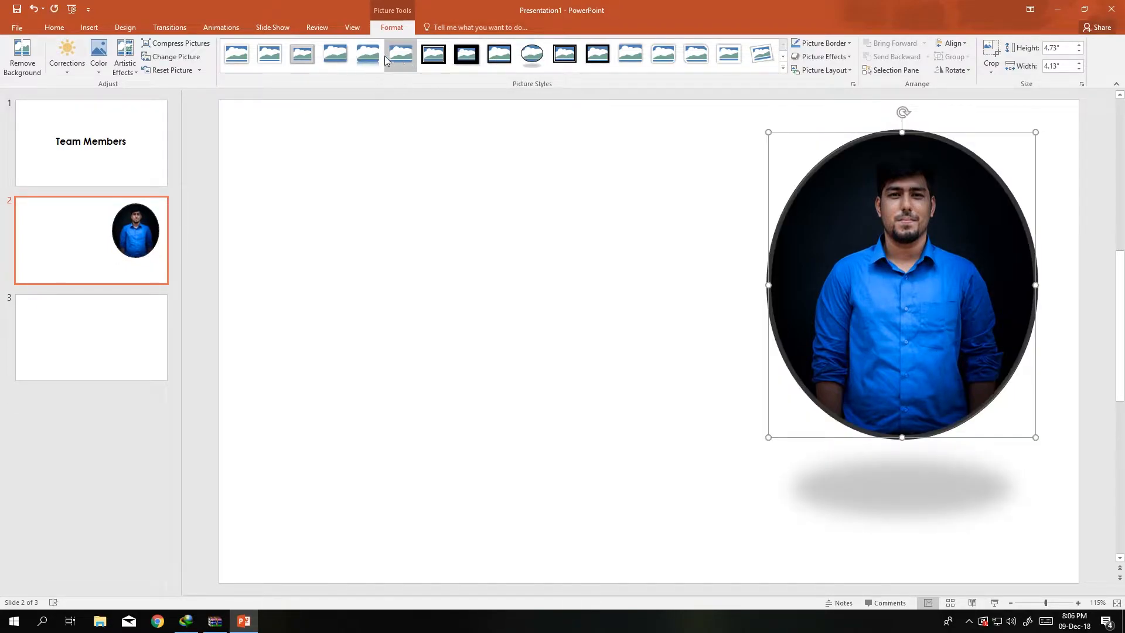
{"action": "left_click", "coordinate": [465, 54]}
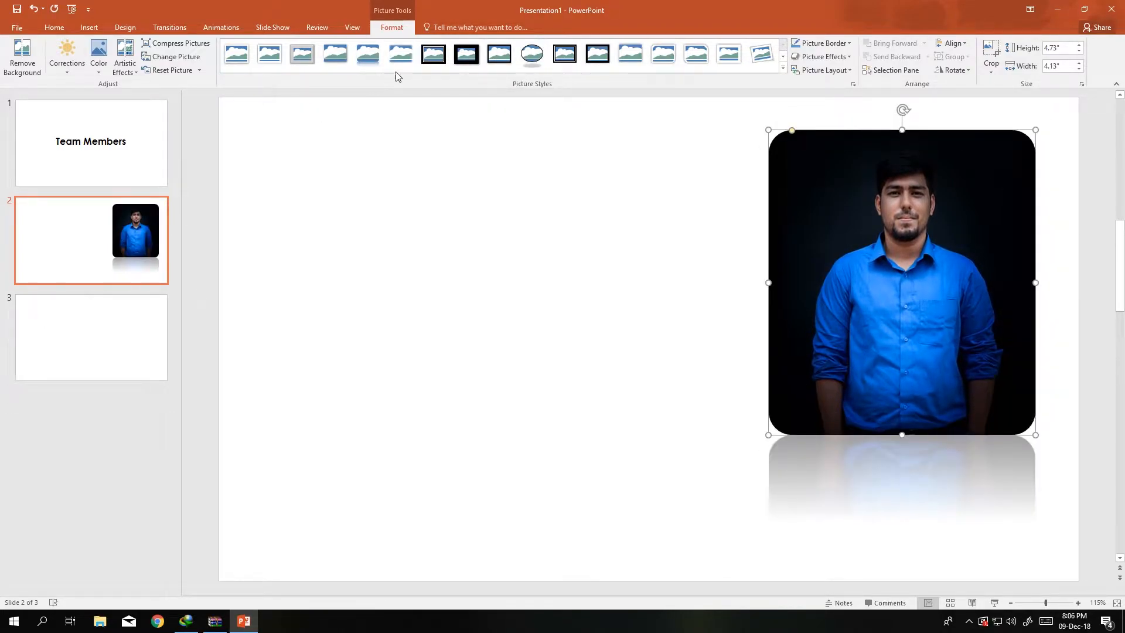
{"action": "left_click", "coordinate": [367, 54]}
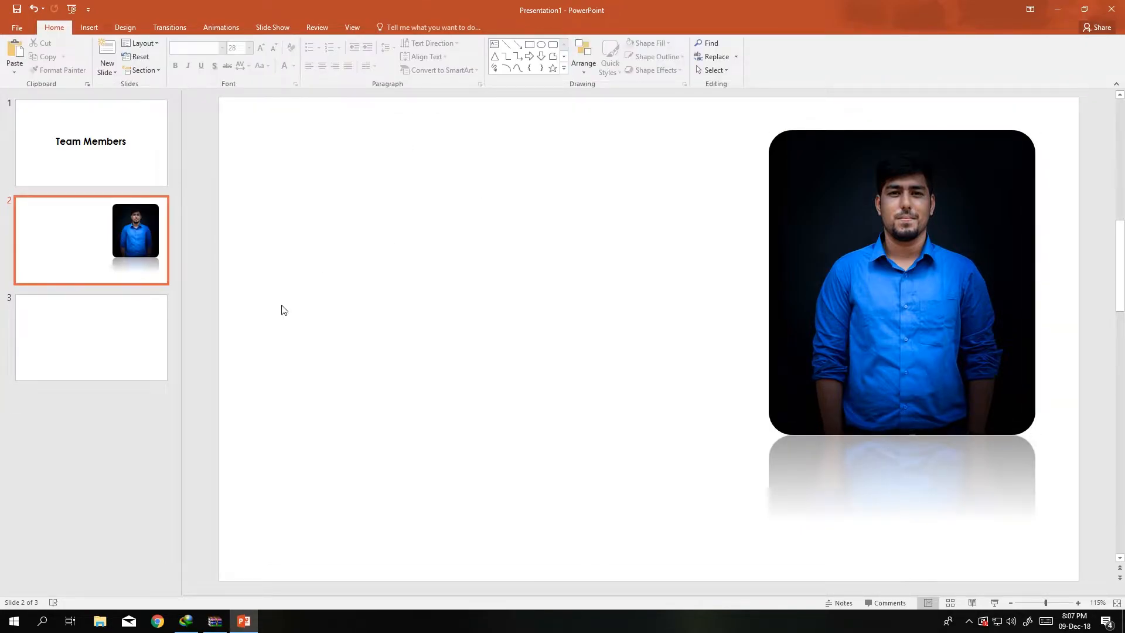
{"action": "left_click", "coordinate": [901, 282]}
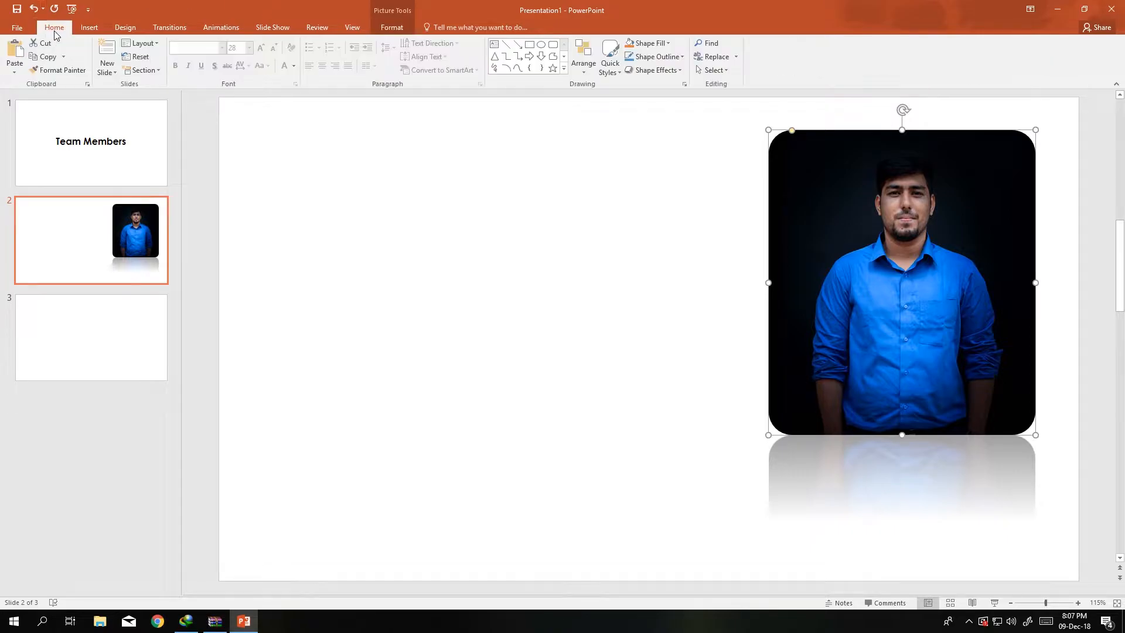
{"action": "mouse_move", "coordinate": [125, 27]}
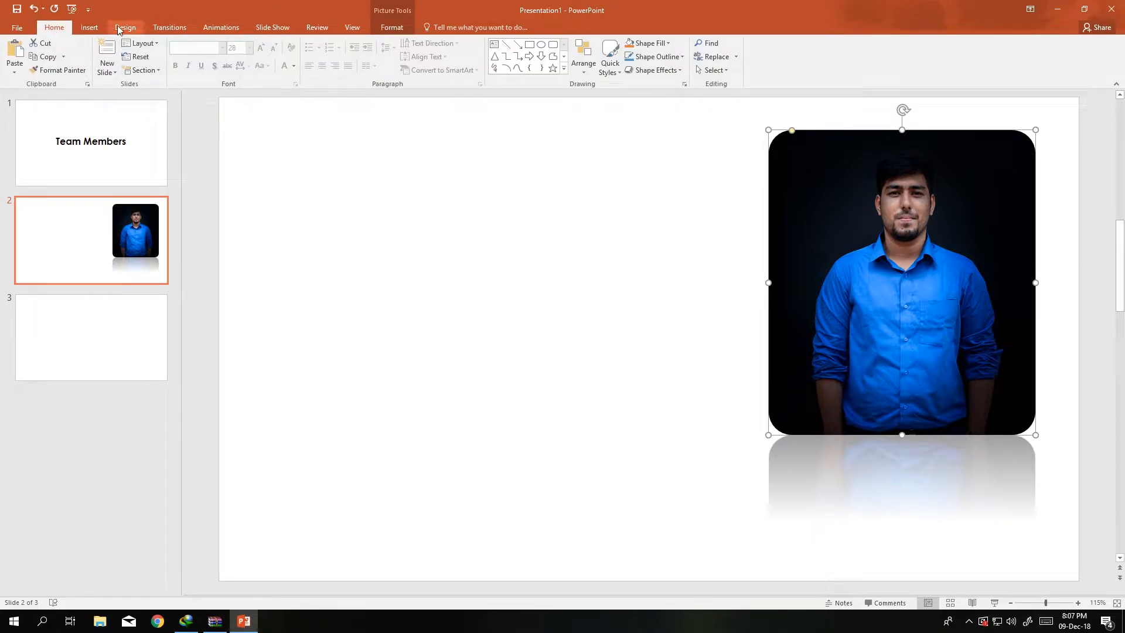
{"action": "left_click", "coordinate": [89, 28]}
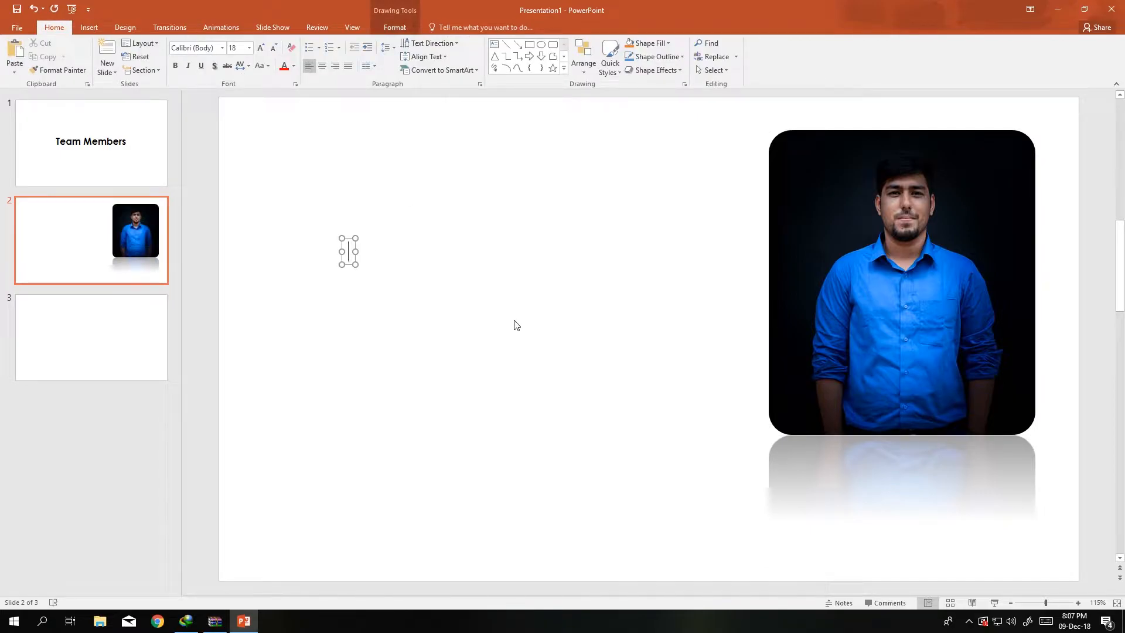
{"action": "type", "text": "Omar Faruk Riyad"}
{"action": "type", "text": "IT - Incharge"}
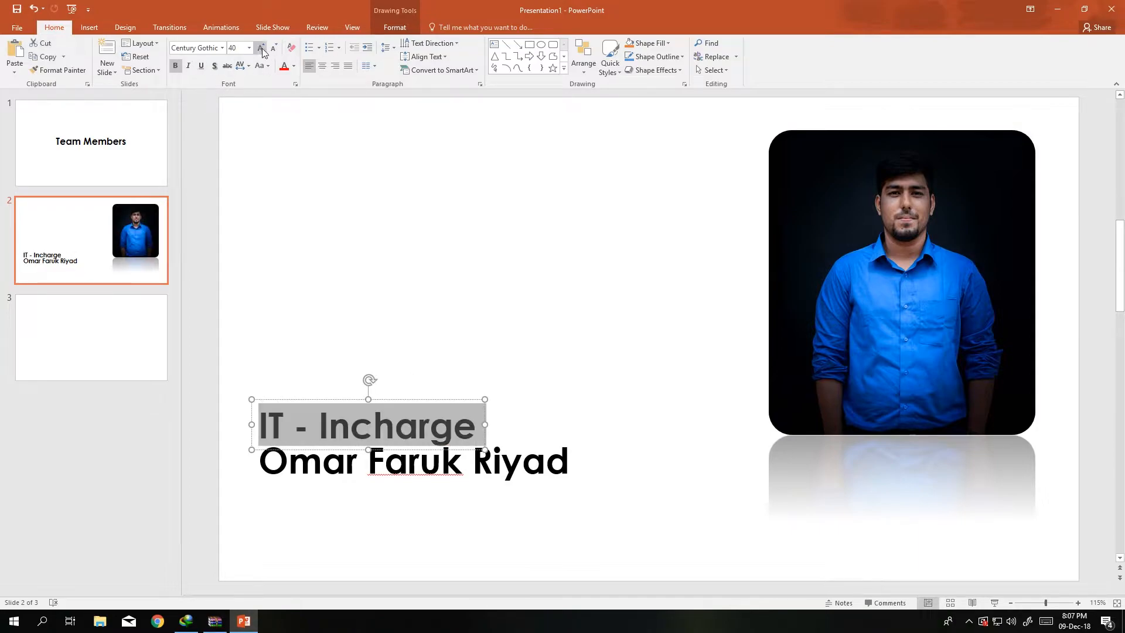
{"action": "left_click", "coordinate": [273, 47]}
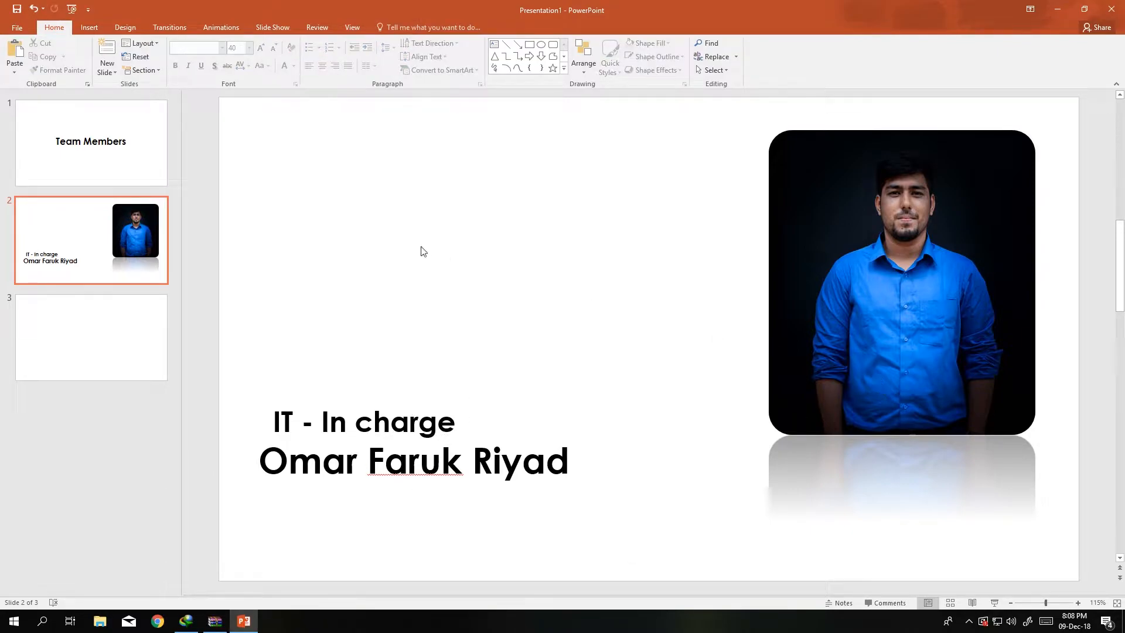
{"action": "mouse_move", "coordinate": [852, 418]}
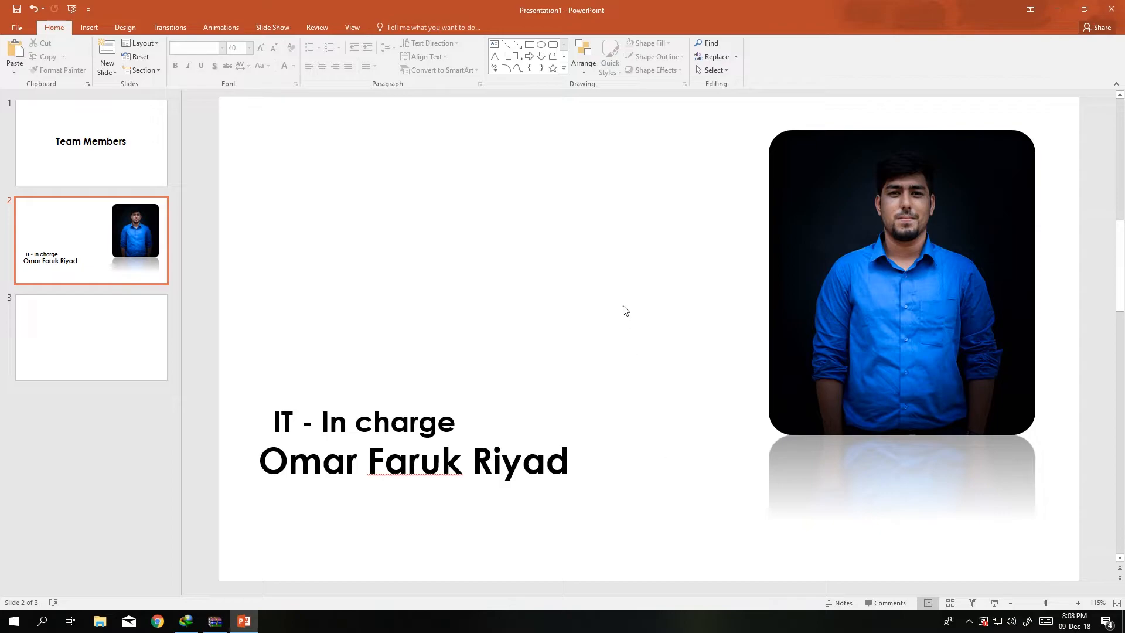
{"action": "mouse_move", "coordinate": [308, 397]}
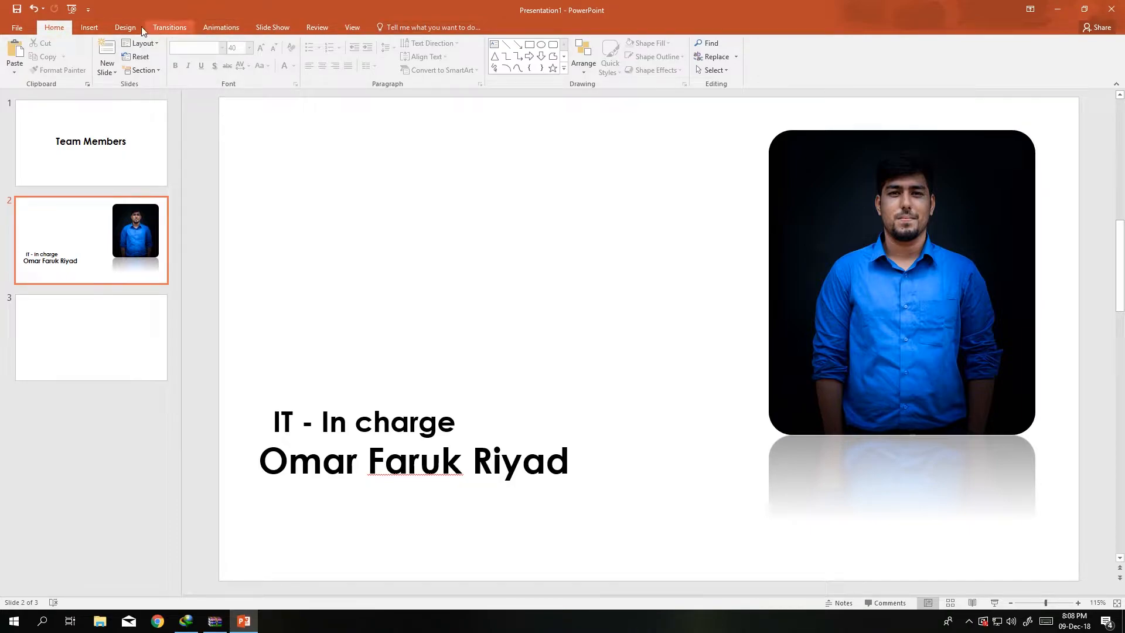
Fill slide 2's background with solid light gray through Format Background.
{"action": "left_click", "coordinate": [125, 27]}
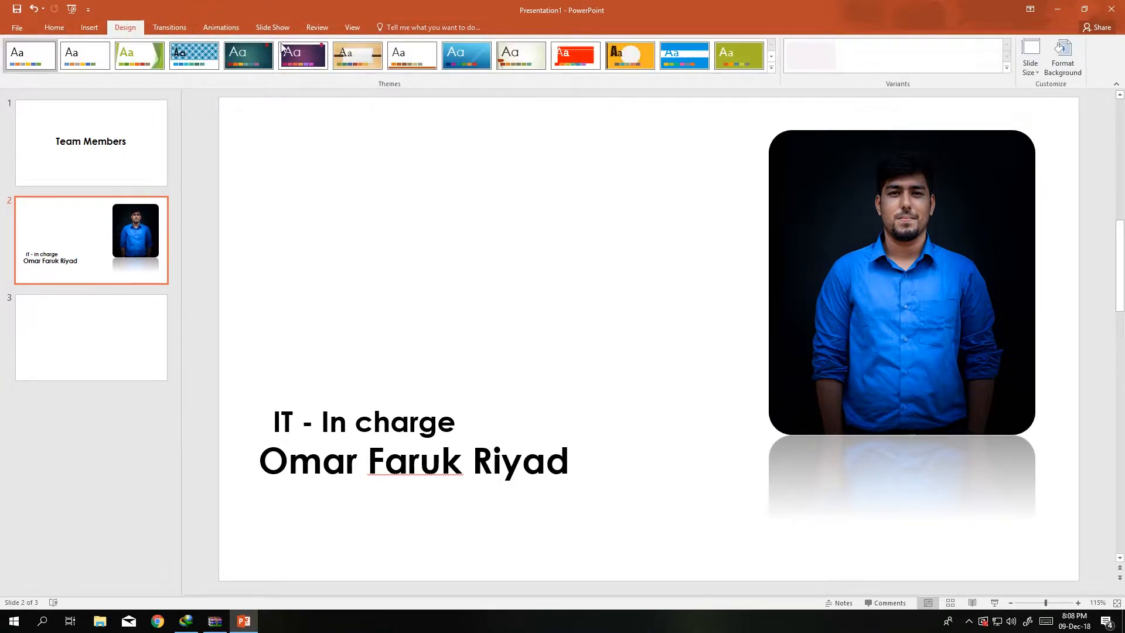
{"action": "left_click", "coordinate": [1062, 55]}
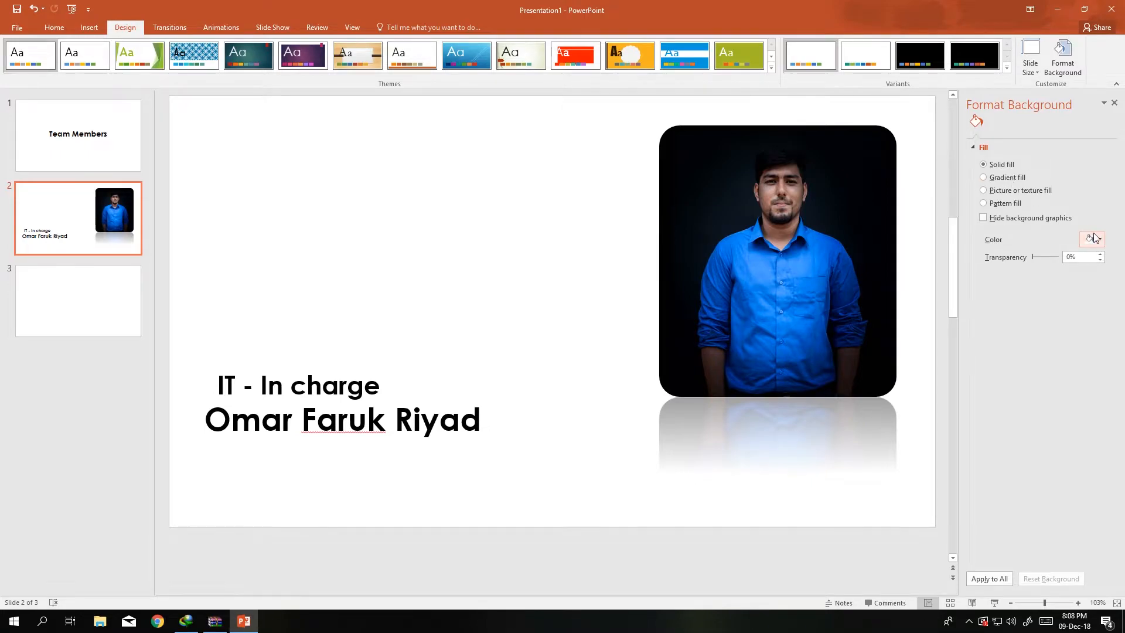
{"action": "left_click", "coordinate": [1090, 239]}
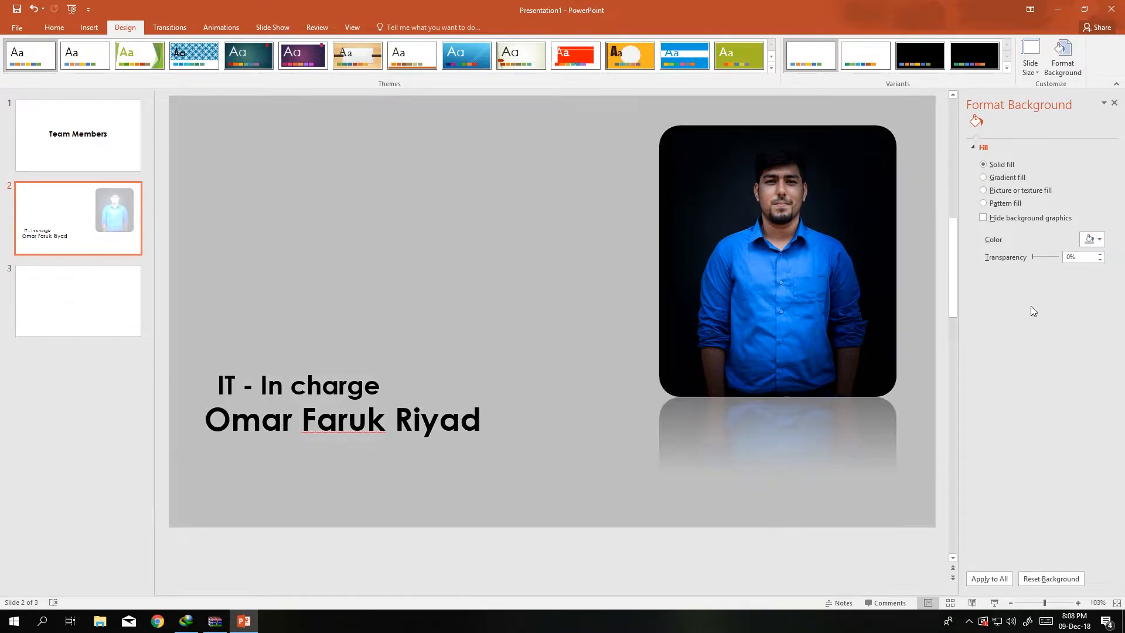
{"action": "left_click", "coordinate": [1097, 239]}
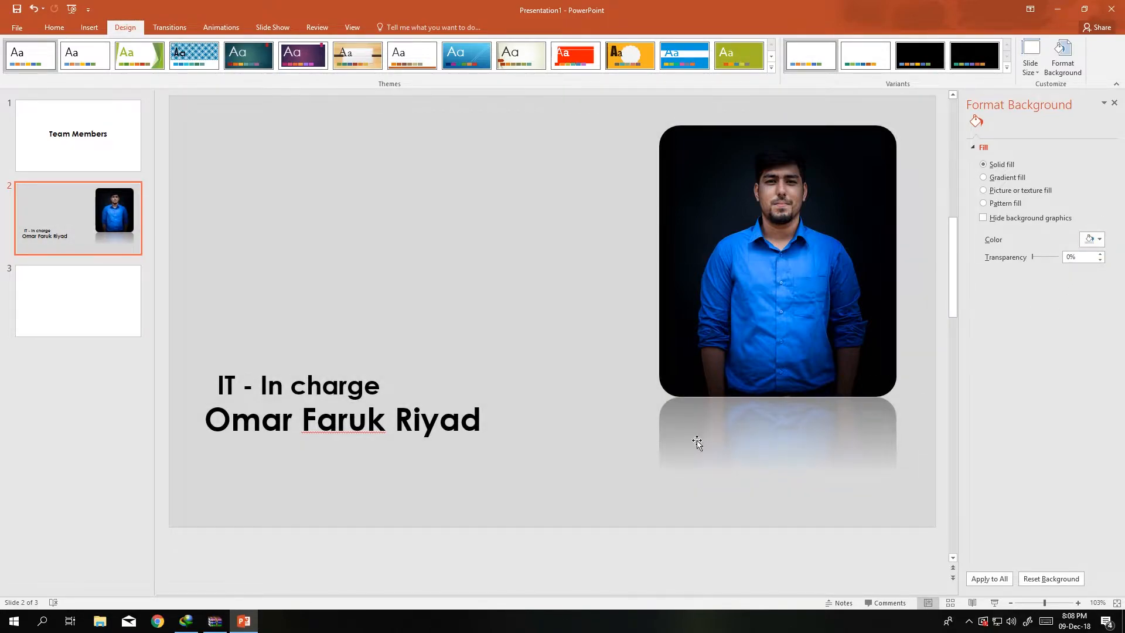
{"action": "left_click", "coordinate": [1099, 239]}
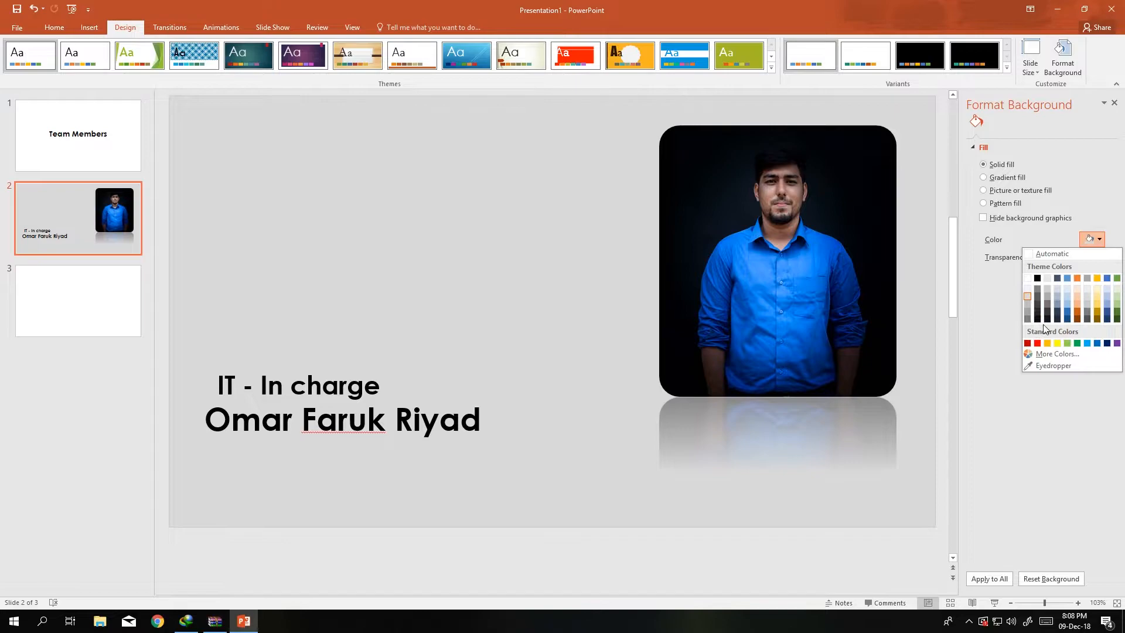
{"action": "left_click", "coordinate": [1054, 314]}
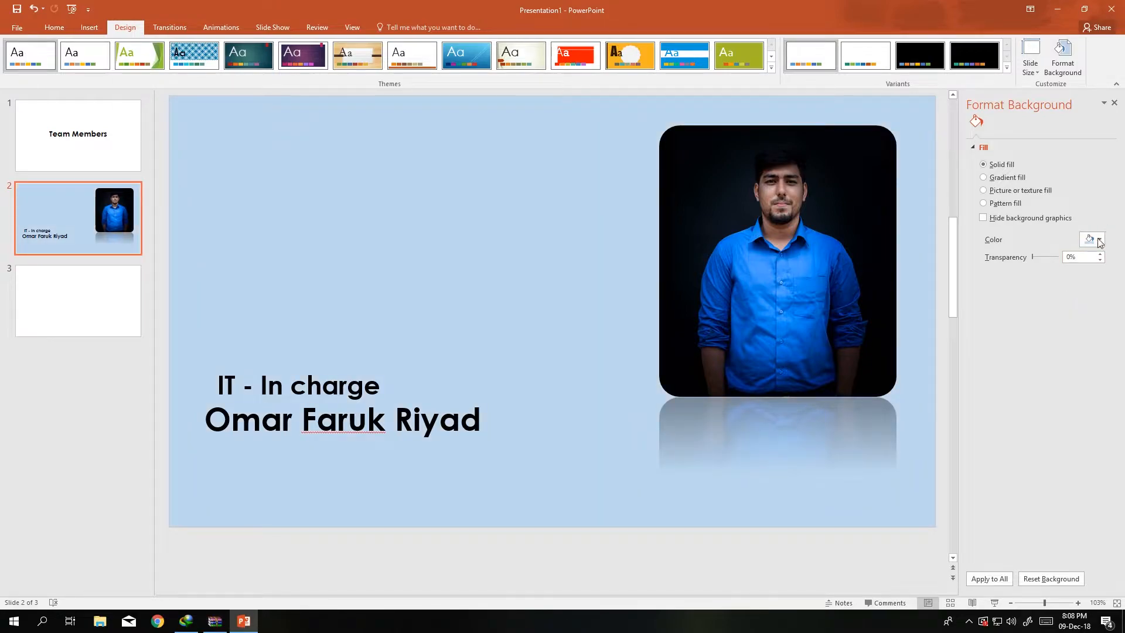
{"action": "left_click", "coordinate": [1098, 239]}
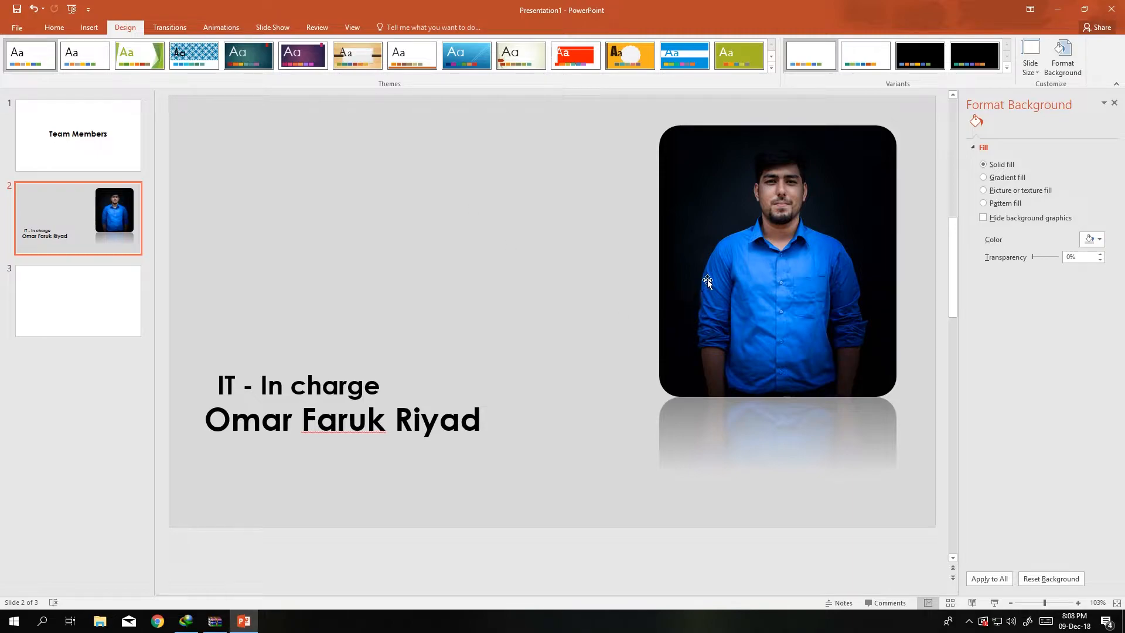
{"action": "left_click", "coordinate": [777, 260]}
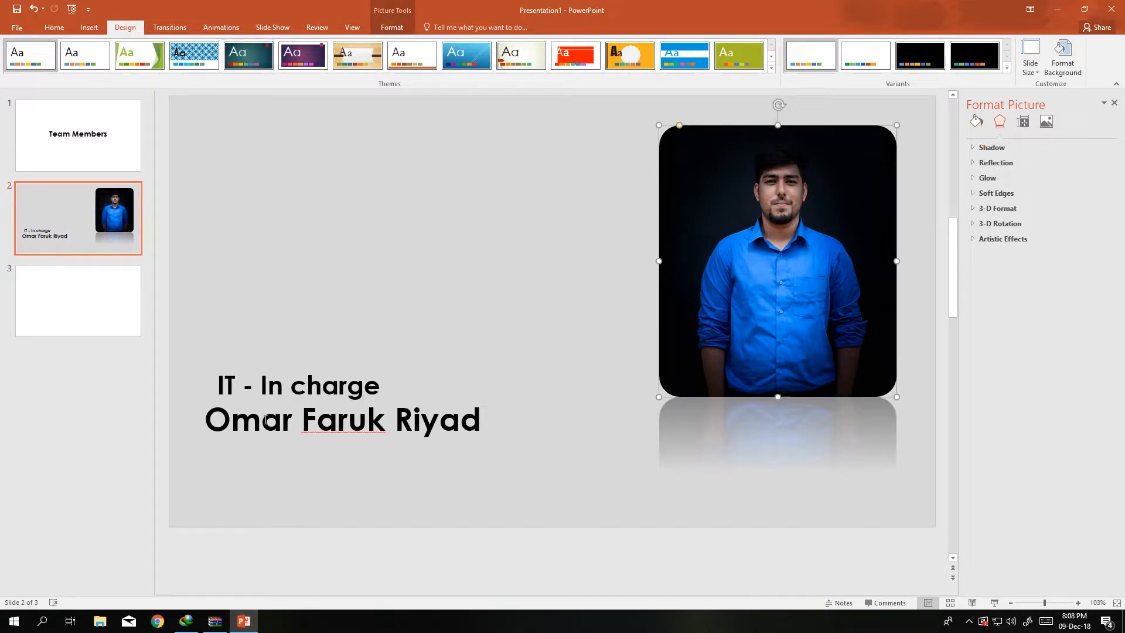
Apply Fly In to the role and name lines and Fade to the photo, After Previous.
{"action": "left_click", "coordinate": [297, 385]}
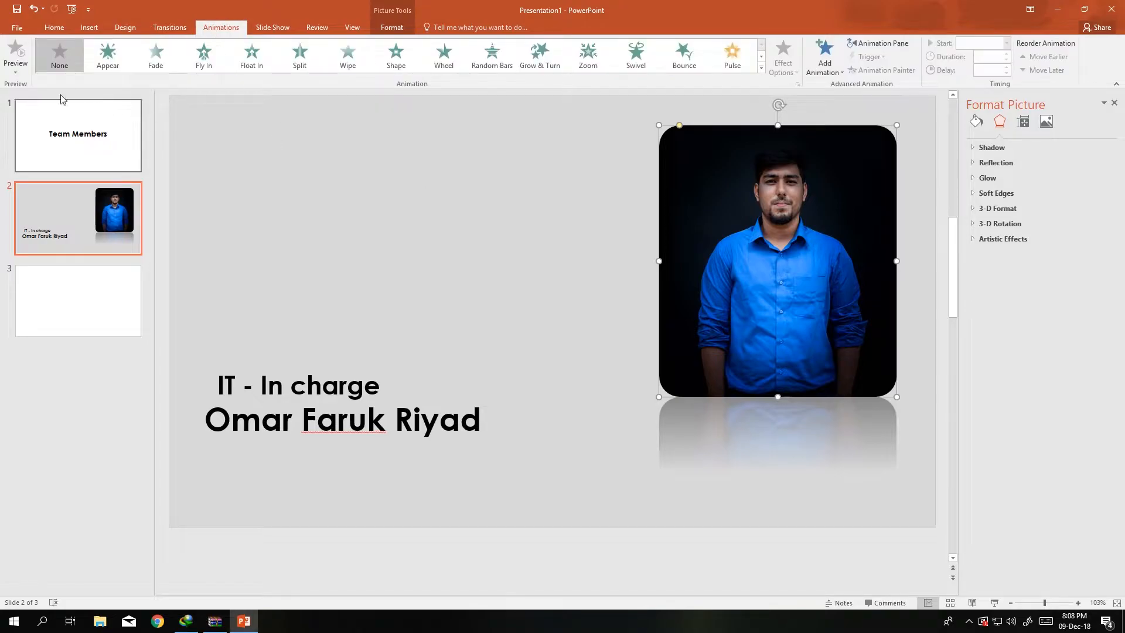
{"action": "left_click", "coordinate": [155, 55]}
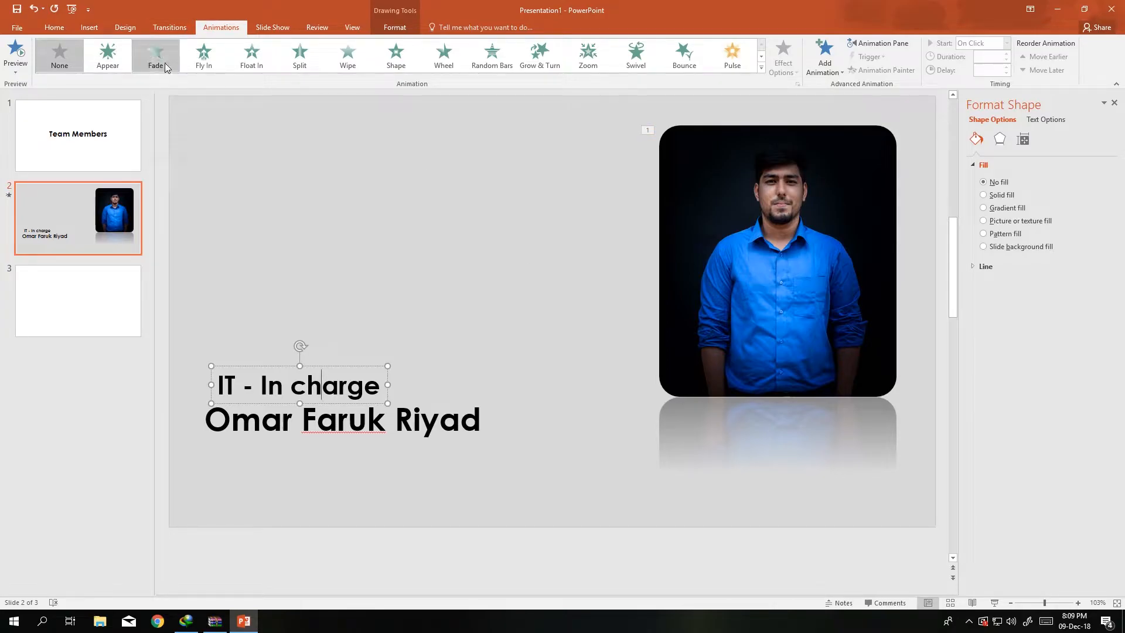
{"action": "left_click", "coordinate": [204, 55]}
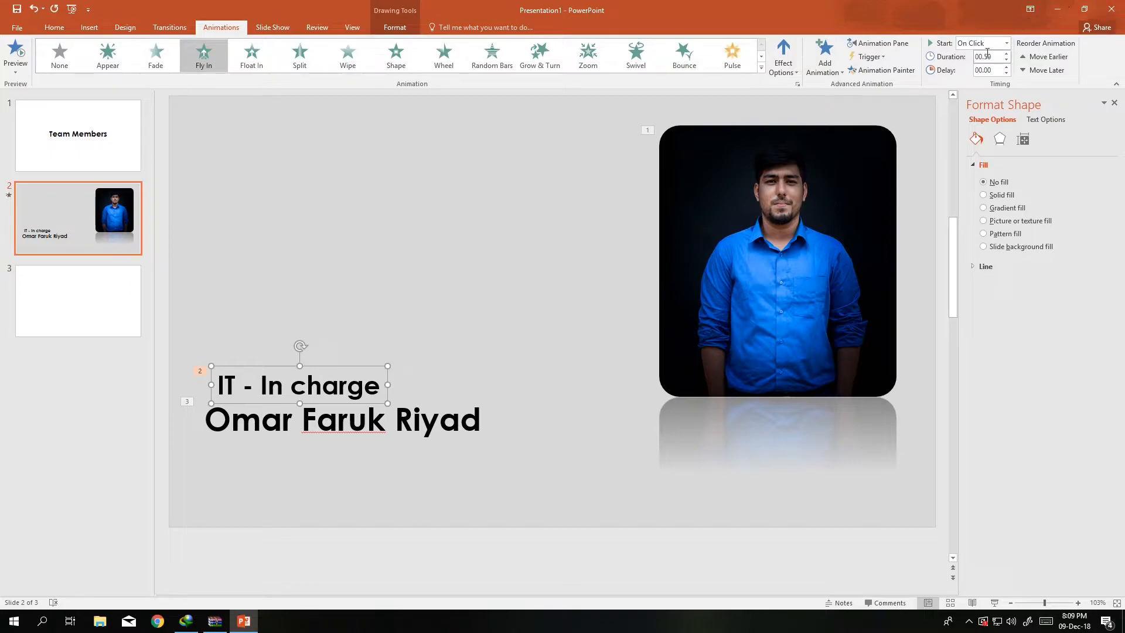
{"action": "left_click", "coordinate": [1007, 43]}
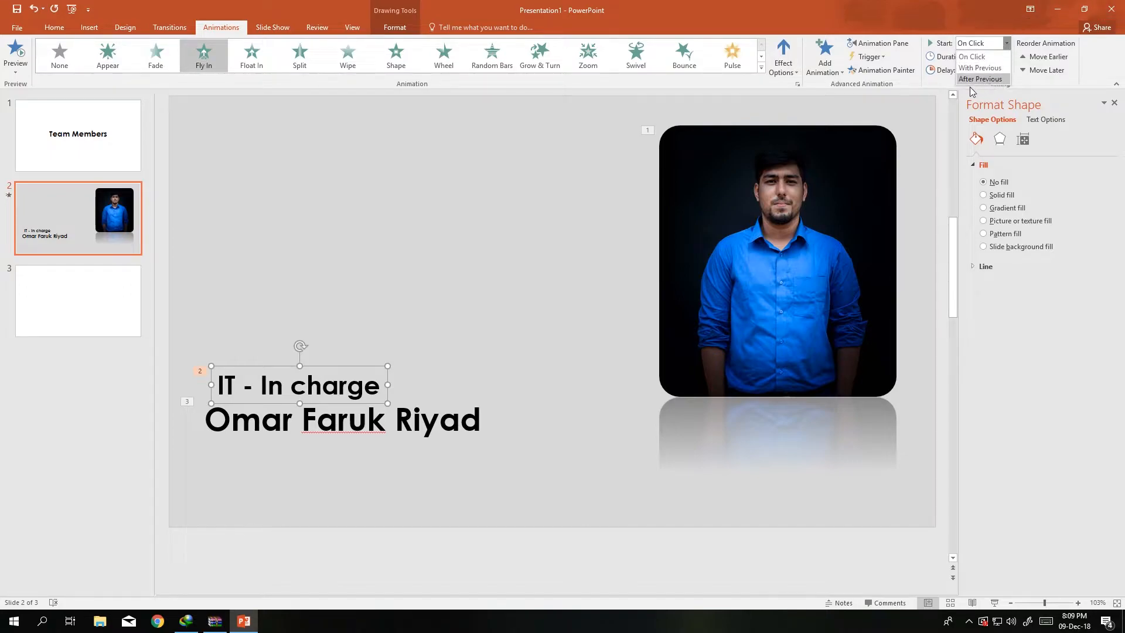
{"action": "left_click", "coordinate": [981, 79]}
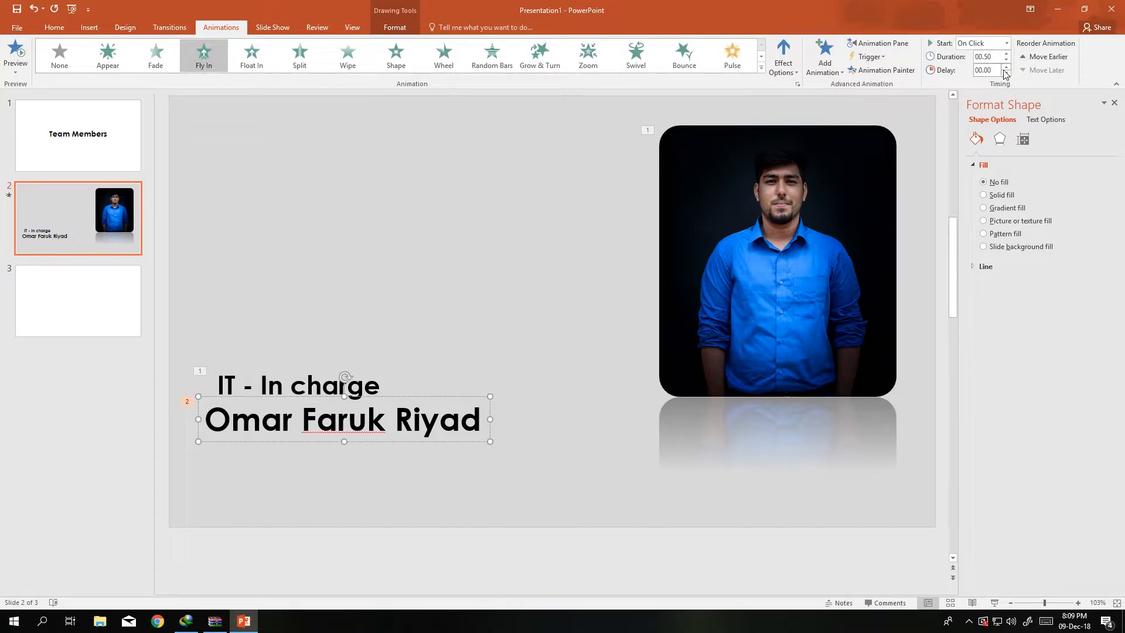
{"action": "left_click", "coordinate": [1007, 43]}
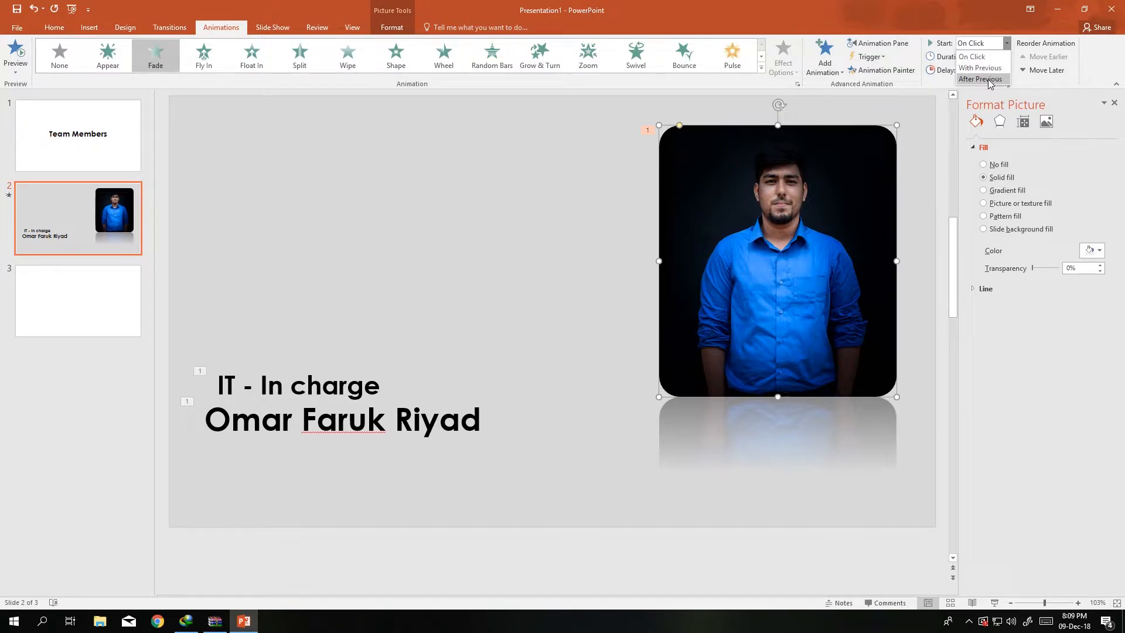
{"action": "left_click", "coordinate": [980, 80]}
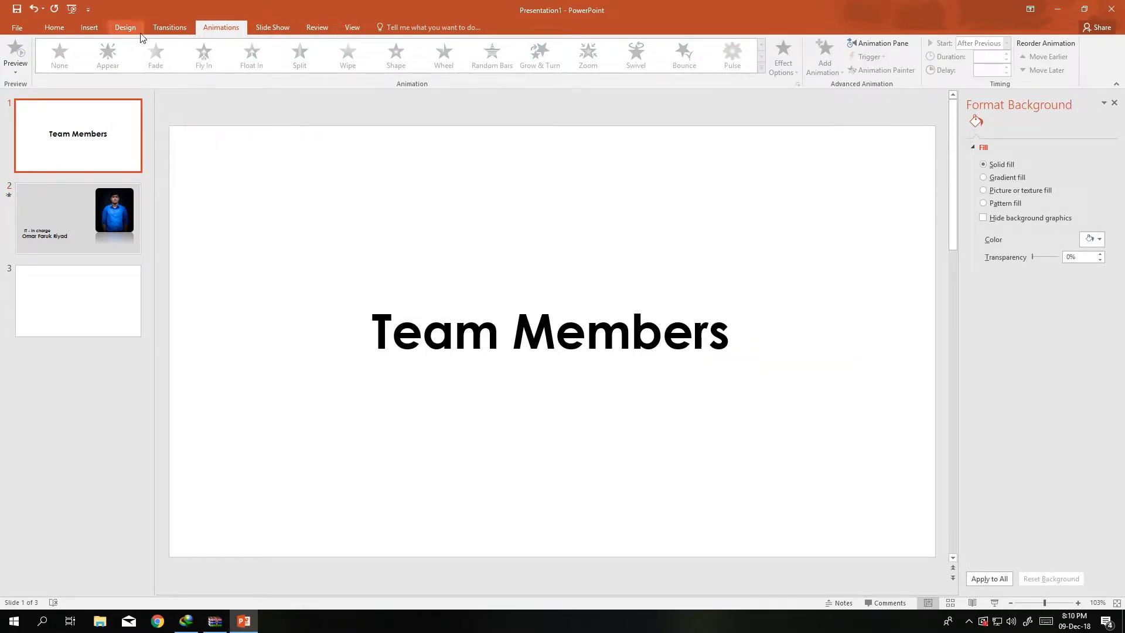
Give the title slide a solid gray background.
{"action": "left_click", "coordinate": [125, 28]}
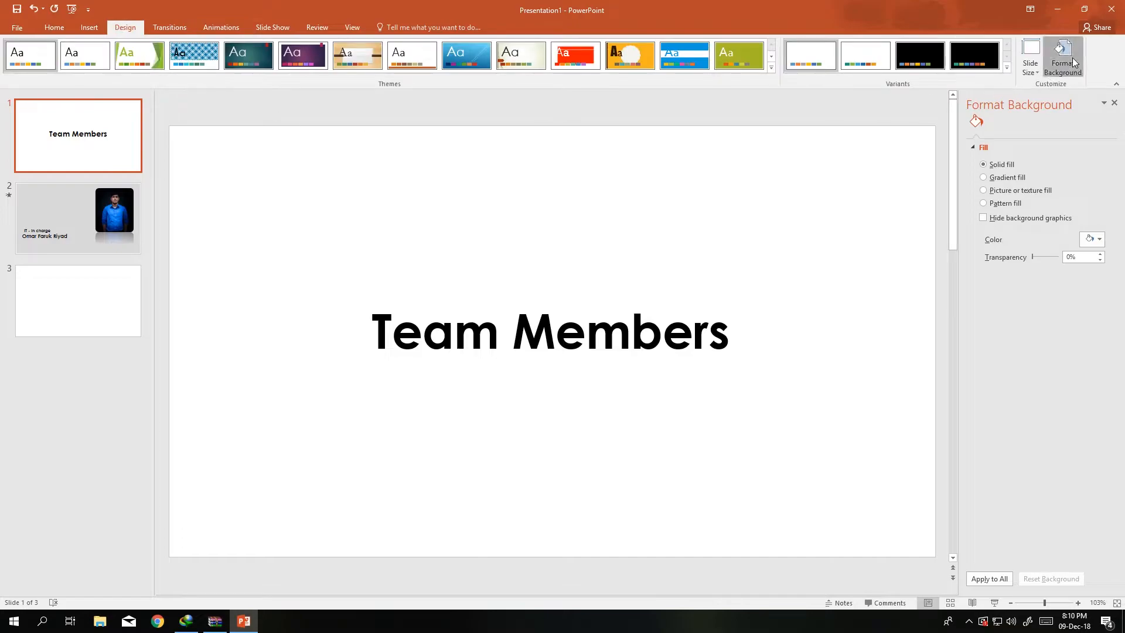
{"action": "left_click", "coordinate": [984, 177]}
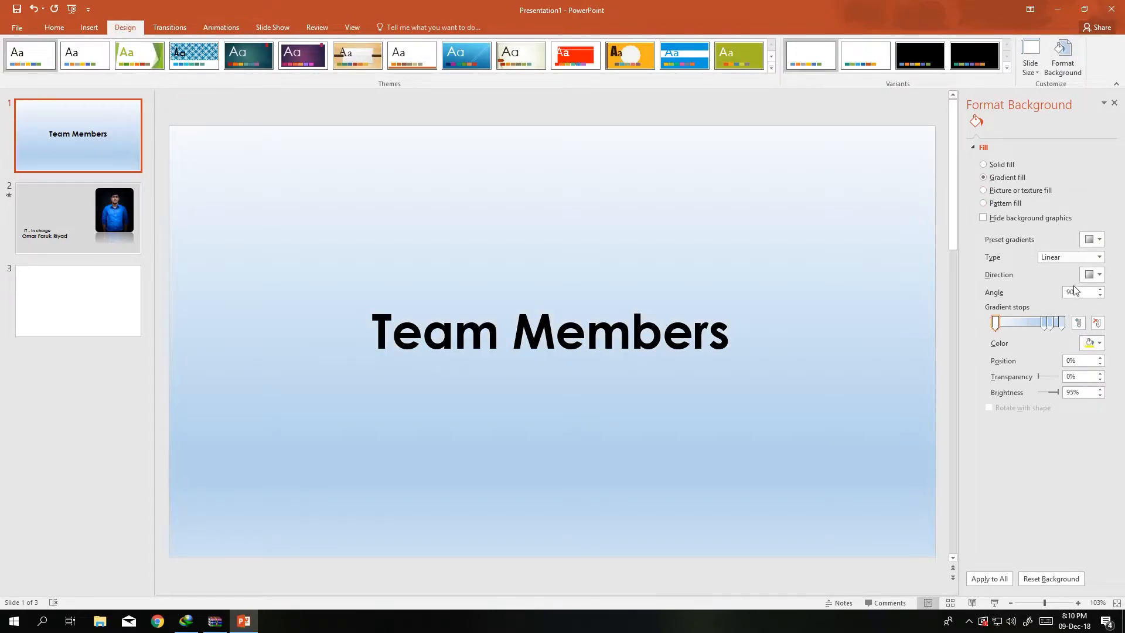
{"action": "left_click", "coordinate": [984, 163]}
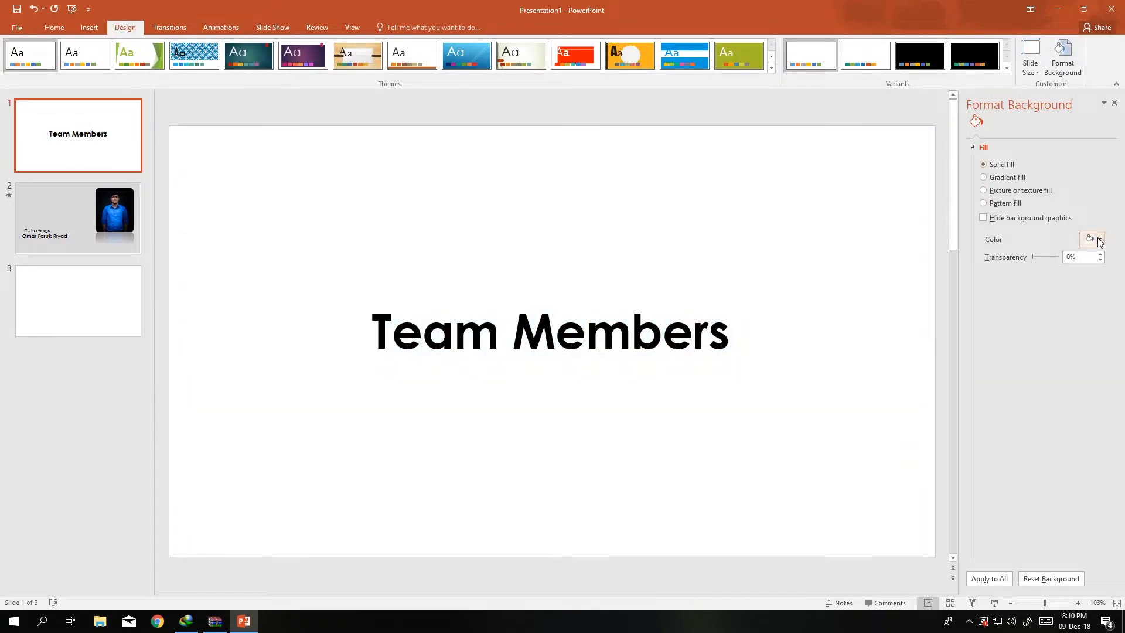
{"action": "left_click", "coordinate": [1088, 239]}
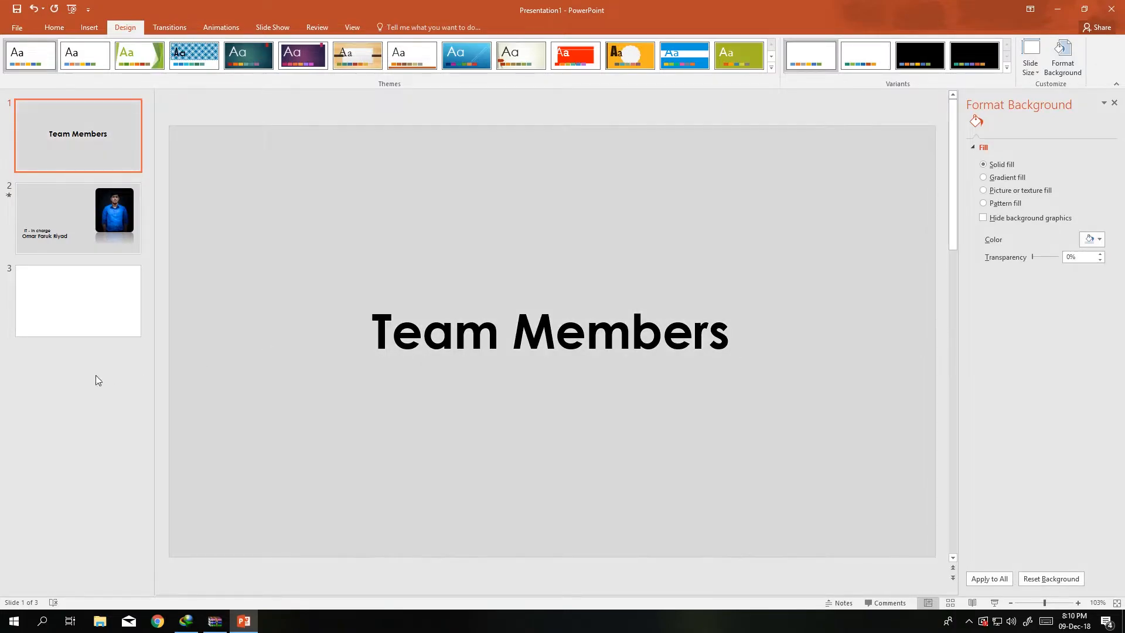
Duplicate slide 2 as slide 3 and give it a gray background.
{"action": "left_click", "coordinate": [77, 217]}
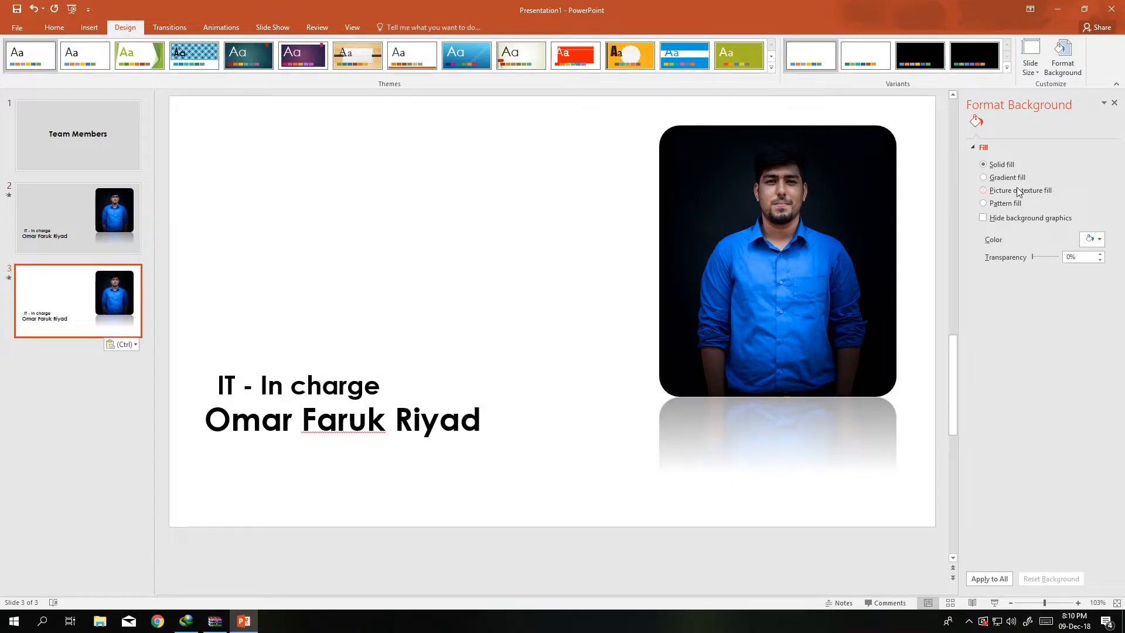
{"action": "left_click", "coordinate": [1097, 239]}
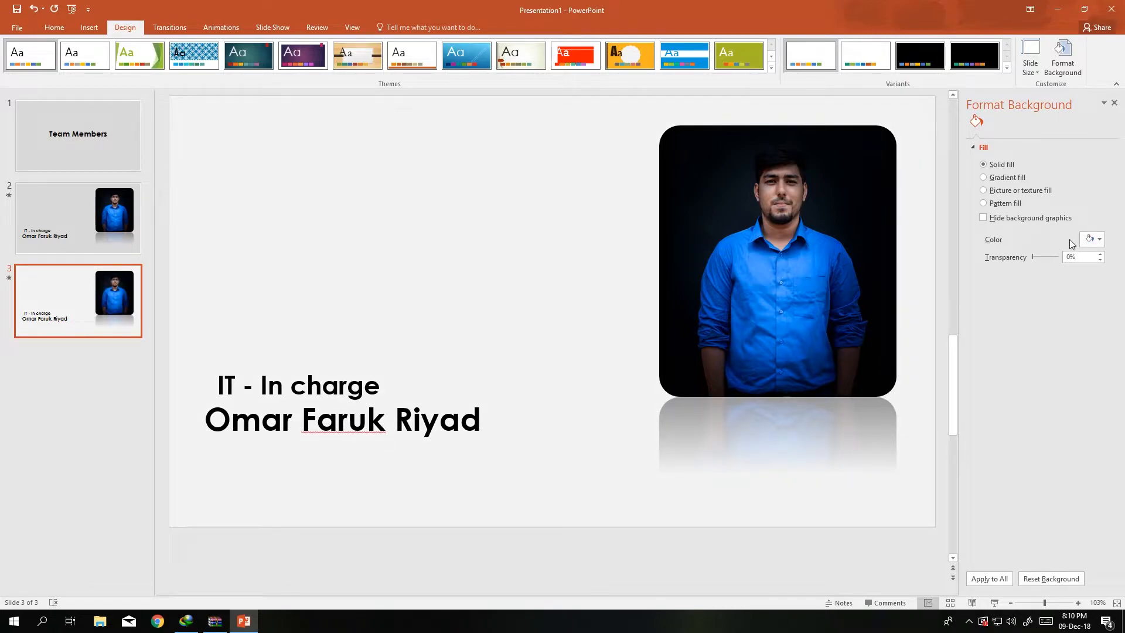
{"action": "left_click", "coordinate": [1098, 239]}
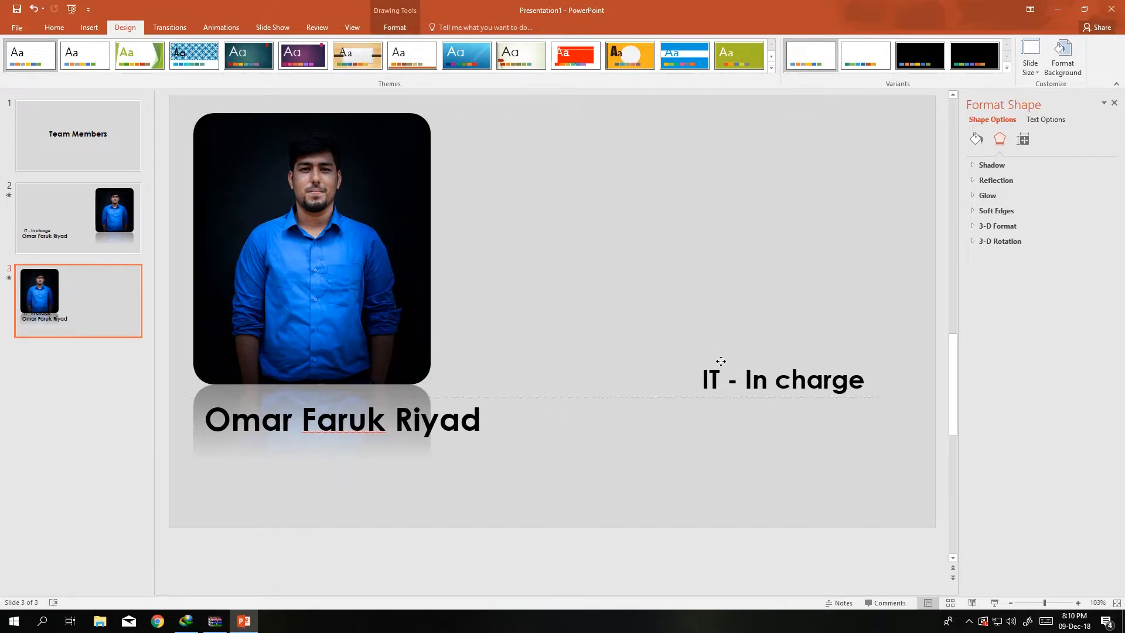
Move slide 3's caption right and swap in the glasses, crossed-arms member's photo.
{"action": "left_click_drag", "start_coordinate": [342, 419], "coordinate": [782, 447]}
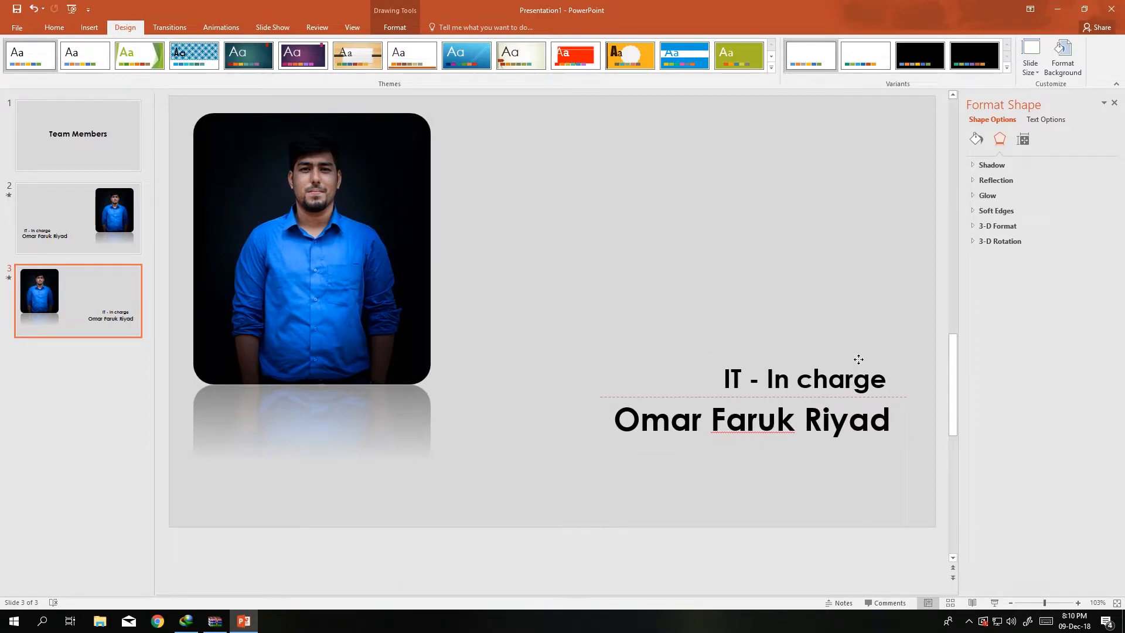
{"action": "left_click", "coordinate": [311, 251]}
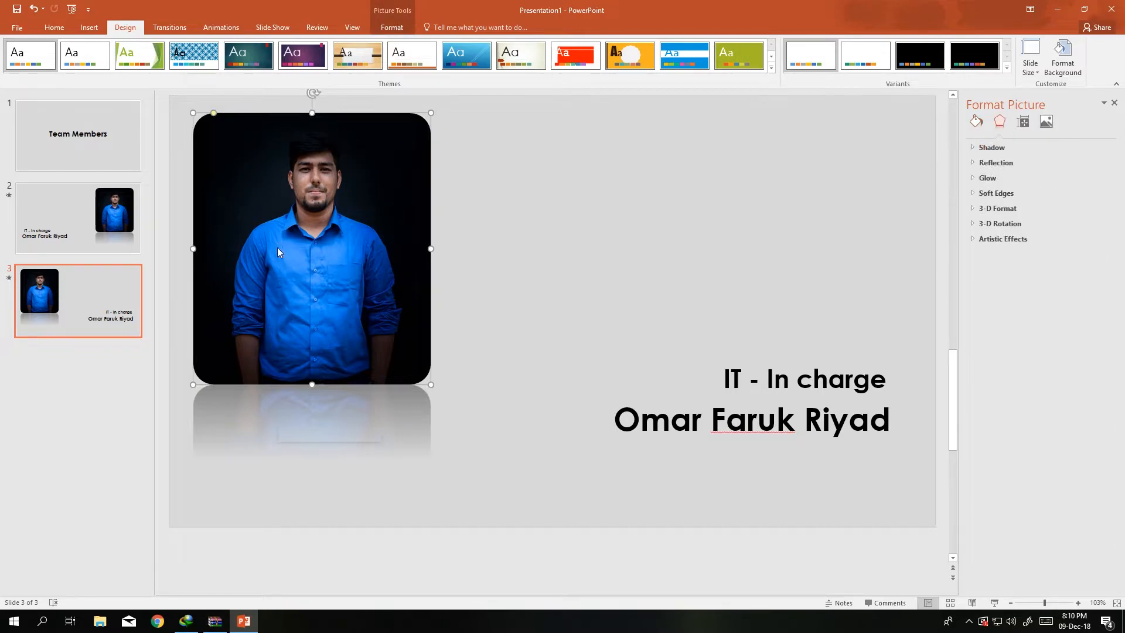
{"action": "right_click", "coordinate": [278, 252]}
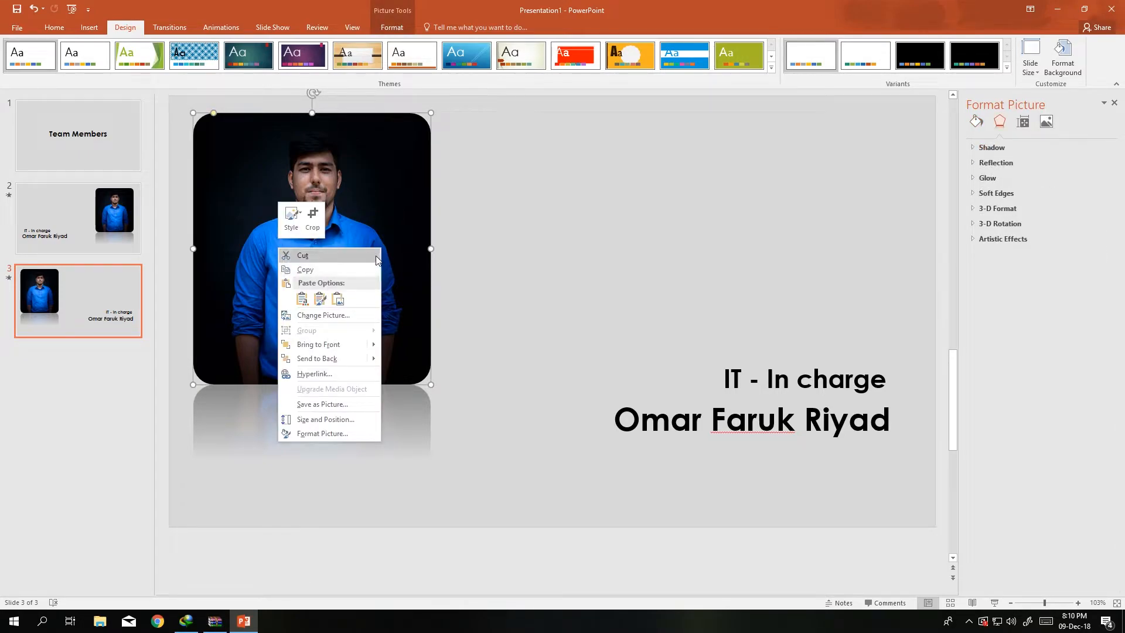
{"action": "mouse_move", "coordinate": [265, 278]}
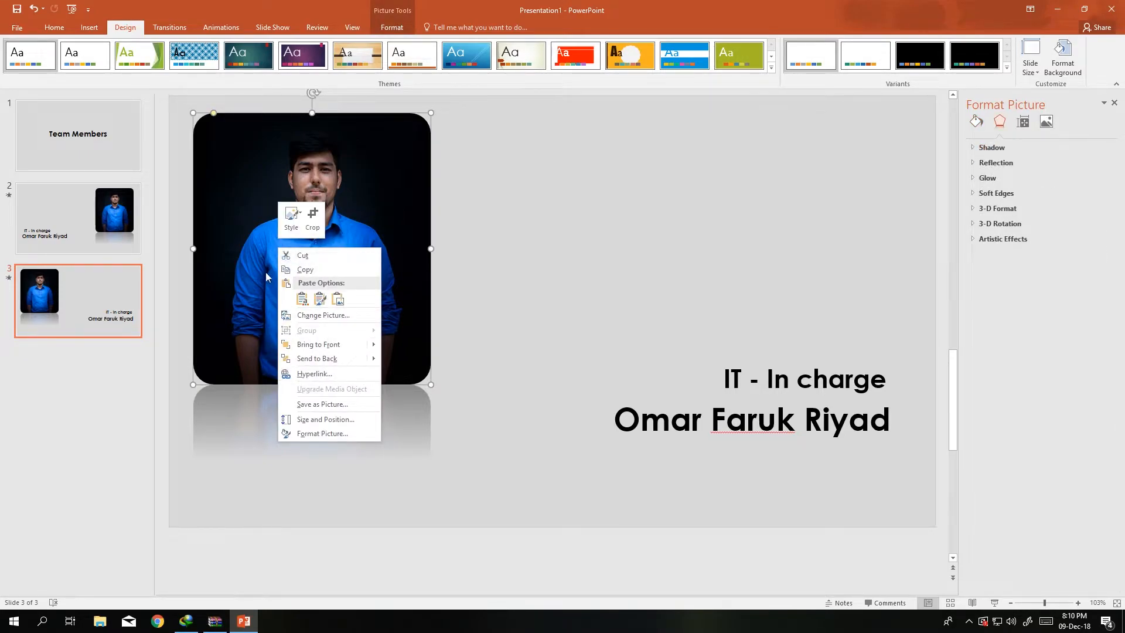
{"action": "left_click", "coordinate": [322, 315]}
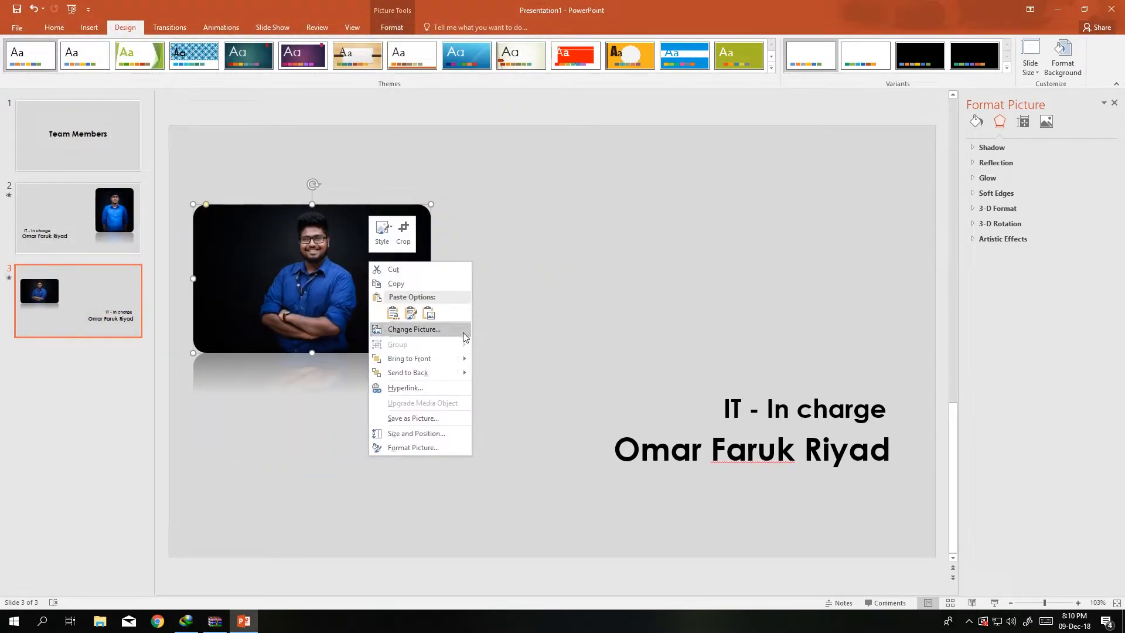
{"action": "left_click", "coordinate": [311, 284]}
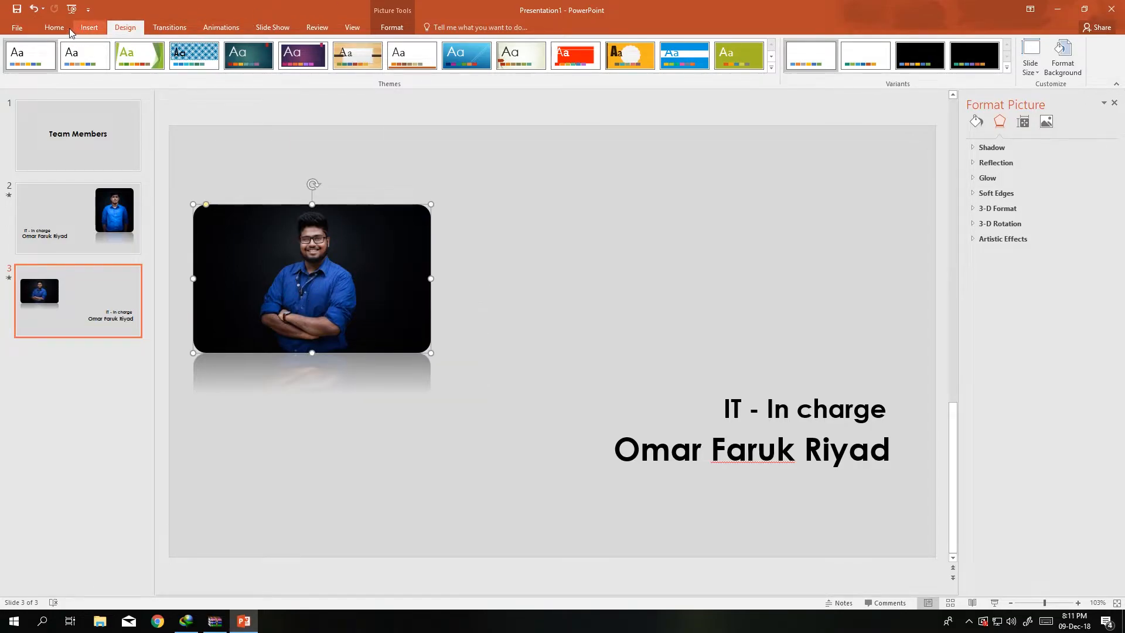
{"action": "left_click", "coordinate": [392, 28]}
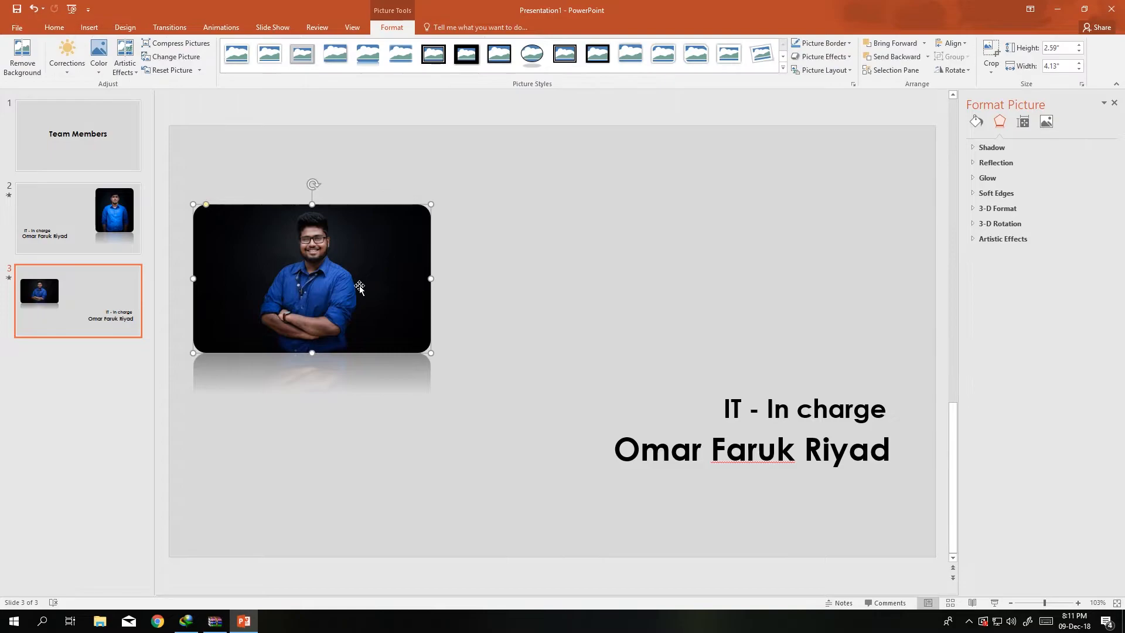
{"action": "mouse_move", "coordinate": [380, 237]}
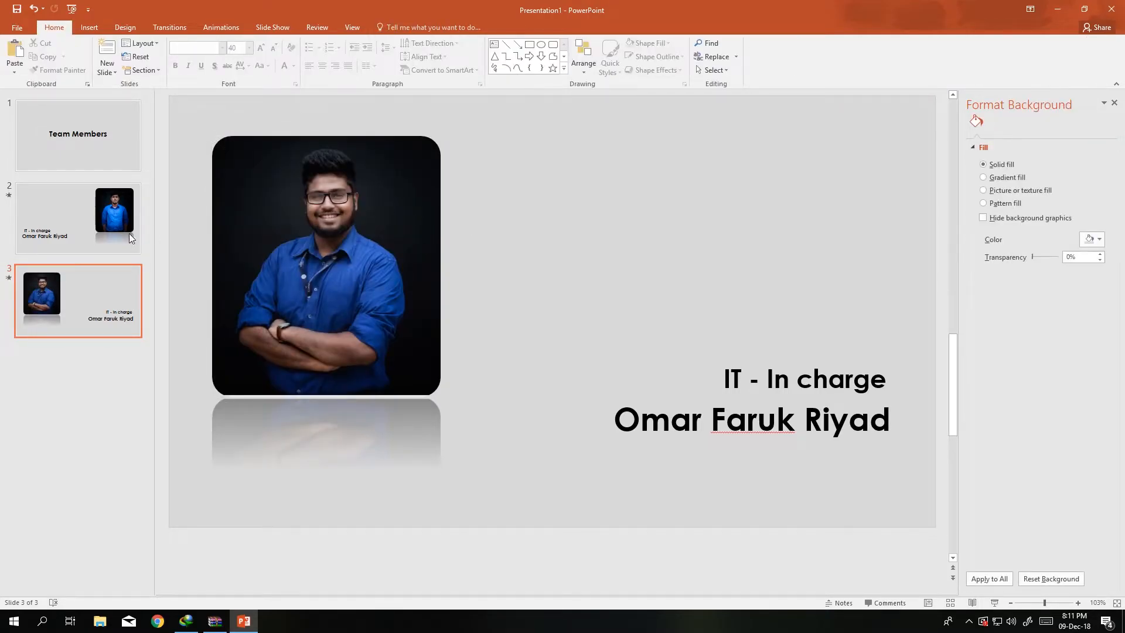
{"action": "left_click", "coordinate": [325, 266]}
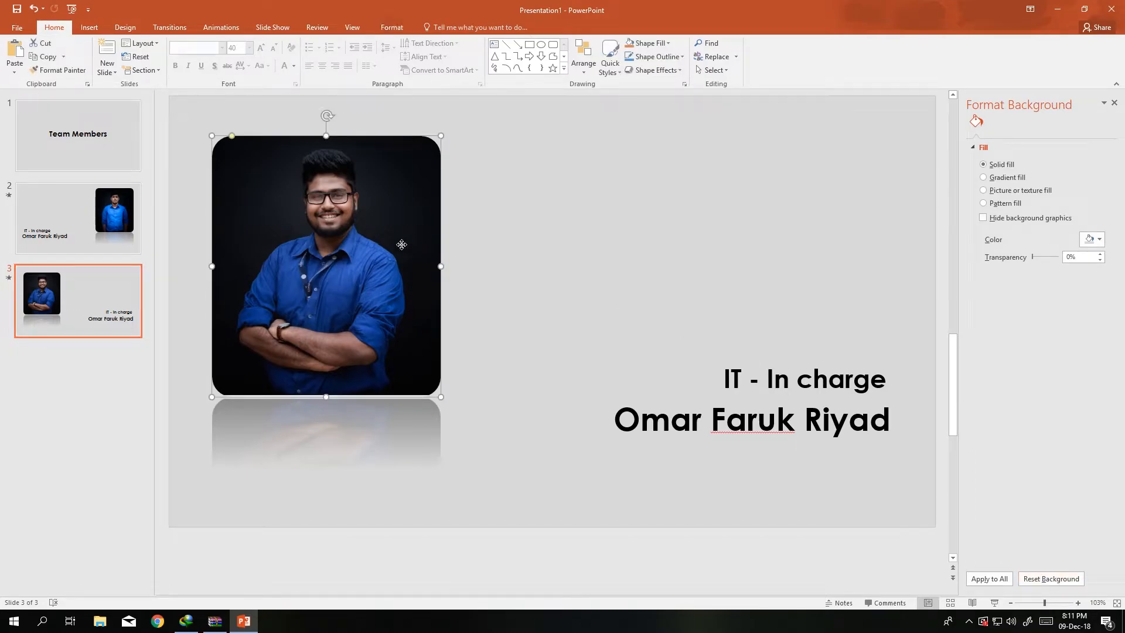
{"action": "left_click", "coordinate": [221, 28]}
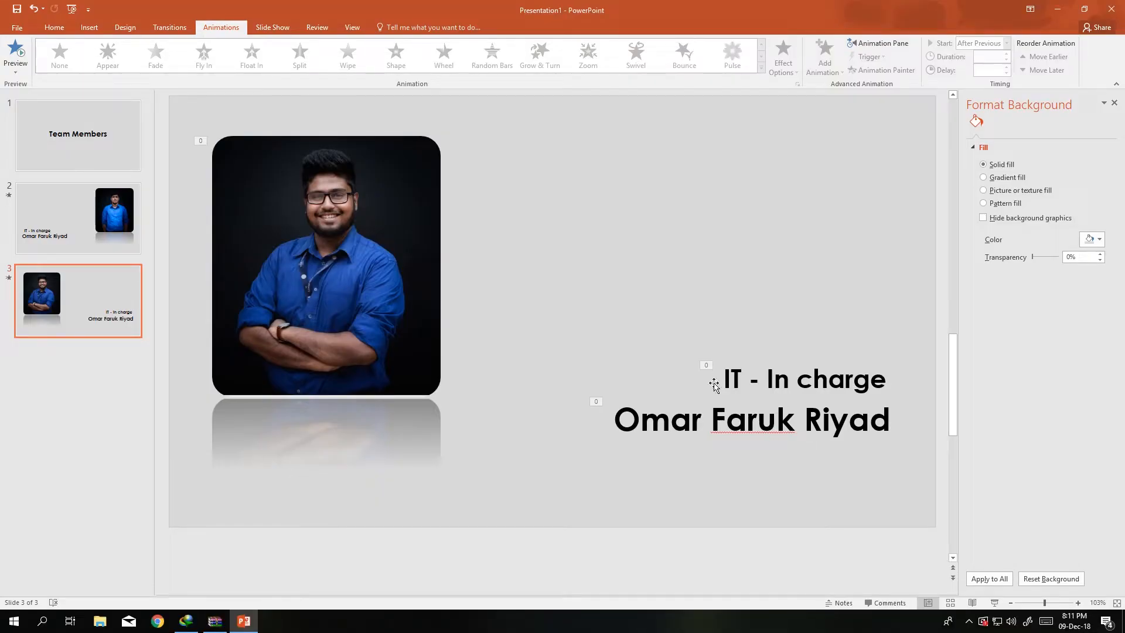
{"action": "left_click", "coordinate": [800, 379]}
{"action": "type", "text": "Digital Content"}
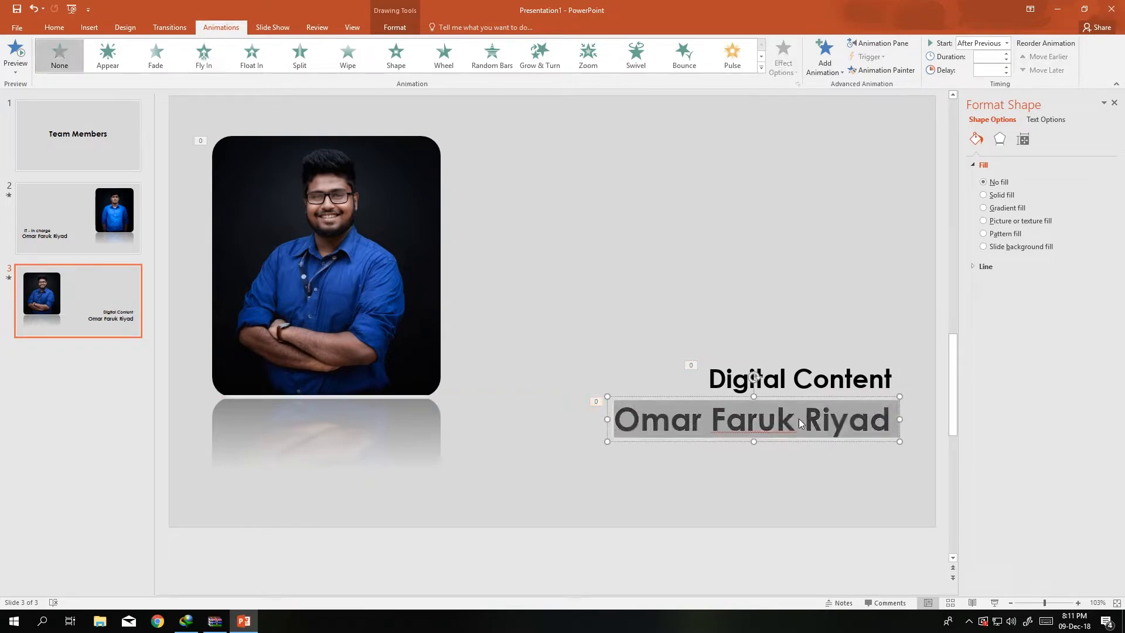
{"action": "left_click", "coordinate": [204, 55]}
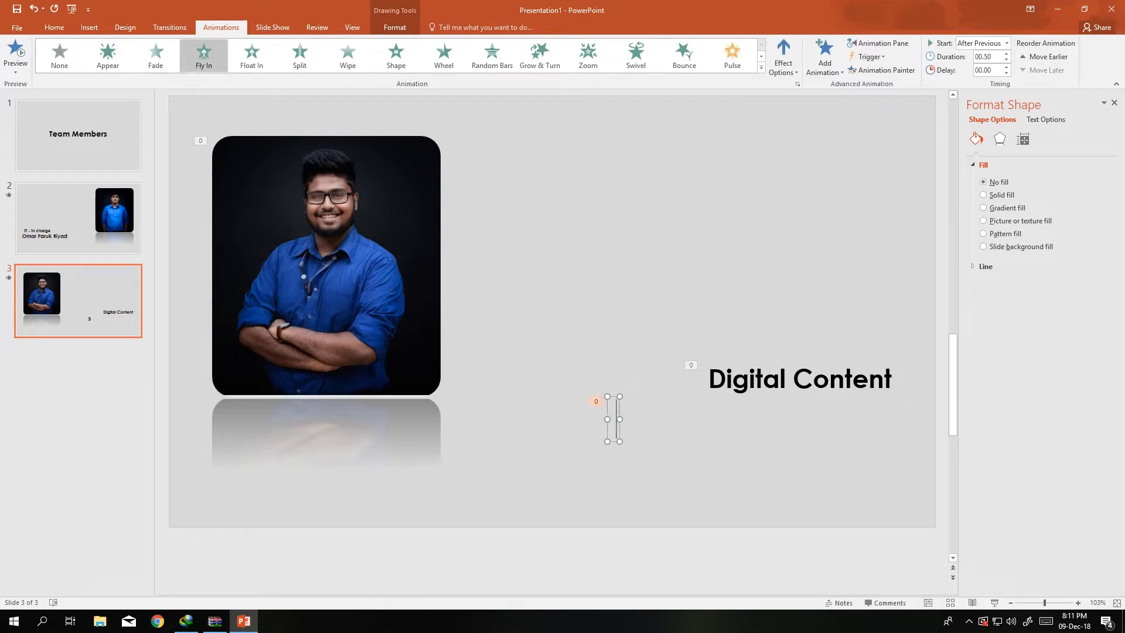
{"action": "type", "text": "Kazi Shahriar R"}
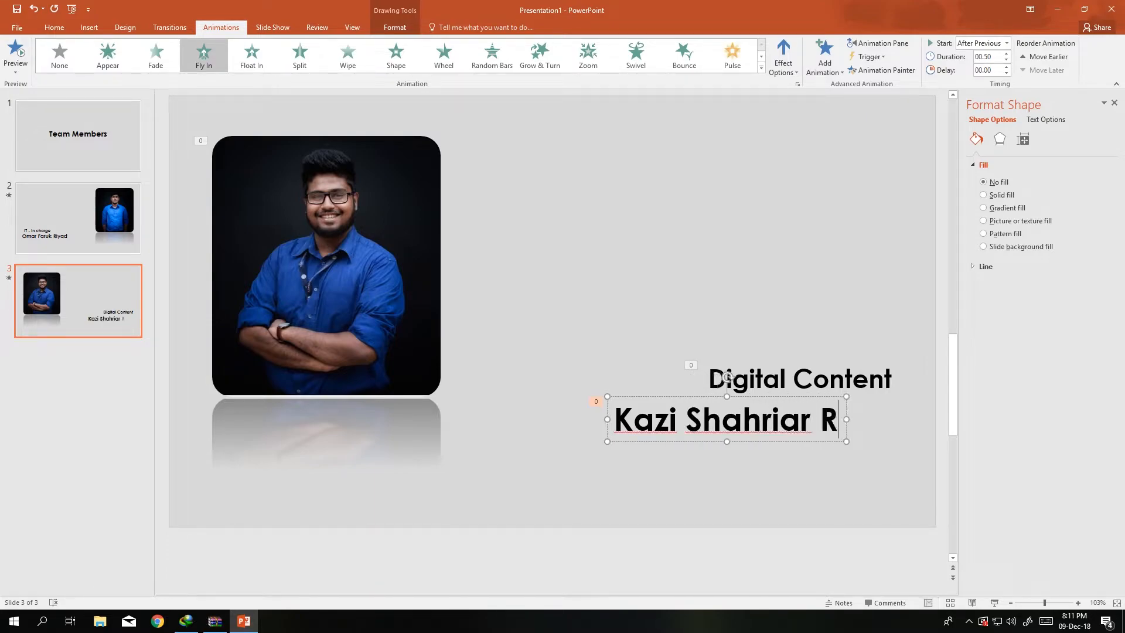
{"action": "type", "text": "ashid"}
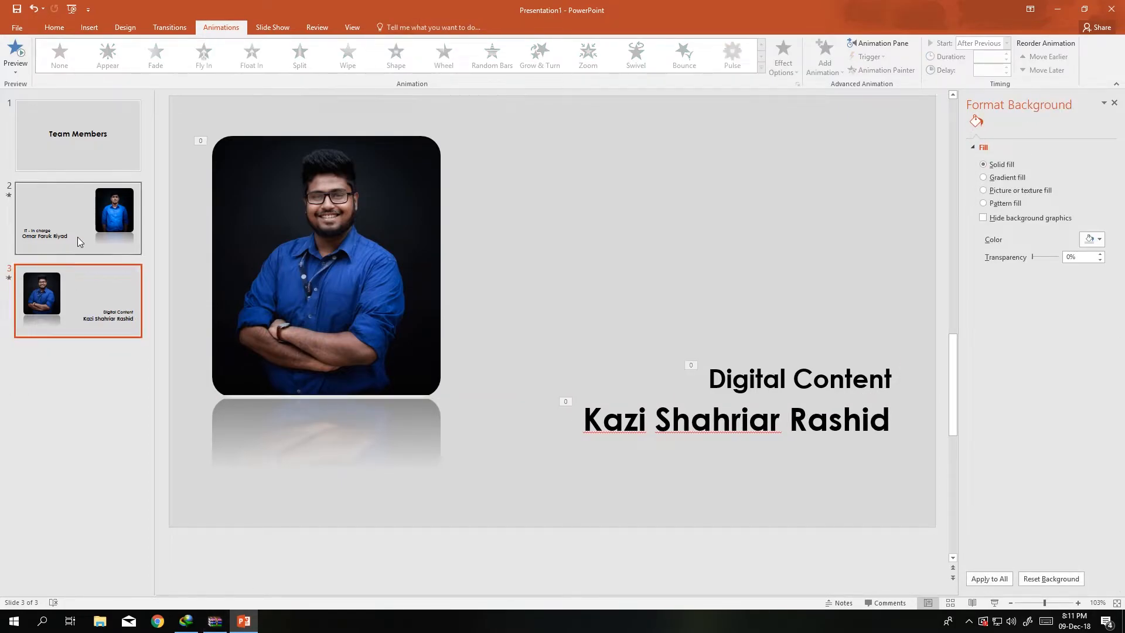
{"action": "left_click", "coordinate": [77, 135]}
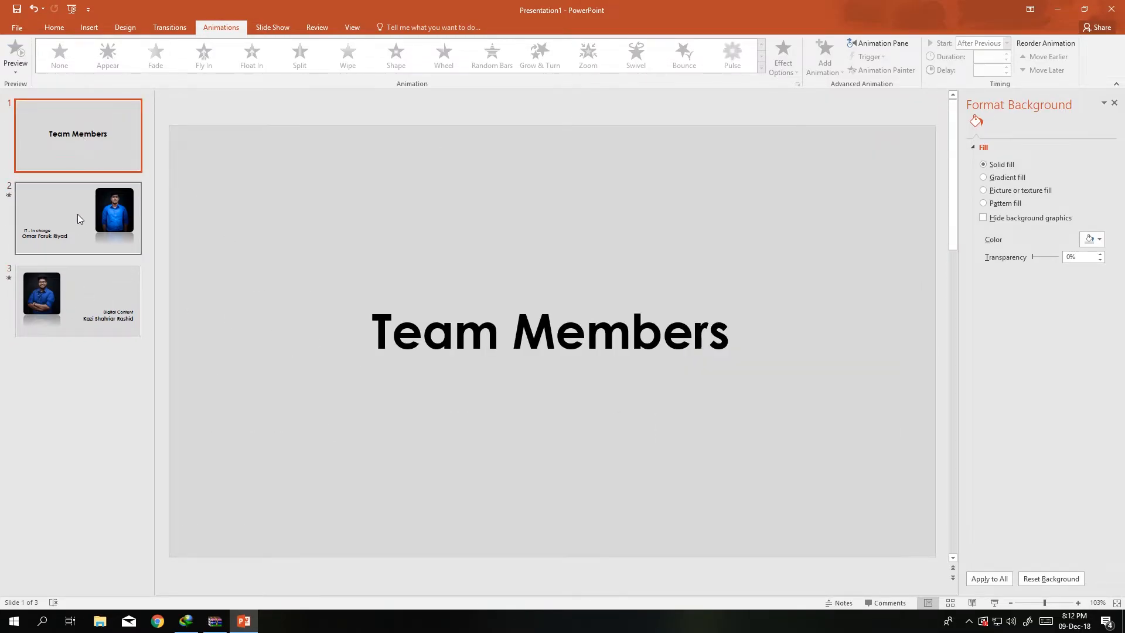
{"action": "mouse_move", "coordinate": [97, 232]}
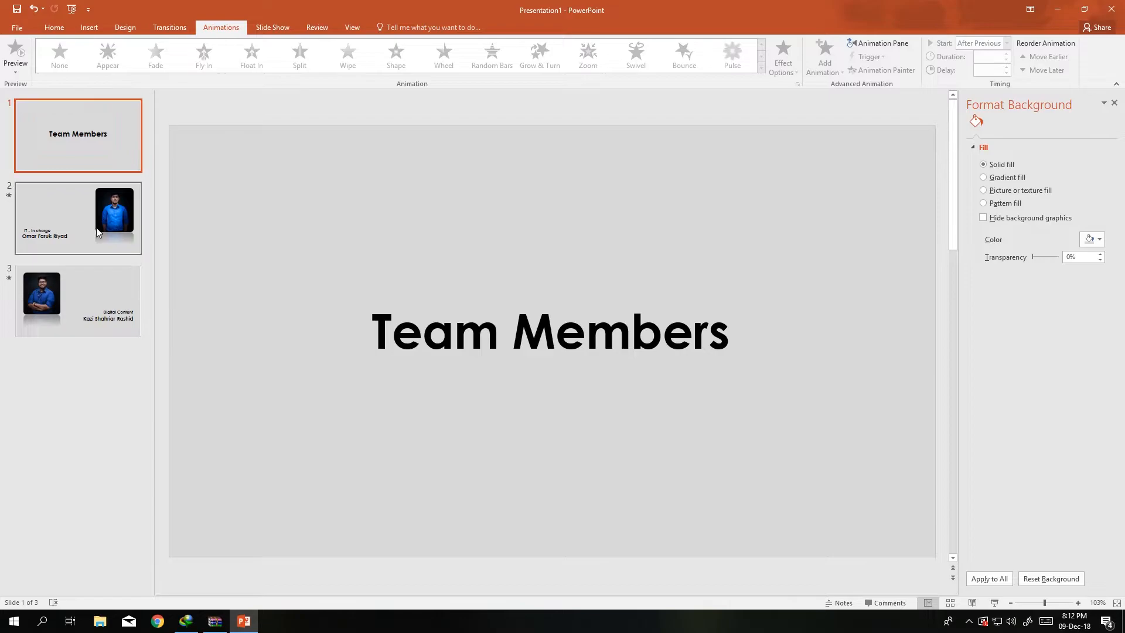
Review the title slide and both team-member profile slides, then select all three slides.
{"action": "left_click", "coordinate": [77, 217]}
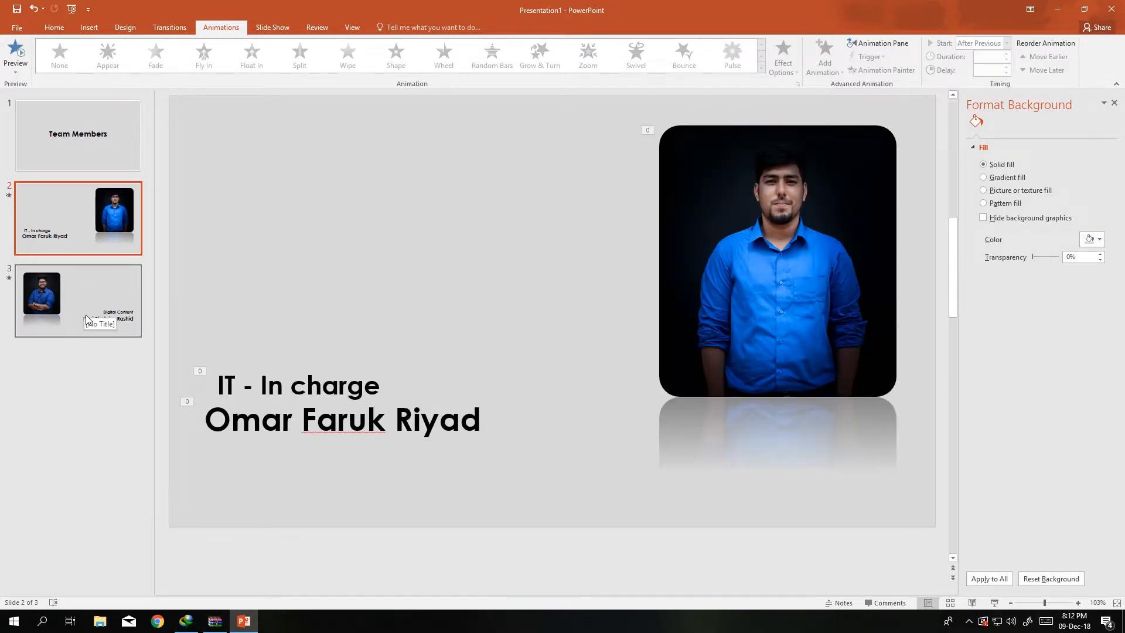
{"action": "left_click", "coordinate": [78, 299]}
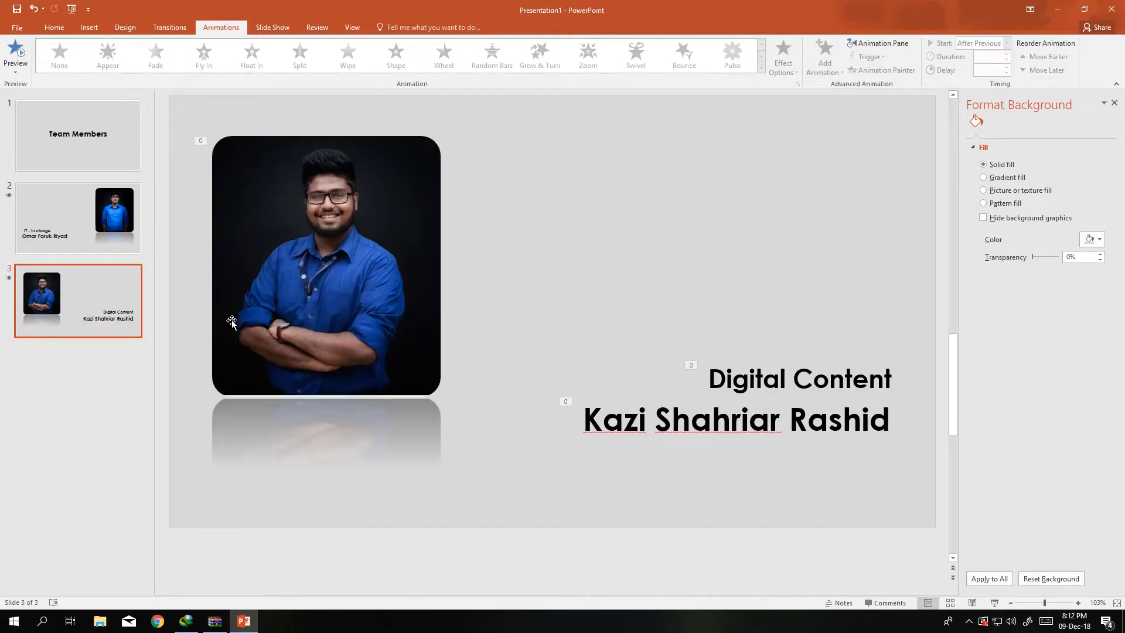
{"action": "left_click", "coordinate": [78, 136]}
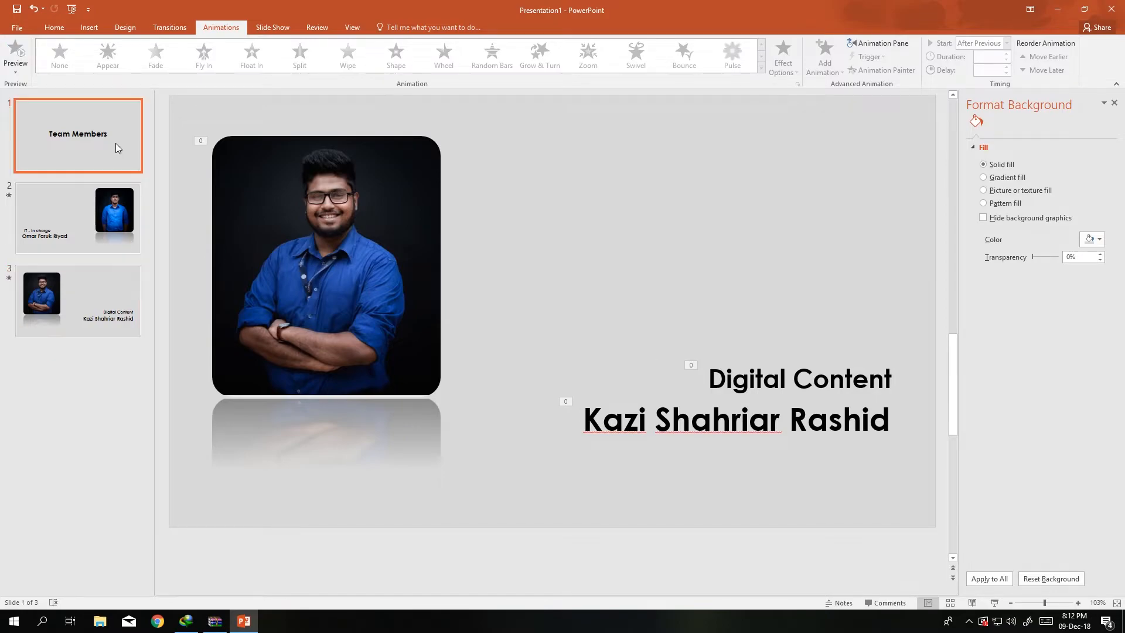
{"action": "left_click", "coordinate": [78, 135]}
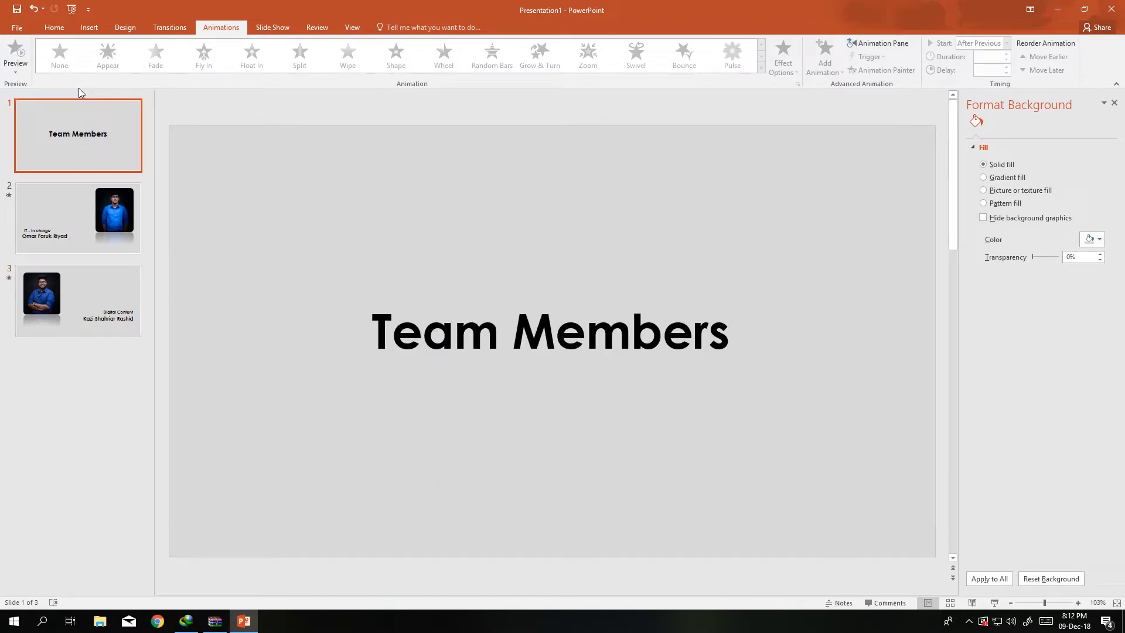
{"action": "mouse_move", "coordinate": [93, 154]}
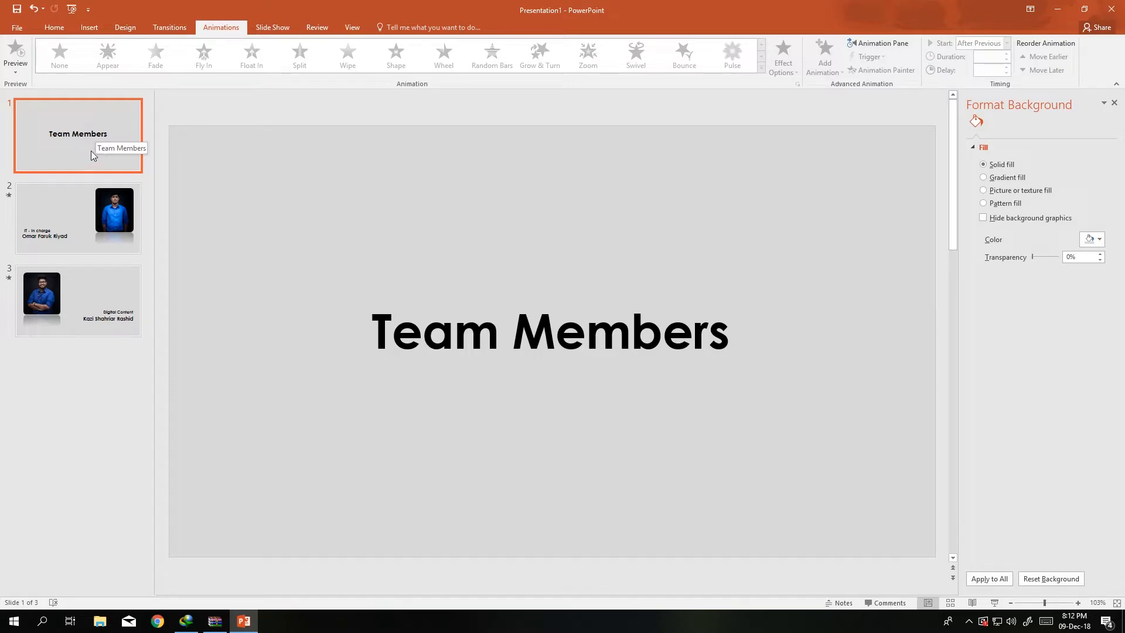
{"action": "left_click", "coordinate": [77, 300]}
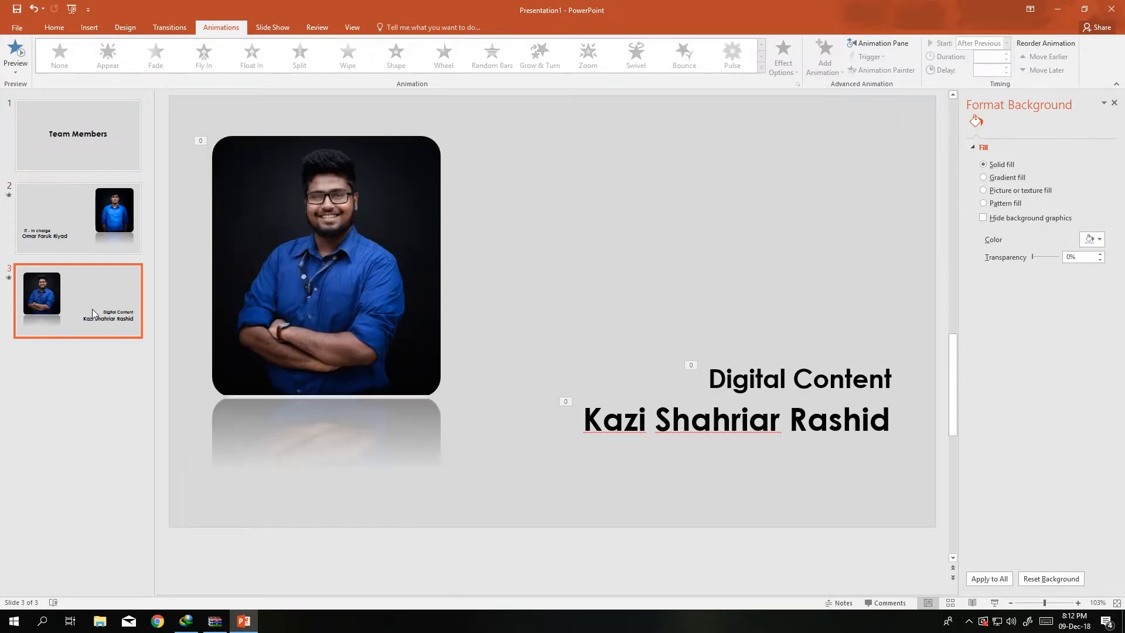
{"action": "left_click", "coordinate": [53, 27]}
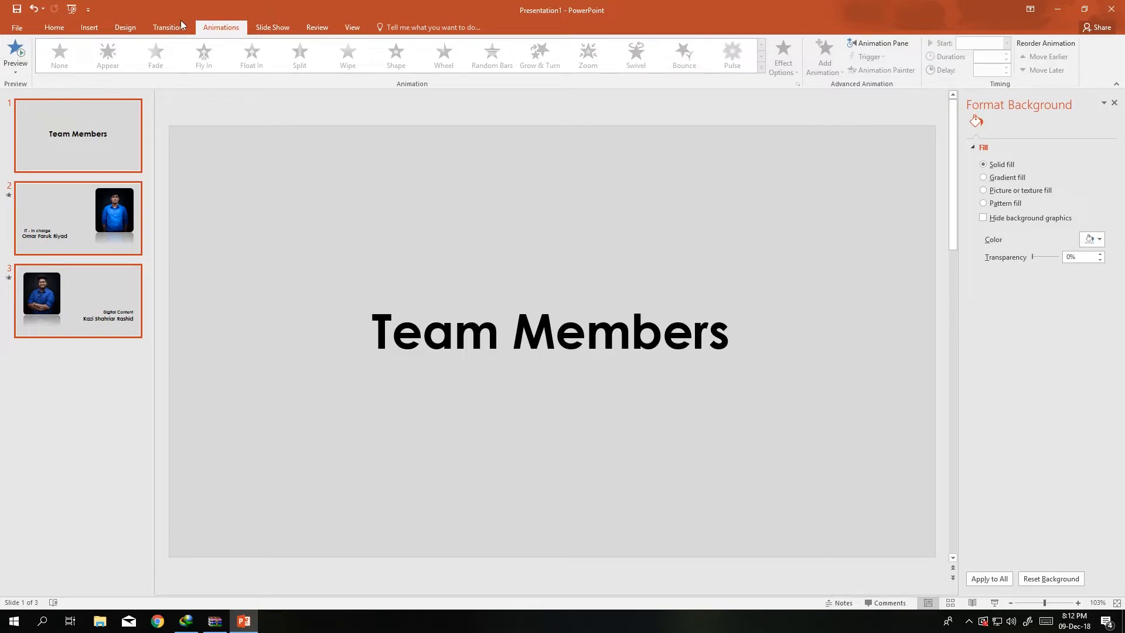
Apply a Push transition with 01.75 duration, advancing automatically after 00:02.00.
{"action": "left_click", "coordinate": [169, 27]}
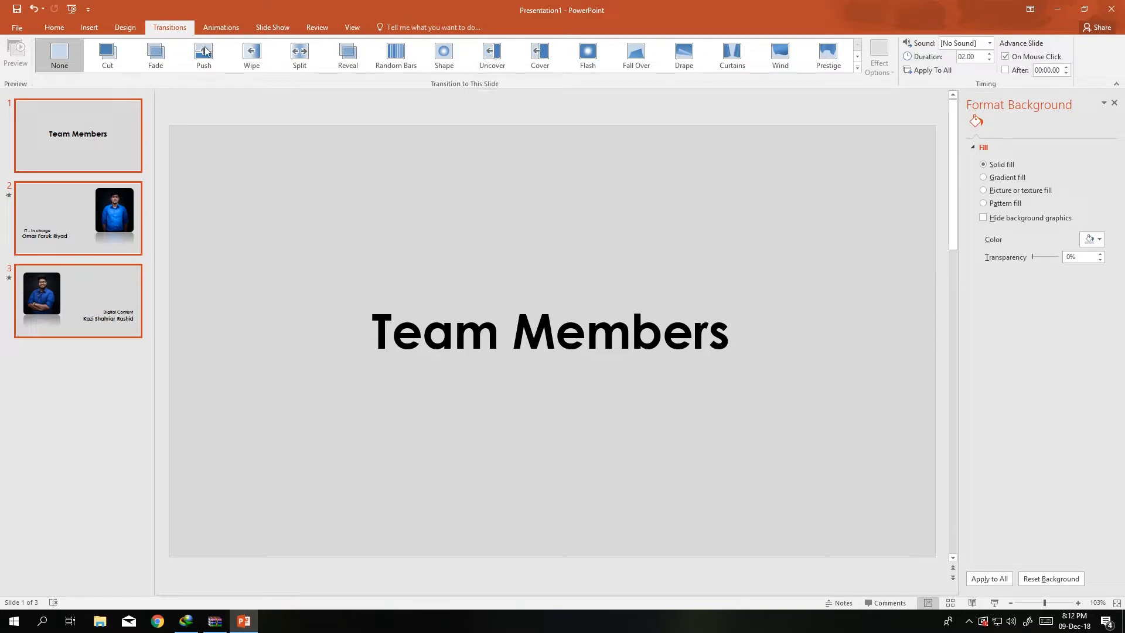
{"action": "left_click", "coordinate": [204, 55]}
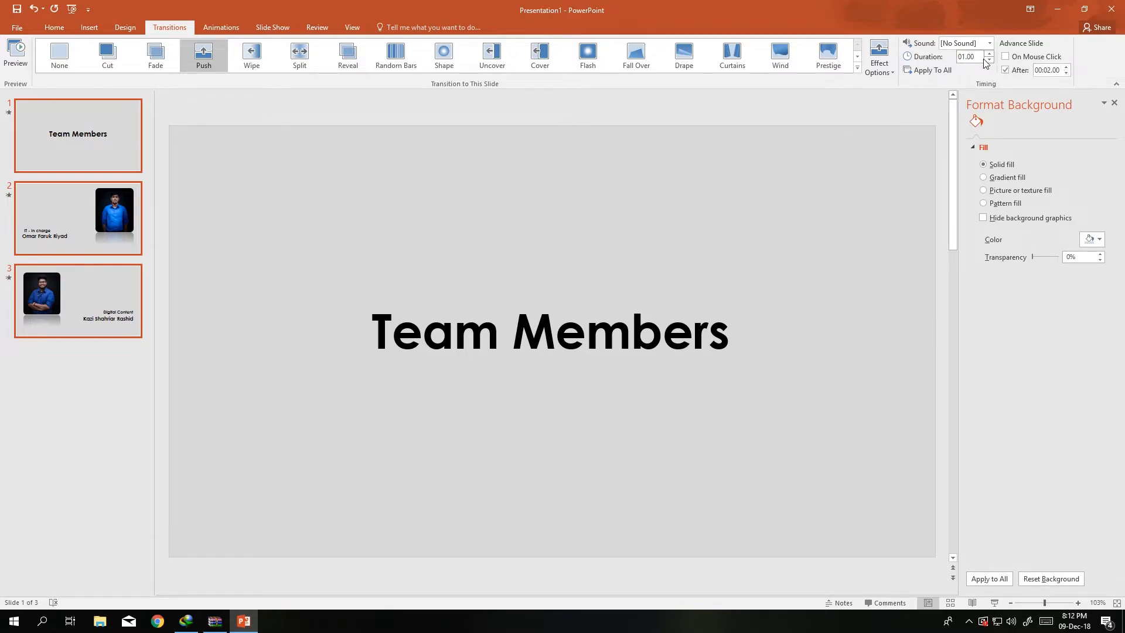
{"action": "left_click", "coordinate": [990, 54]}
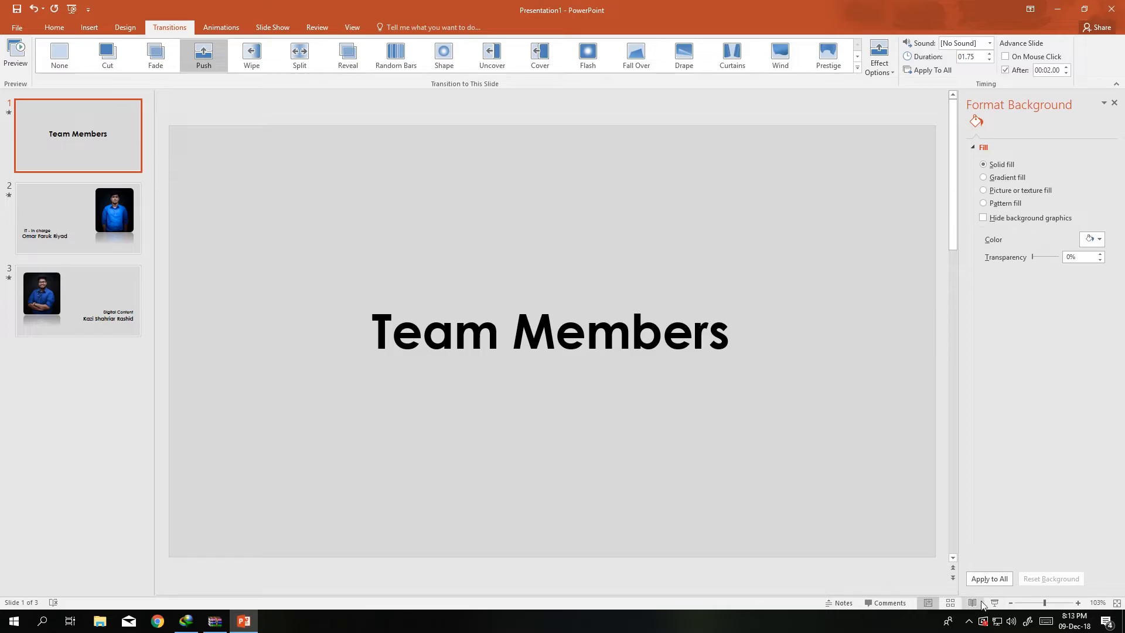
{"action": "left_click", "coordinate": [272, 27]}
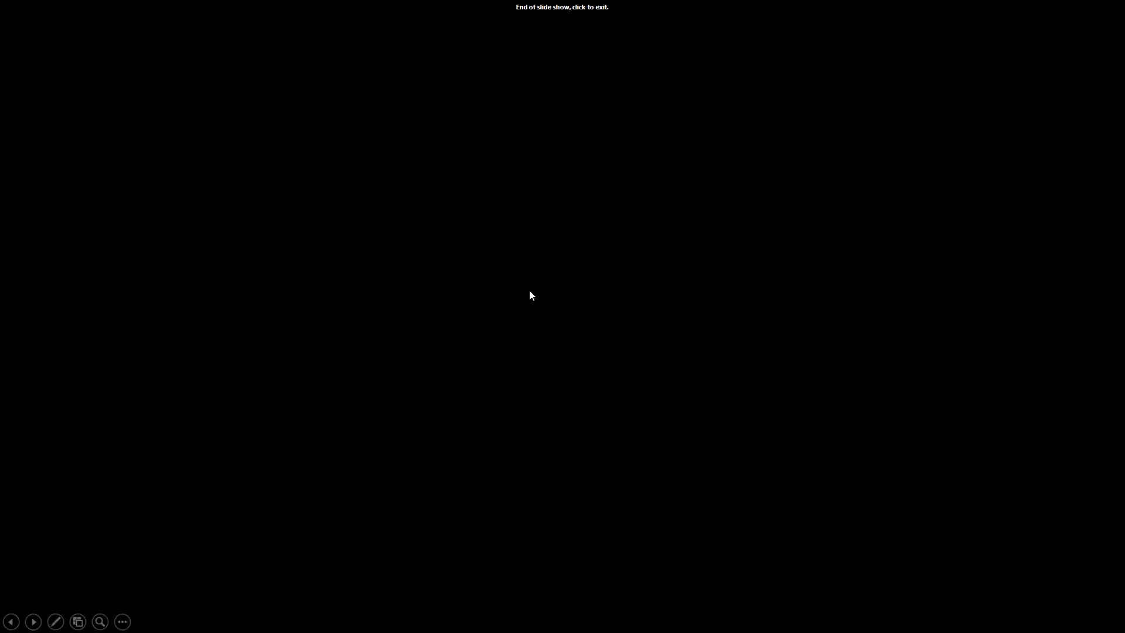
{"action": "left_click", "coordinate": [531, 295]}
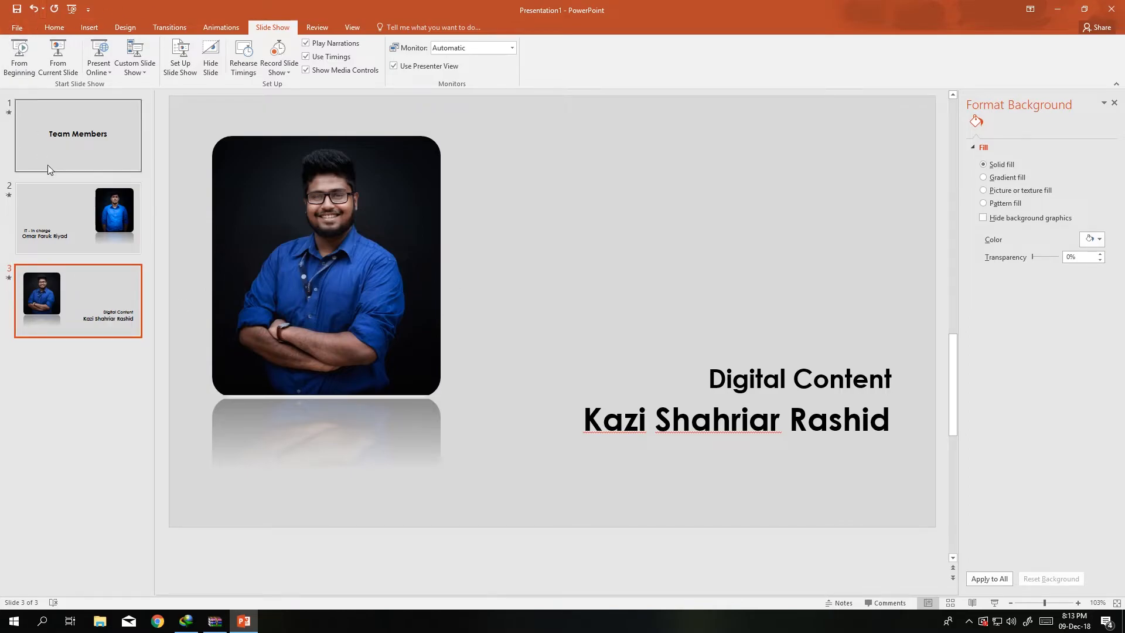
{"action": "left_click", "coordinate": [78, 217]}
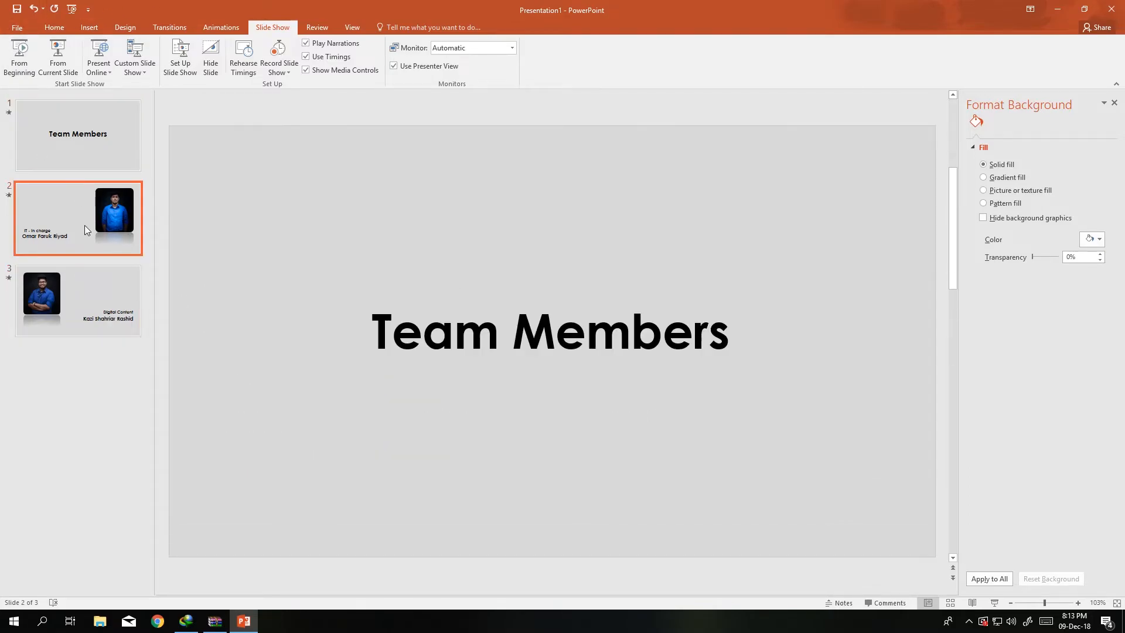
{"action": "left_click", "coordinate": [77, 135]}
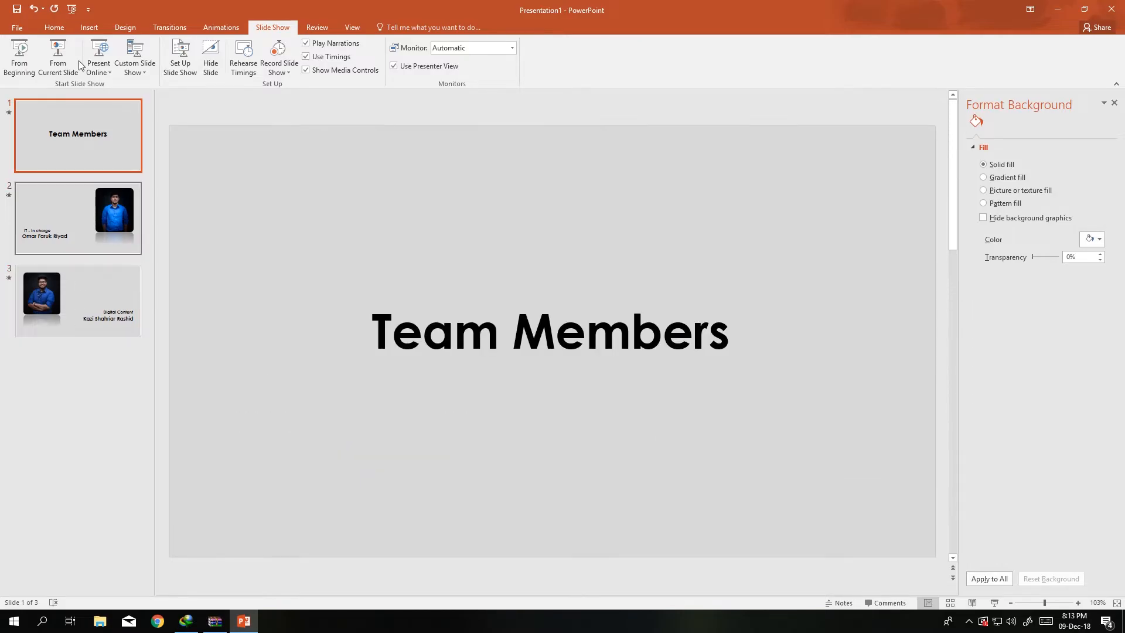
Save the presentation to the Desktop as an MPEG-4 Video named 'Team Members'.
{"action": "left_click", "coordinate": [16, 28]}
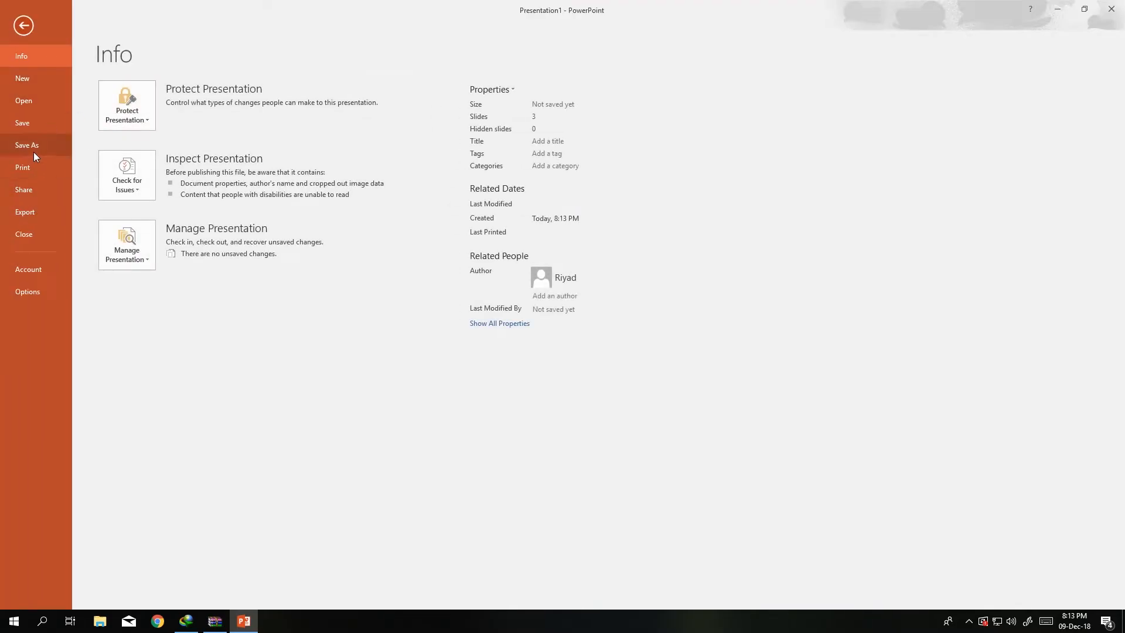
{"action": "left_click", "coordinate": [26, 145]}
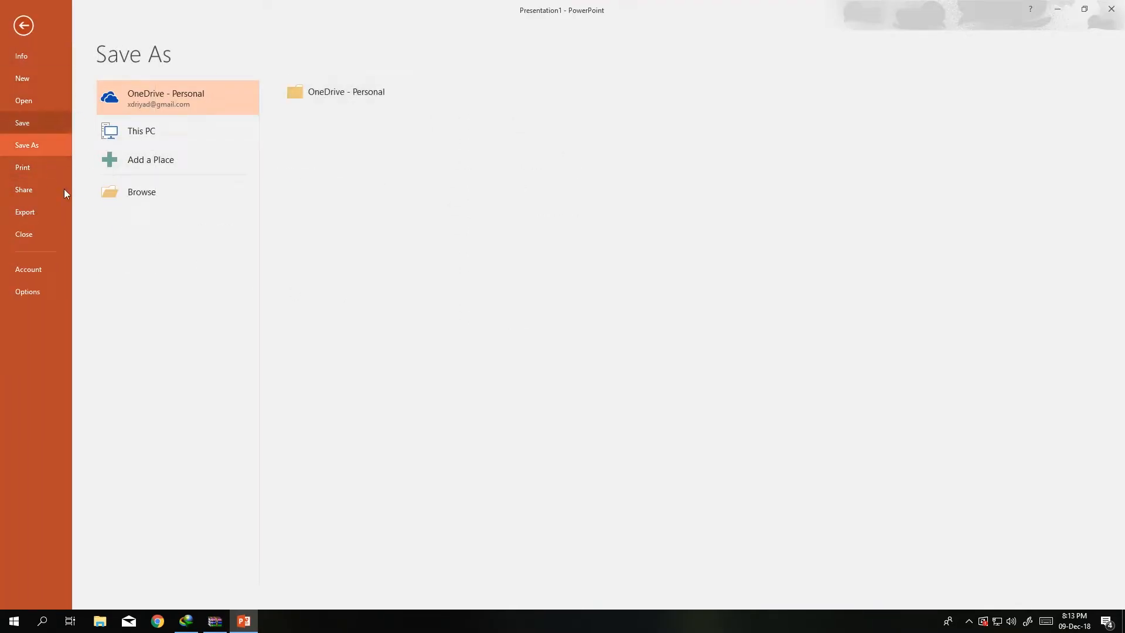
{"action": "left_click", "coordinate": [141, 191]}
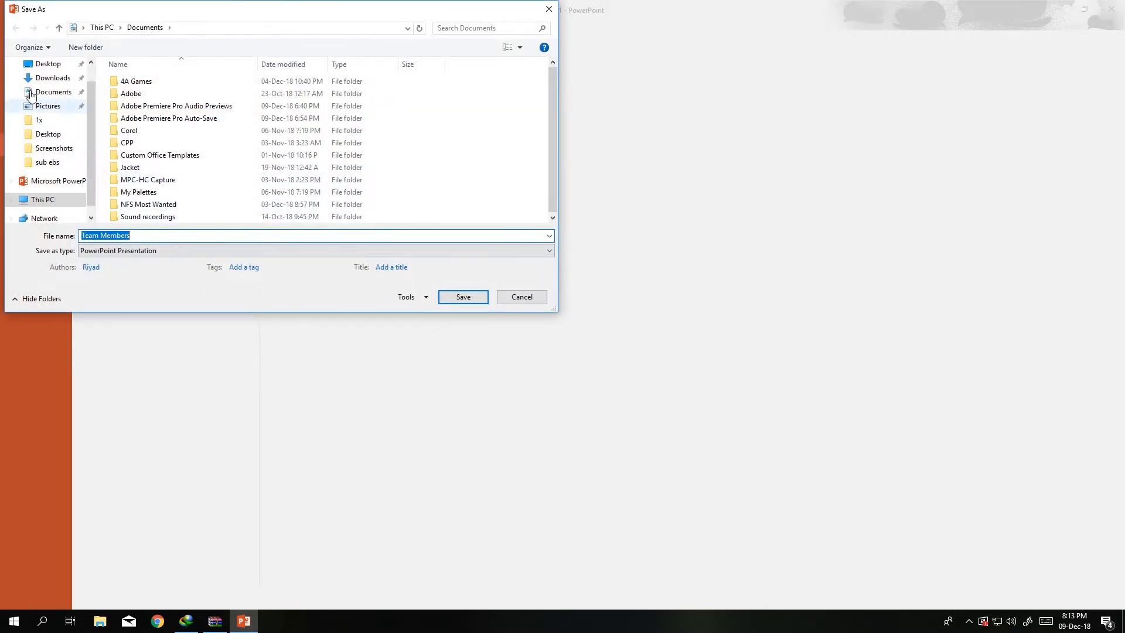
{"action": "left_click", "coordinate": [547, 250]}
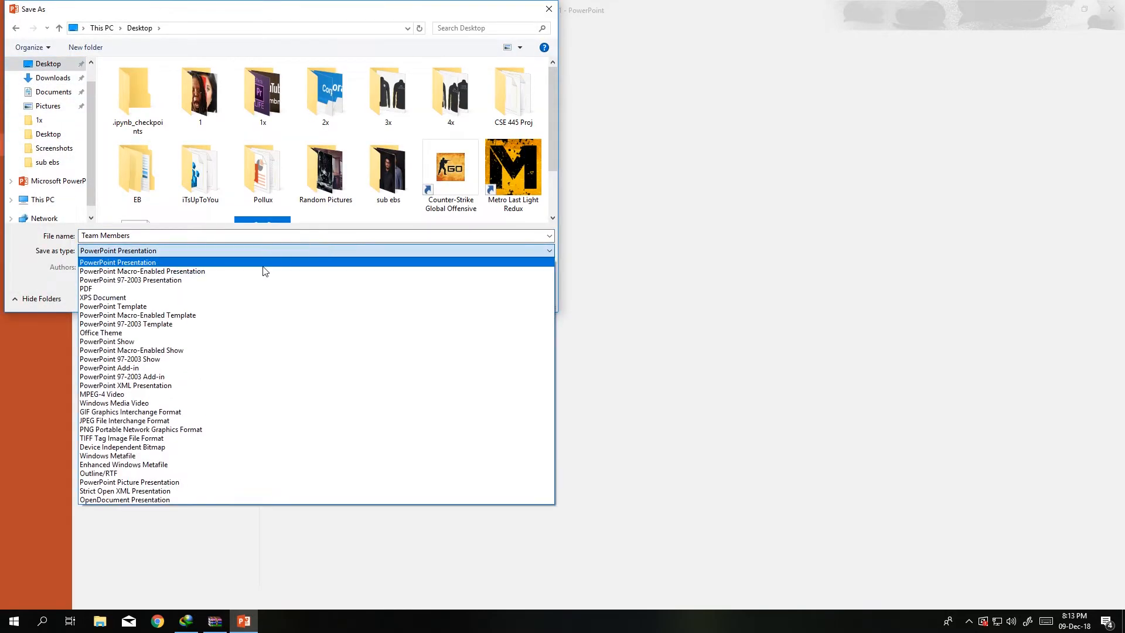
{"action": "mouse_move", "coordinate": [156, 350]}
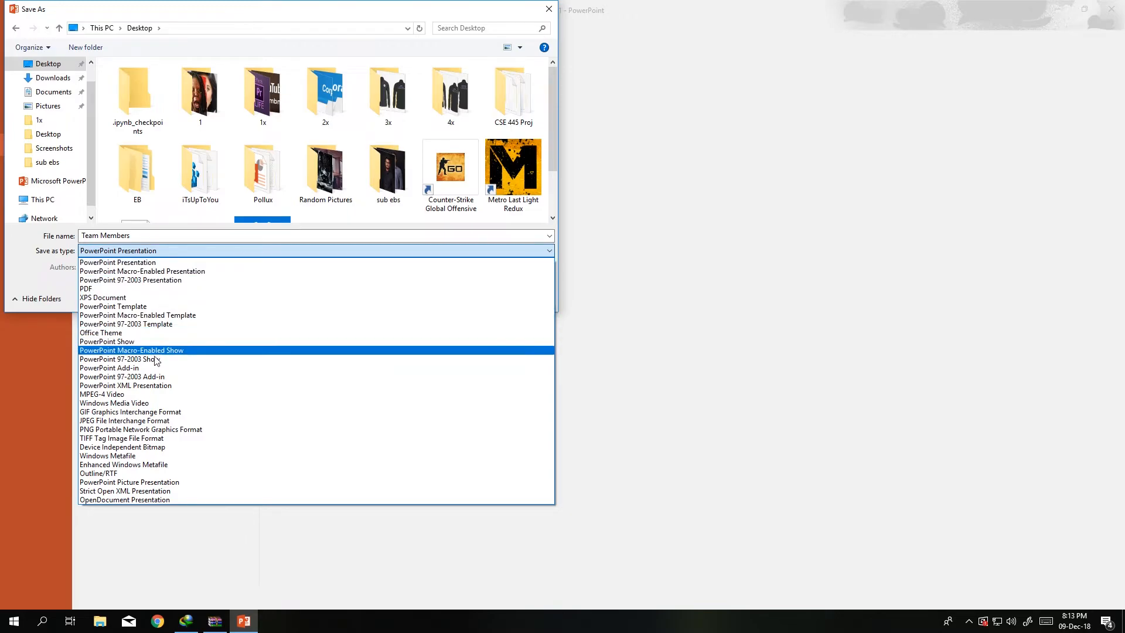
{"action": "mouse_move", "coordinate": [93, 394]}
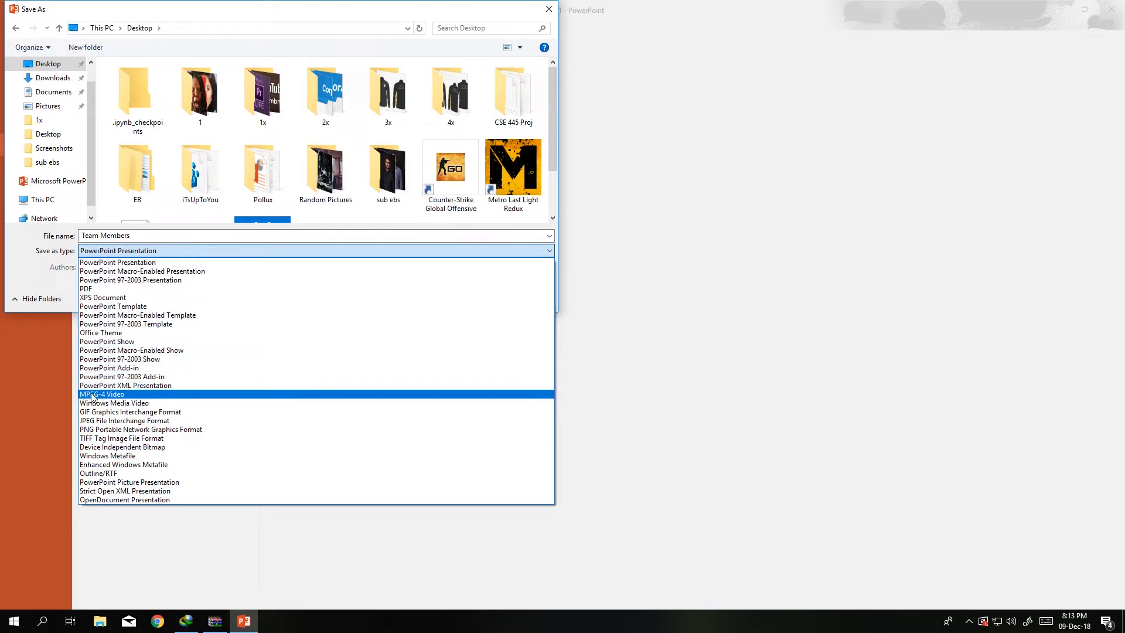
{"action": "left_click", "coordinate": [102, 393]}
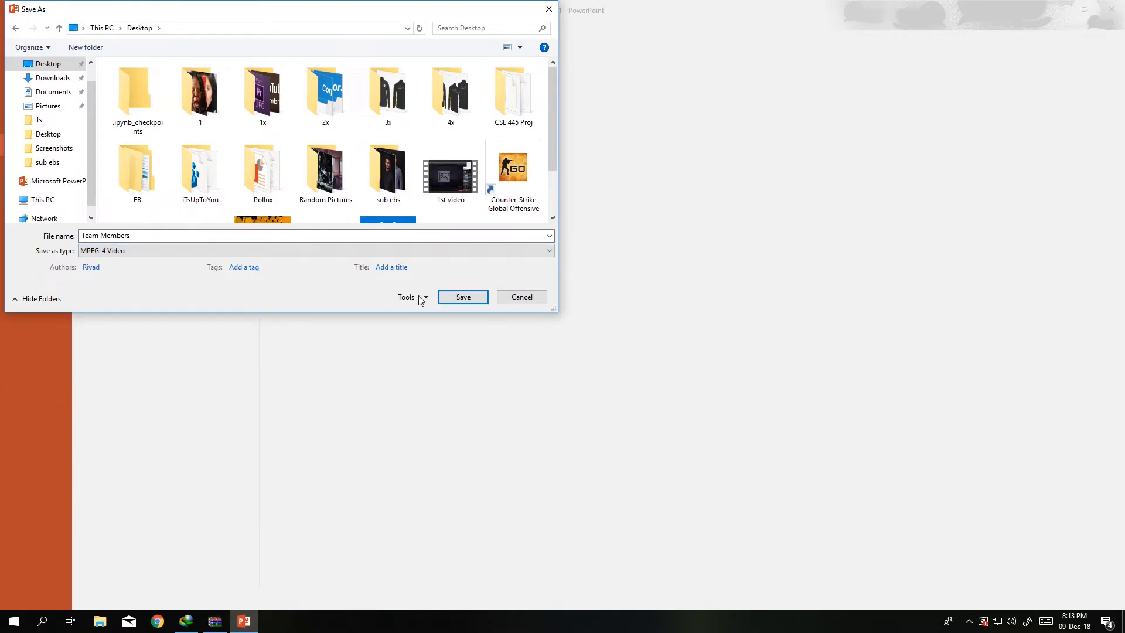
{"action": "left_click", "coordinate": [462, 297]}
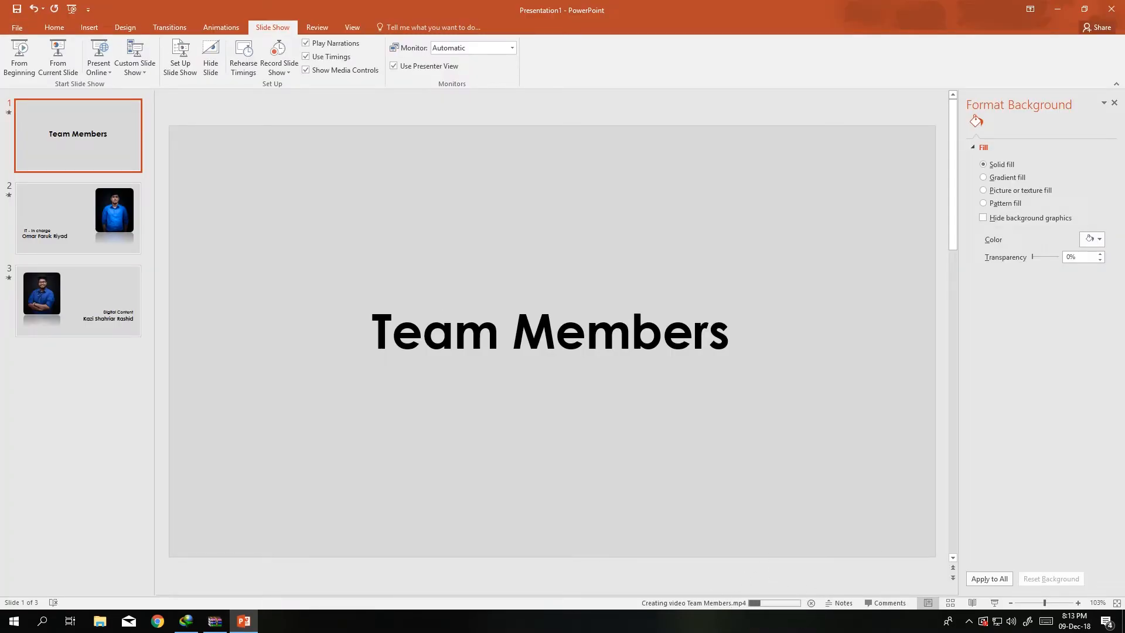
Launch Adobe Premiere Pro CC 2018 from the taskbar to its start screen.
{"action": "left_click", "coordinate": [12, 620]}
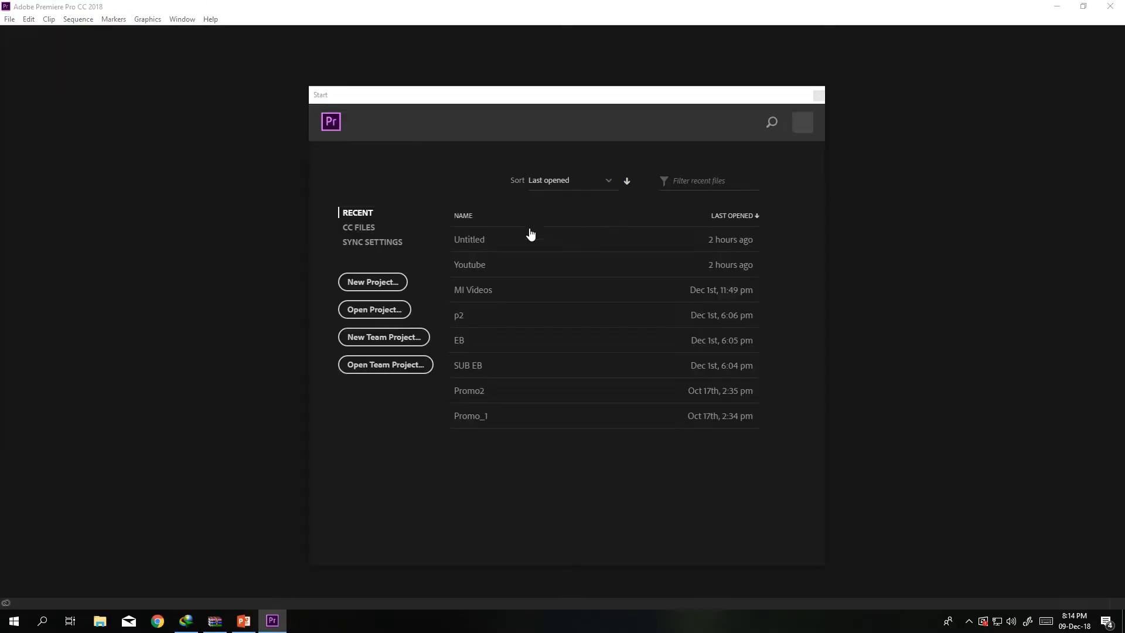
Create the Team Members project, browse Desktop and Downloads, and return to the Team Members.mp4 timeline.
{"action": "left_click", "coordinate": [372, 282]}
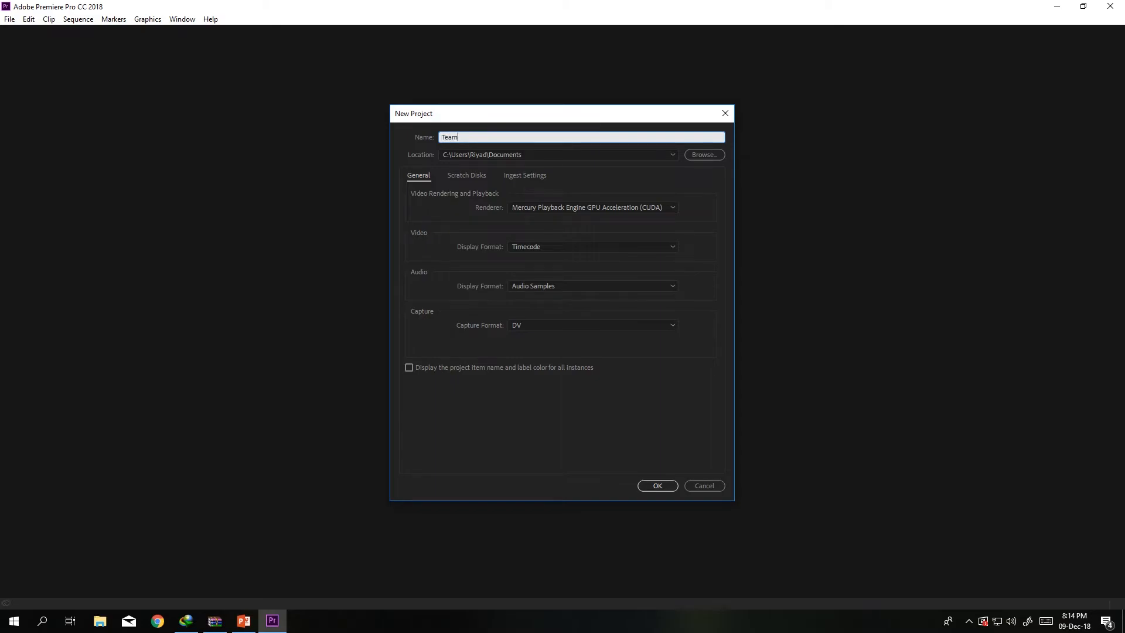
{"action": "left_click", "coordinate": [656, 486]}
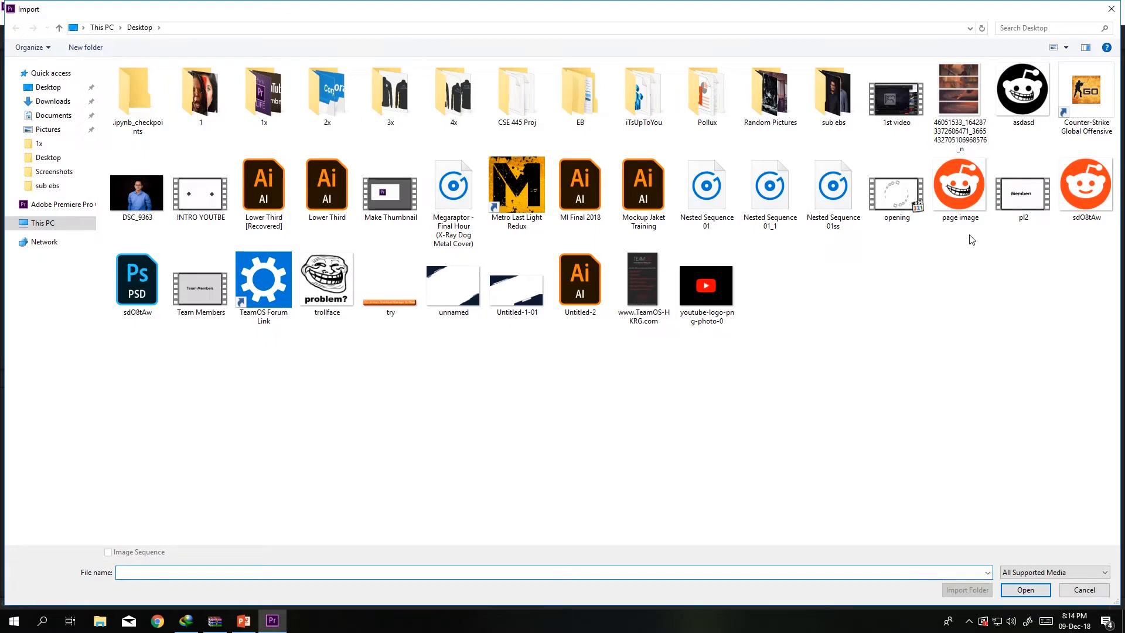
{"action": "left_click", "coordinate": [263, 278]}
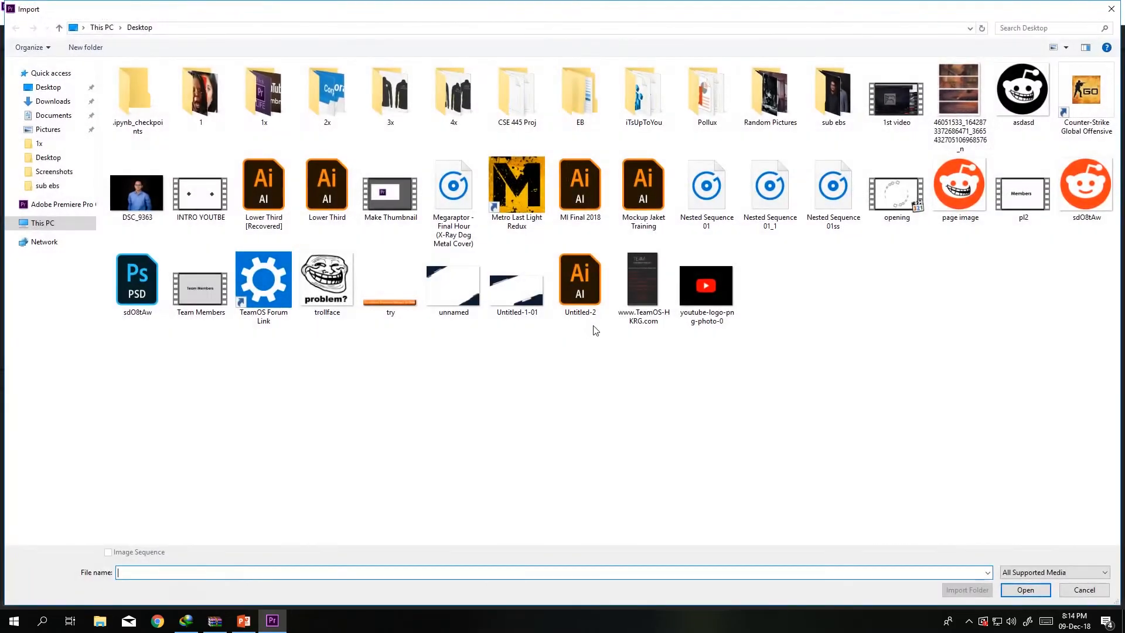
{"action": "left_click", "coordinate": [54, 102]}
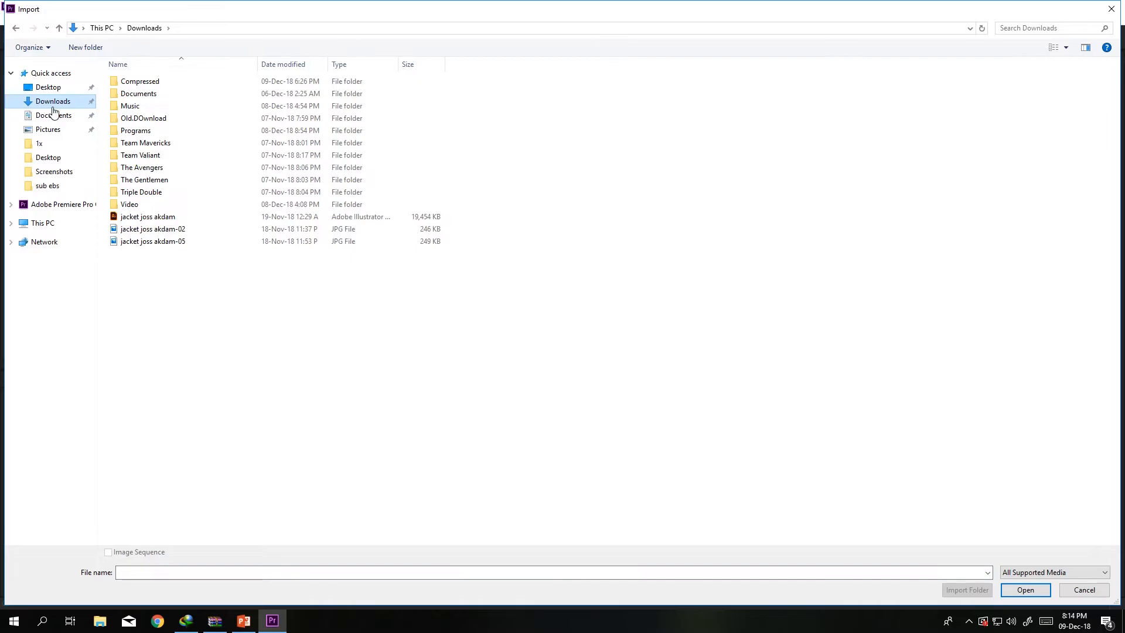
{"action": "left_click", "coordinate": [1025, 589]}
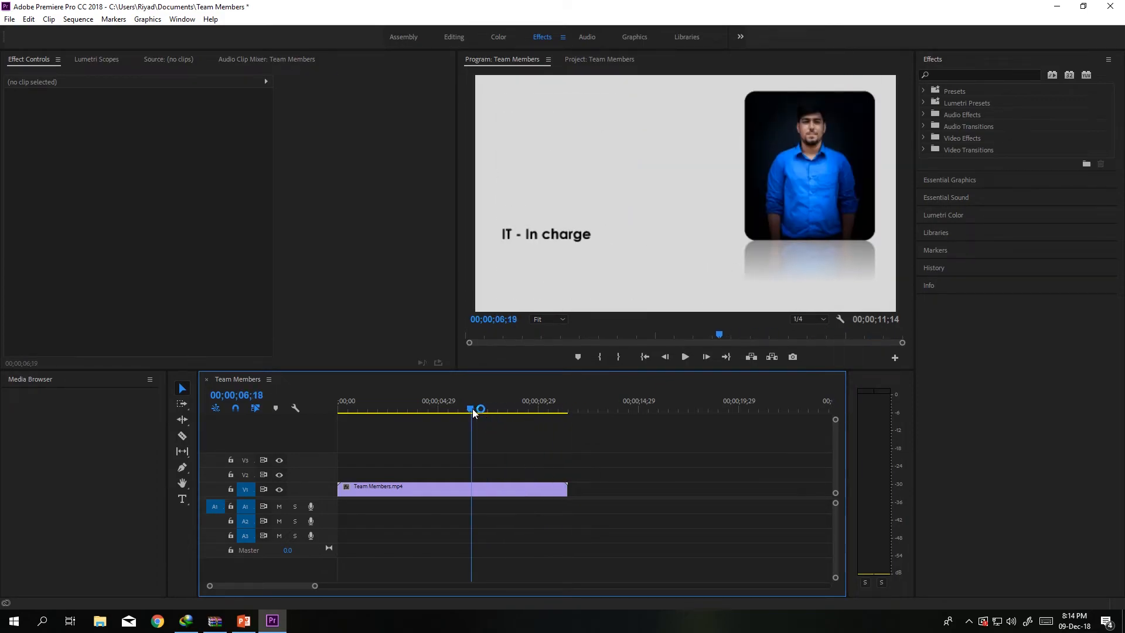
Cut the clip at the last slide and rate-stretch the final piece longer.
{"action": "left_click", "coordinate": [560, 409]}
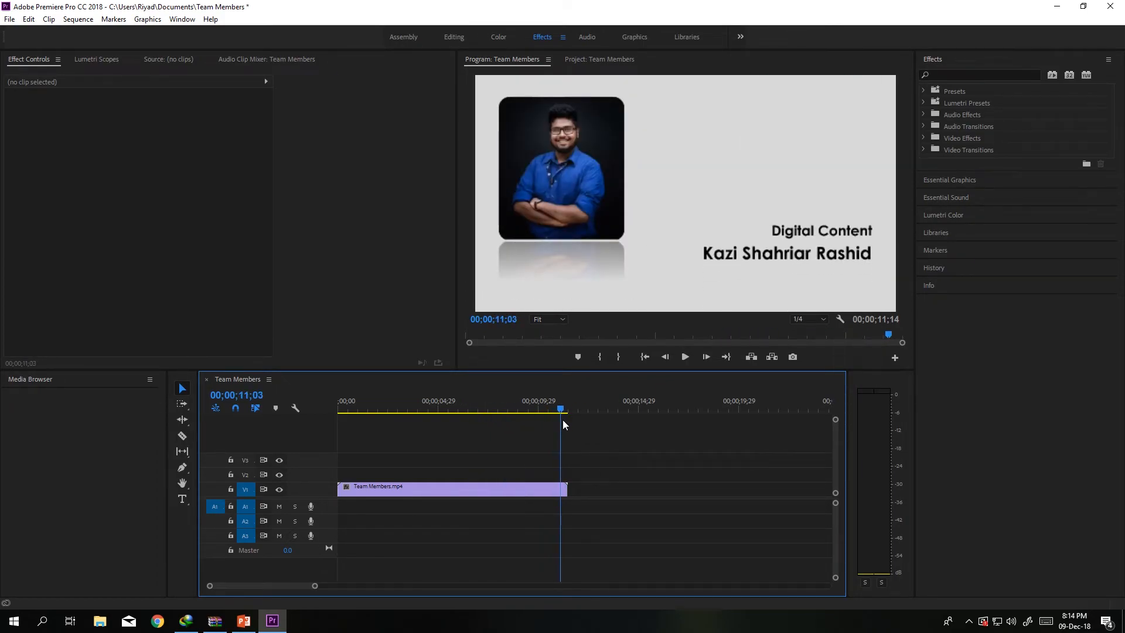
{"action": "left_click_drag", "start_coordinate": [561, 409], "coordinate": [555, 409]}
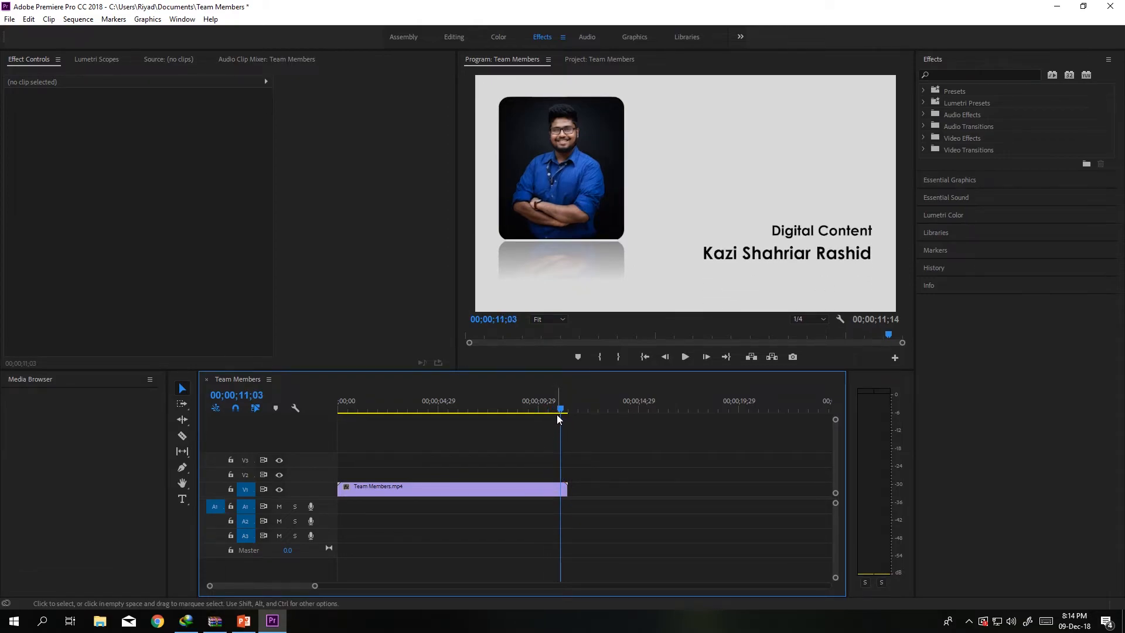
{"action": "left_click", "coordinate": [181, 436]}
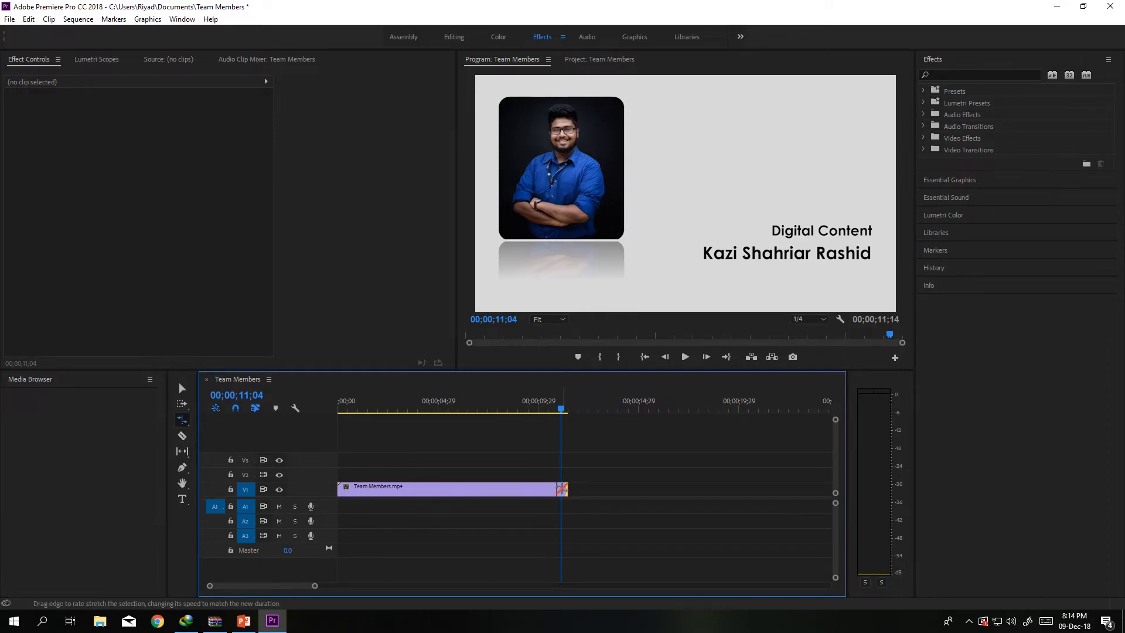
{"action": "left_click", "coordinate": [445, 489]}
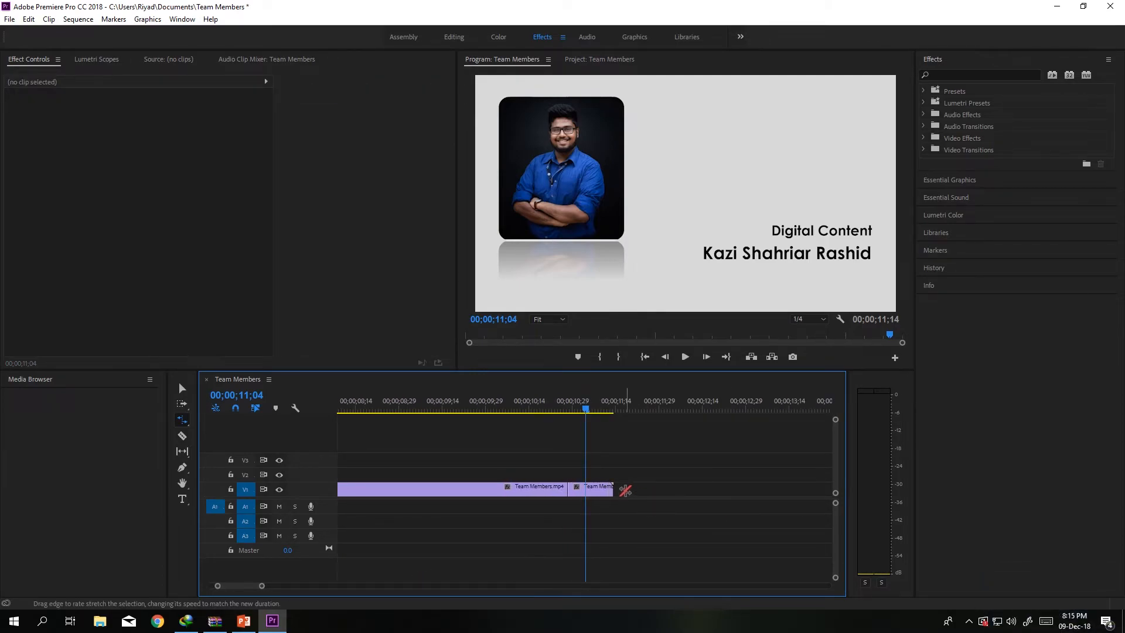
{"action": "left_click_drag", "start_coordinate": [626, 490], "coordinate": [726, 489]}
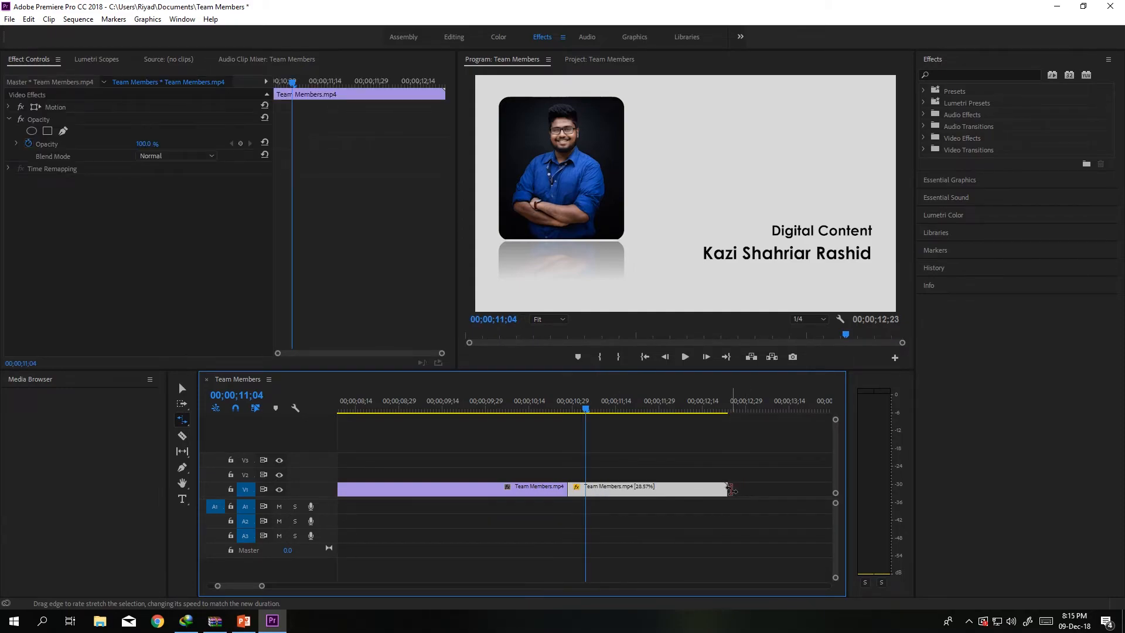
Review the ending and stretch the final piece further to extend it.
{"action": "left_click", "coordinate": [716, 408]}
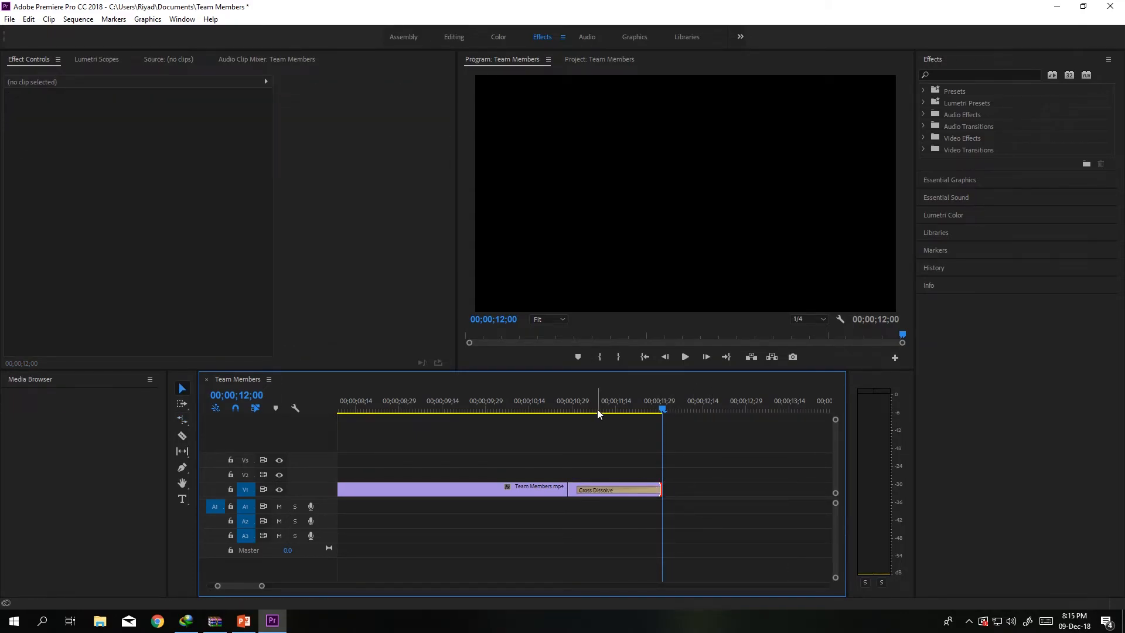
{"action": "left_click", "coordinate": [476, 408]}
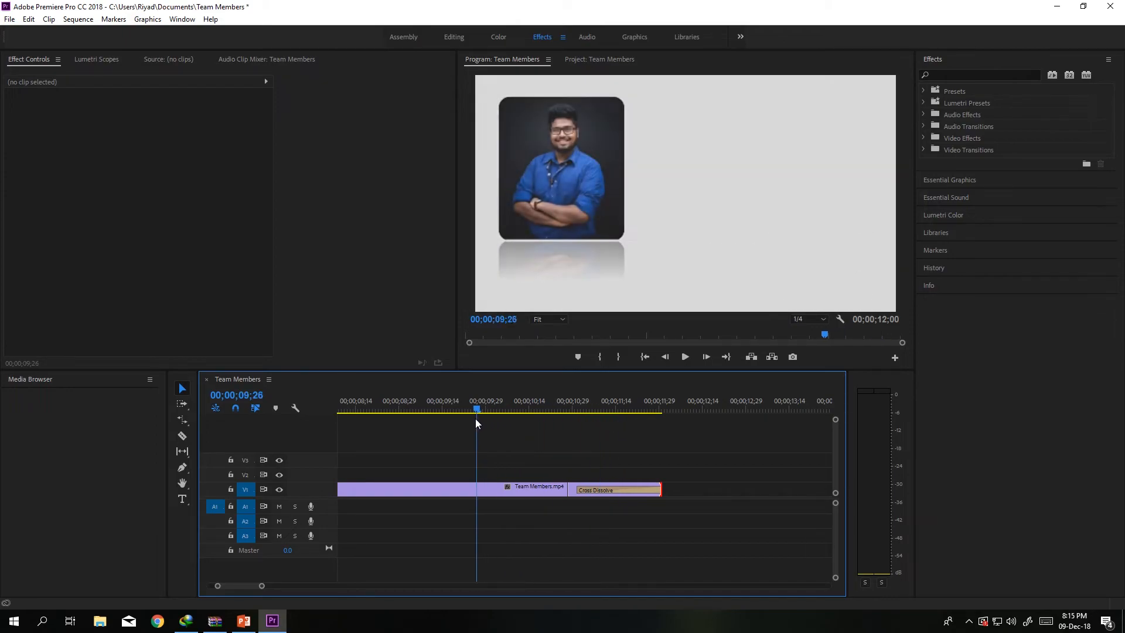
{"action": "left_click", "coordinate": [608, 409]}
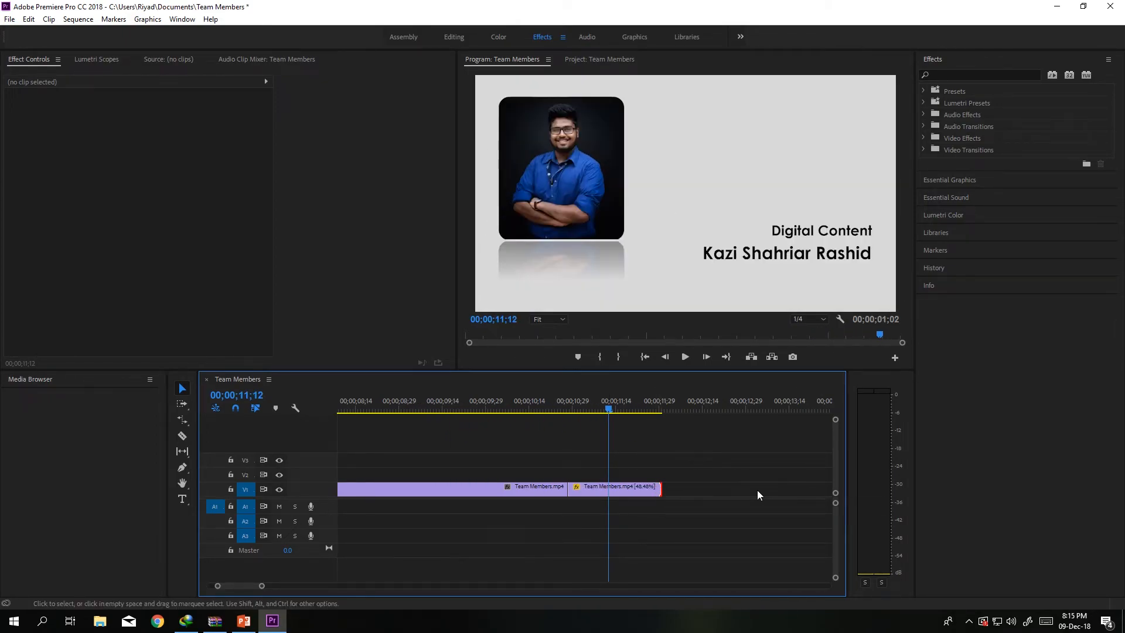
{"action": "left_click_drag", "start_coordinate": [659, 488], "coordinate": [792, 488]}
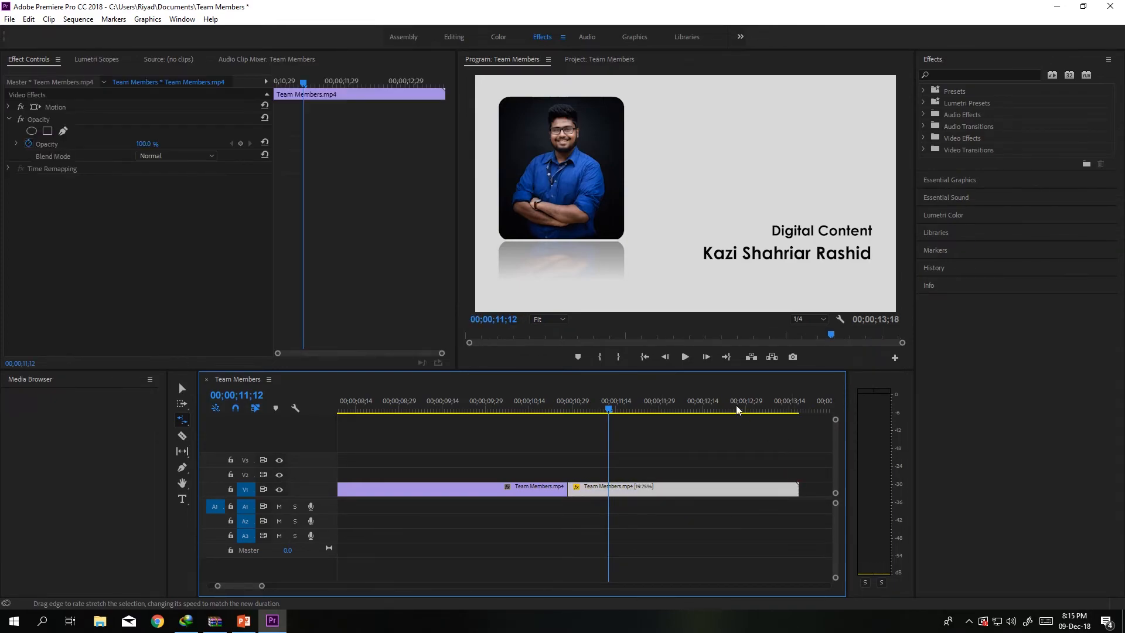
{"action": "left_click", "coordinate": [796, 410]}
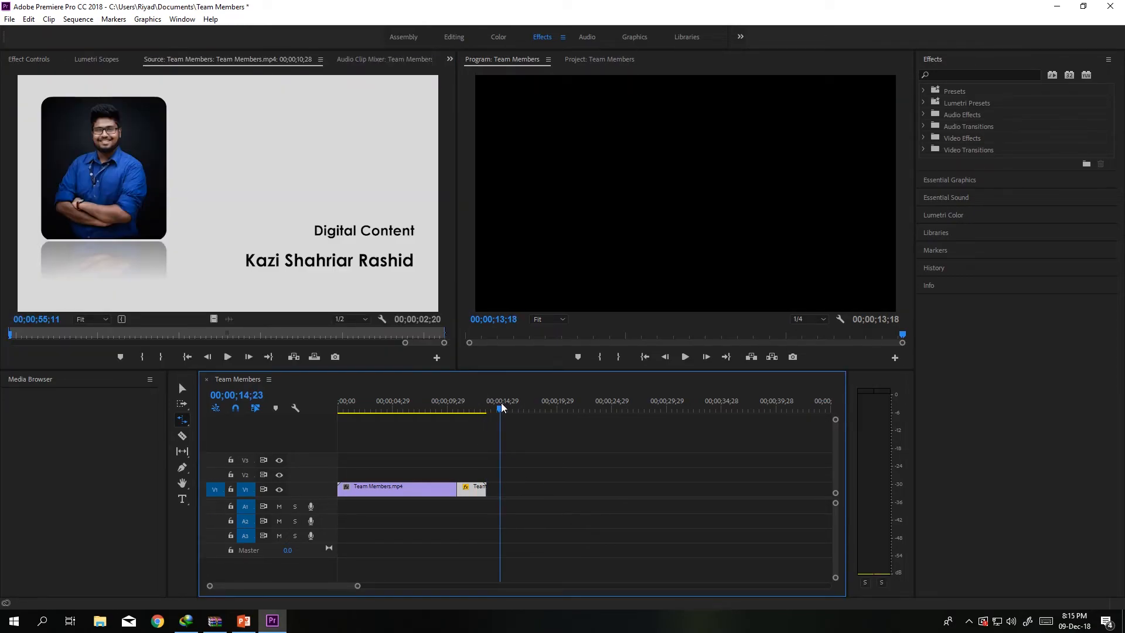
Nest both clip pieces, rate-stretch the nest to about 134%, and play it back.
{"action": "left_click_drag", "start_coordinate": [500, 489], "coordinate": [492, 489]}
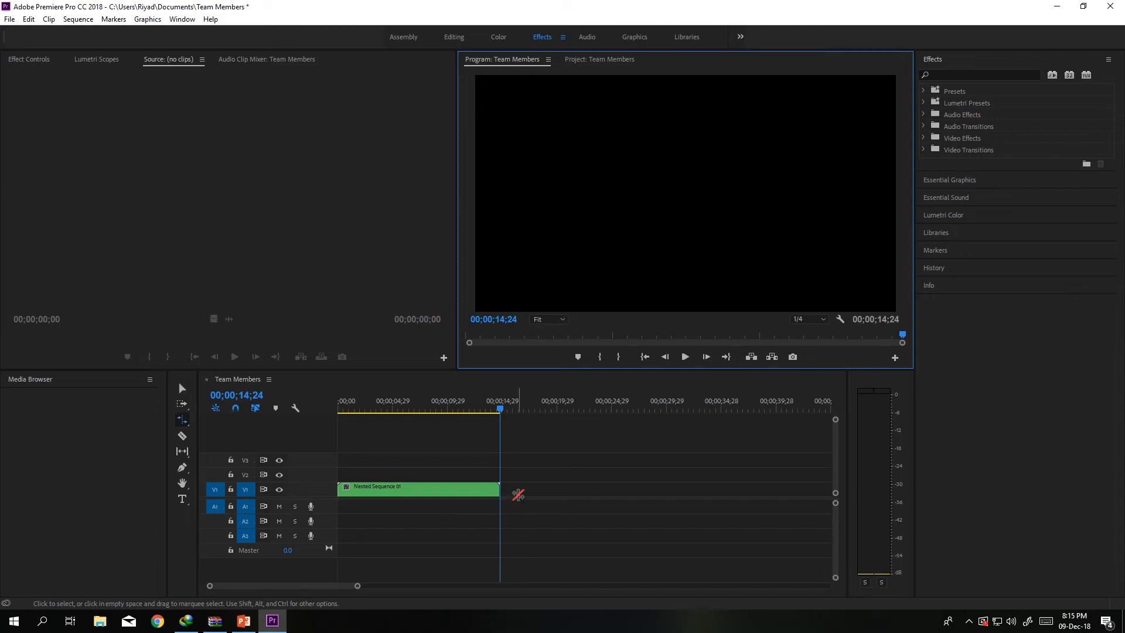
{"action": "left_click_drag", "start_coordinate": [499, 489], "coordinate": [443, 490]}
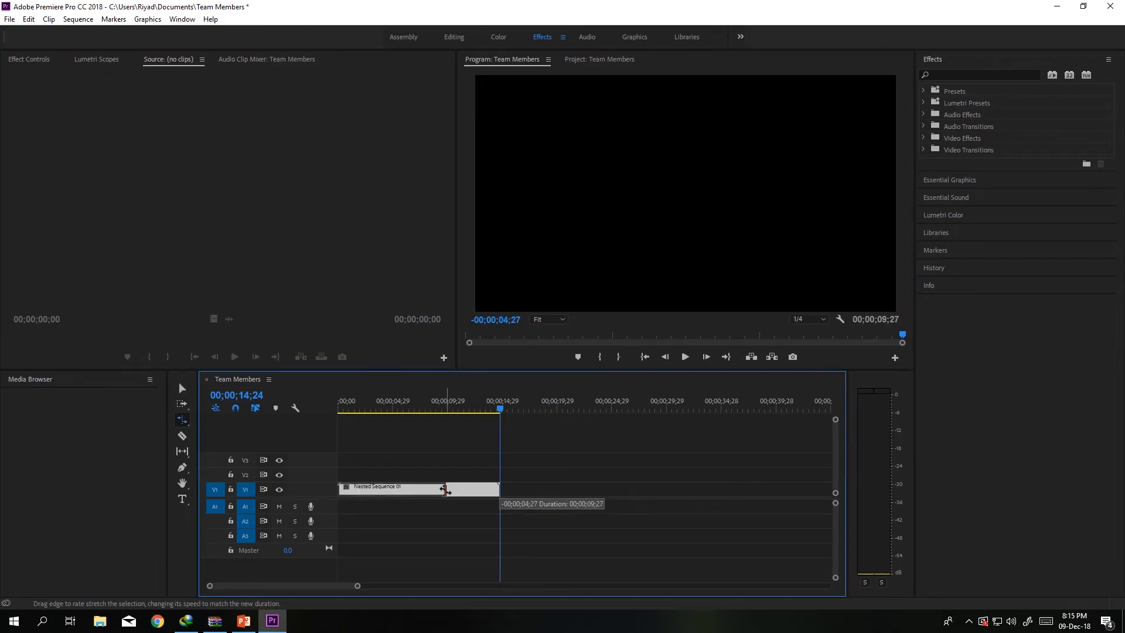
{"action": "left_click_drag", "start_coordinate": [501, 489], "coordinate": [453, 489]}
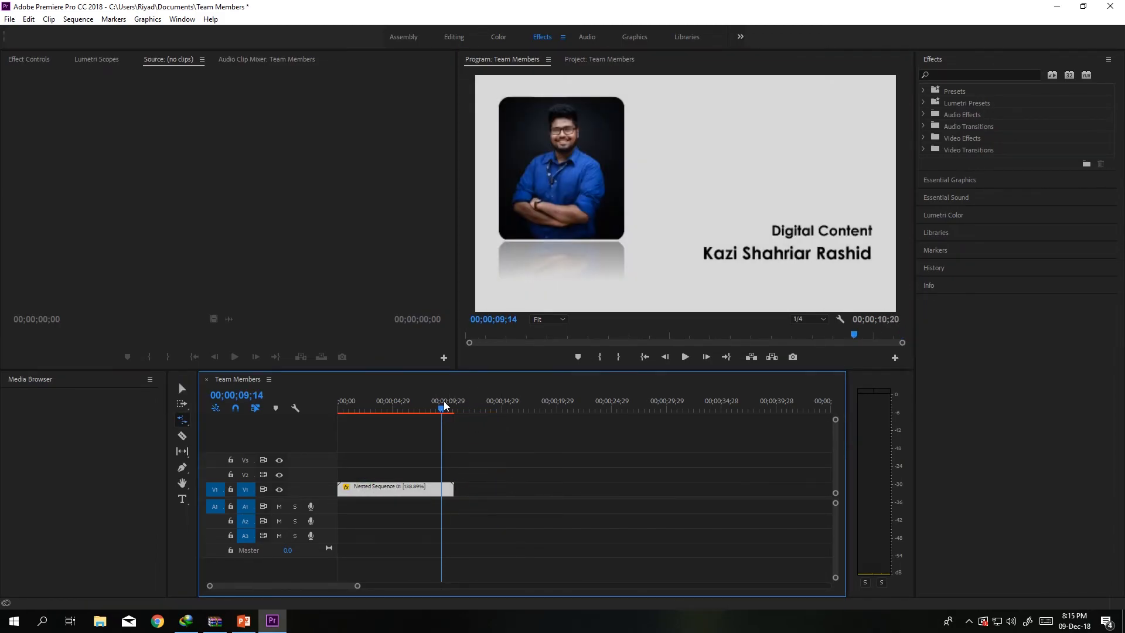
{"action": "left_click", "coordinate": [361, 409]}
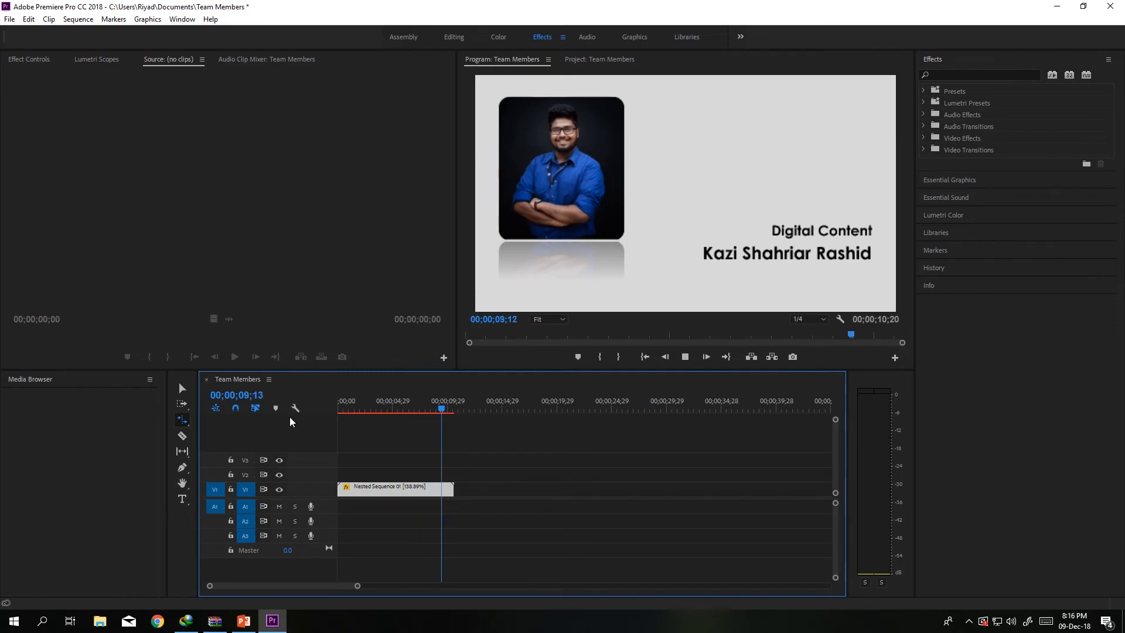
{"action": "left_click", "coordinate": [373, 408]}
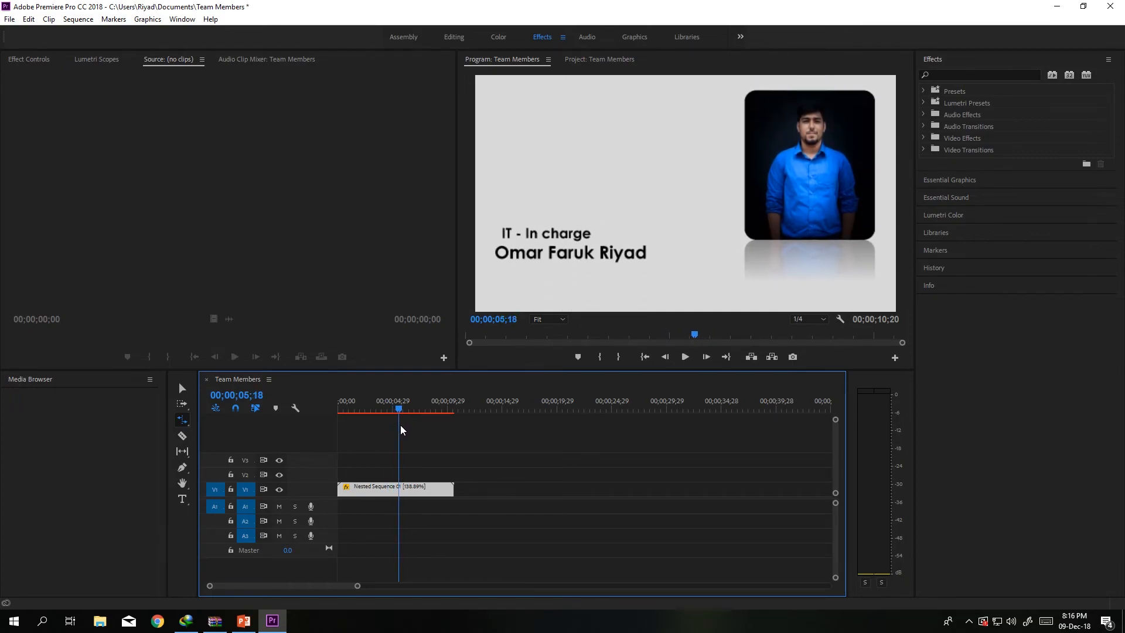
Check slide 2's Push transition duration of 02.25 in PowerPoint, then return to Premiere.
{"action": "left_click", "coordinate": [243, 621]}
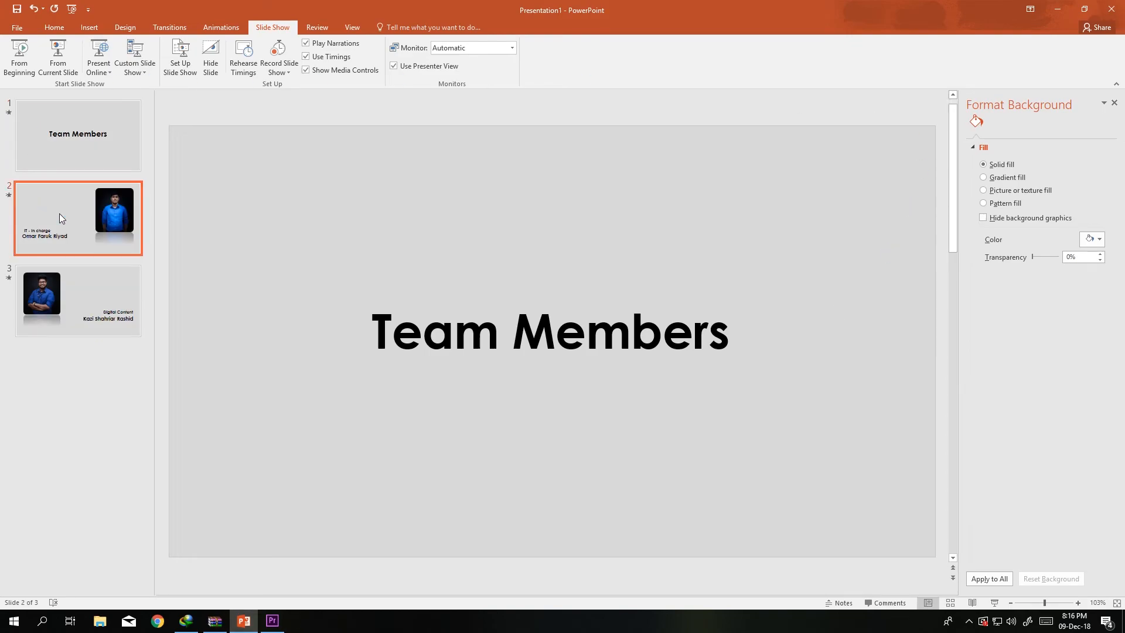
{"action": "left_click", "coordinate": [220, 28]}
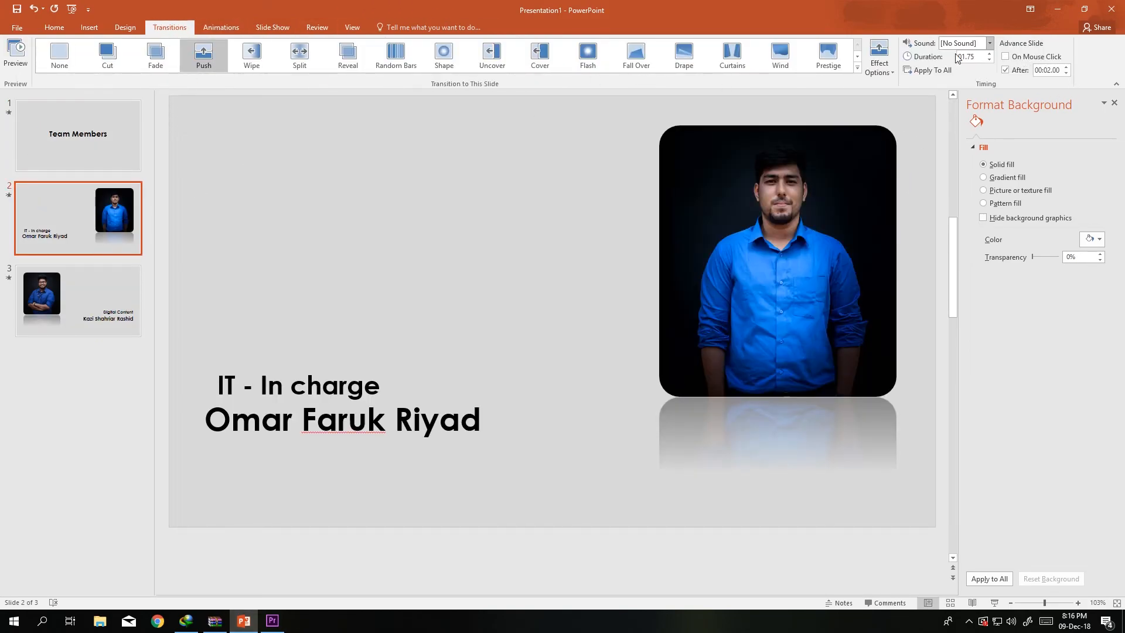
{"action": "left_click", "coordinate": [991, 54]}
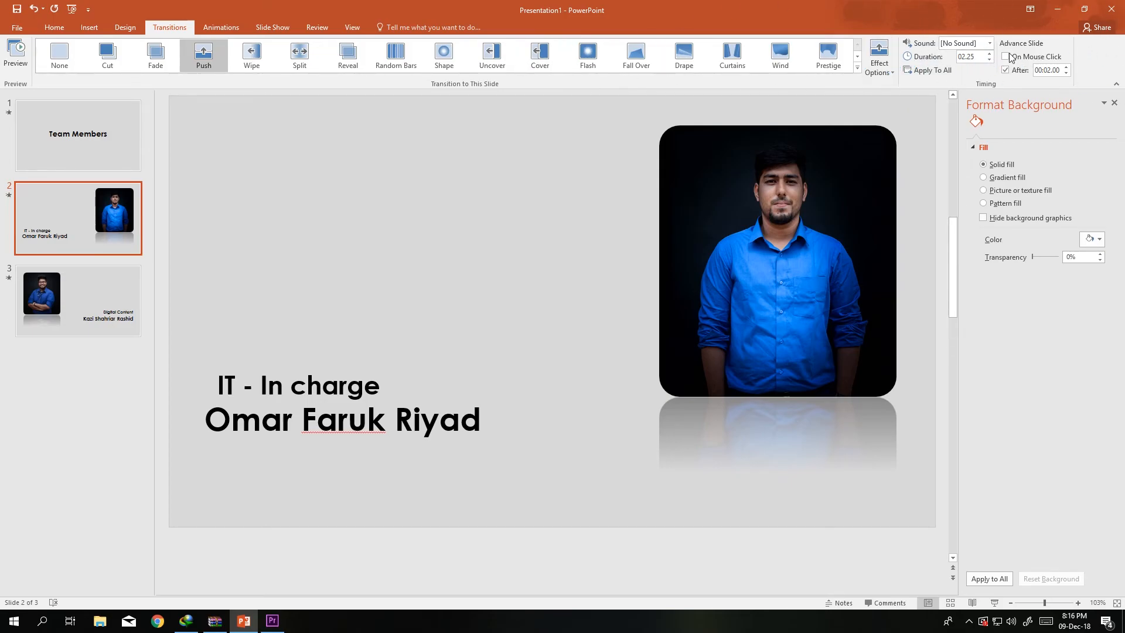
{"action": "left_click", "coordinate": [271, 620]}
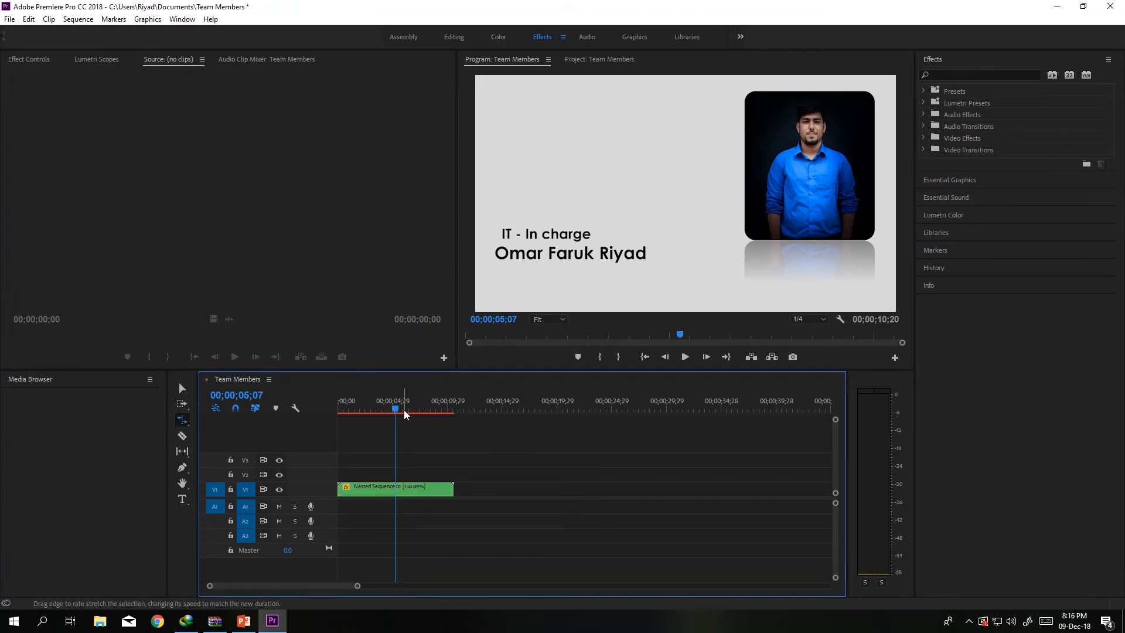
Add the upbeat background music to A1, trim it at the video's end, and open export settings.
{"action": "left_click", "coordinate": [598, 59]}
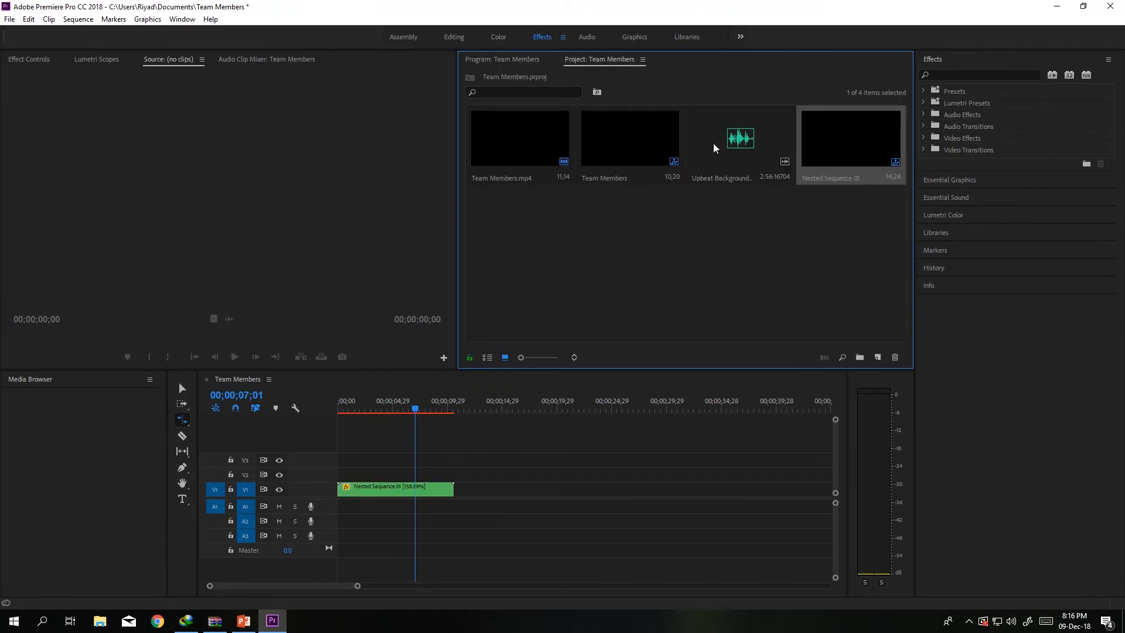
{"action": "double_click", "coordinate": [739, 137]}
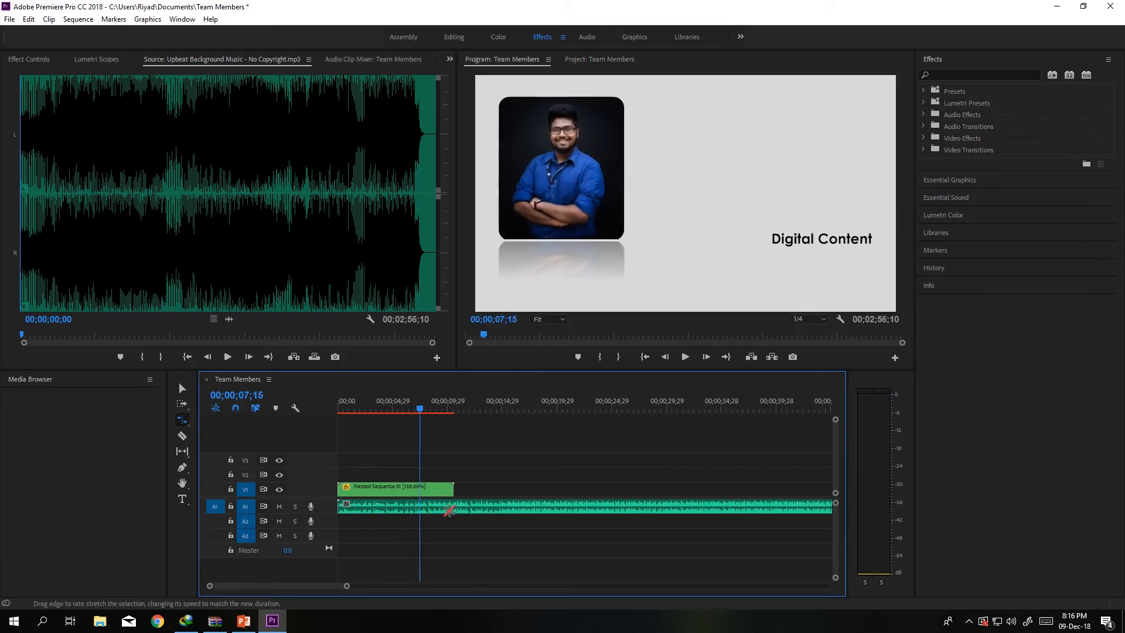
{"action": "left_click", "coordinate": [182, 435]}
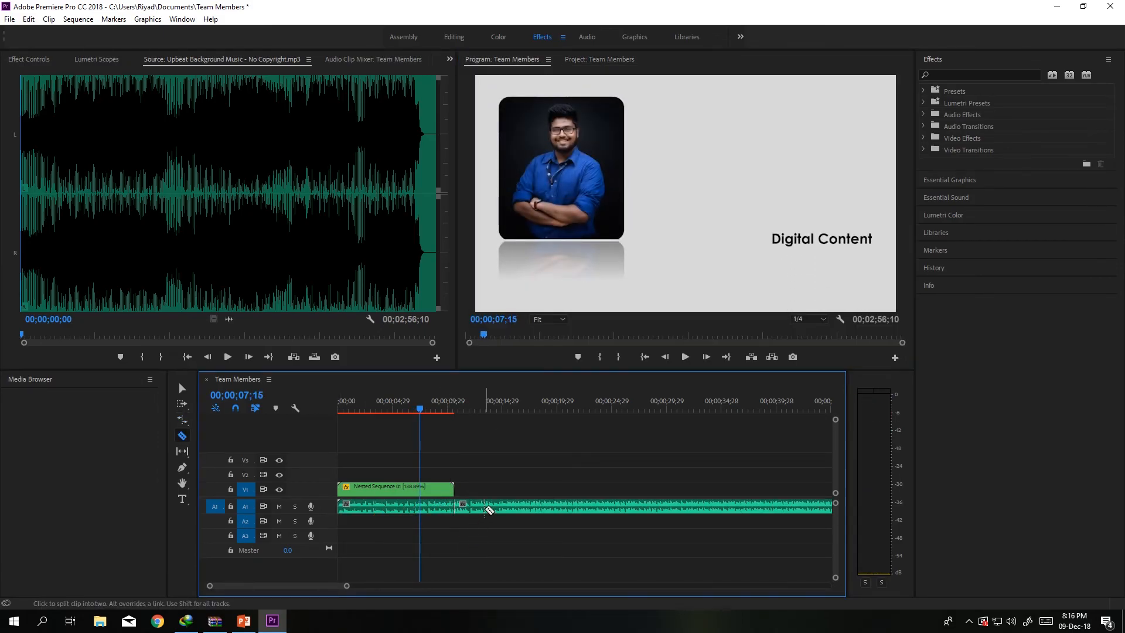
{"action": "right_click", "coordinate": [452, 506]}
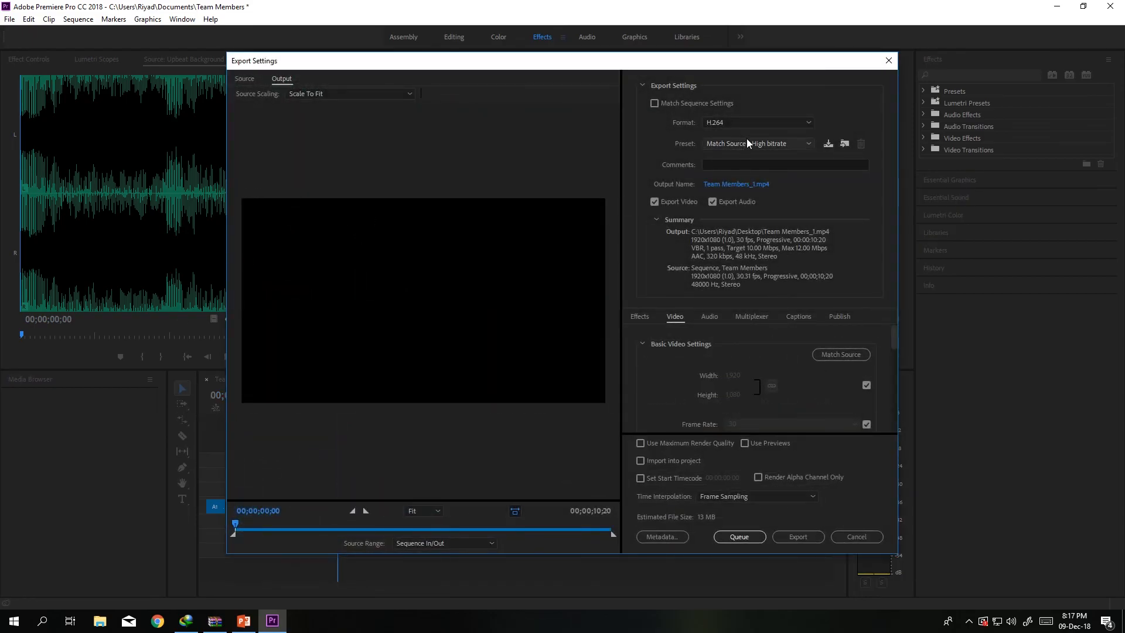
Export Team Members_1.mp4 to the Desktop with the YouTube 1080p HD preset.
{"action": "left_click", "coordinate": [757, 144]}
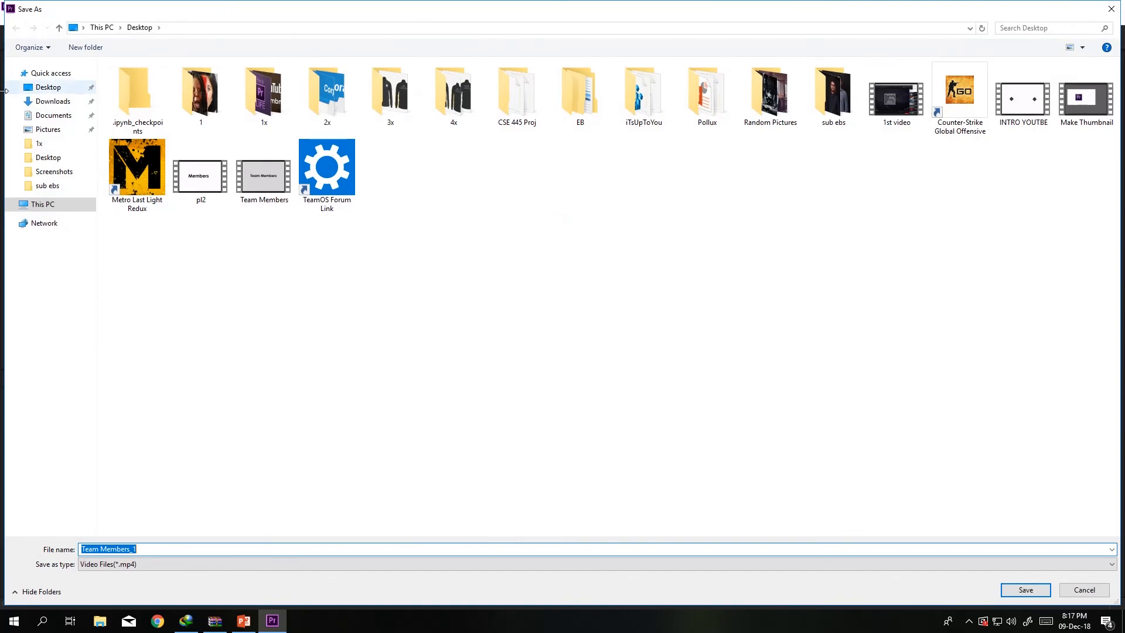
{"action": "left_click", "coordinate": [209, 268]}
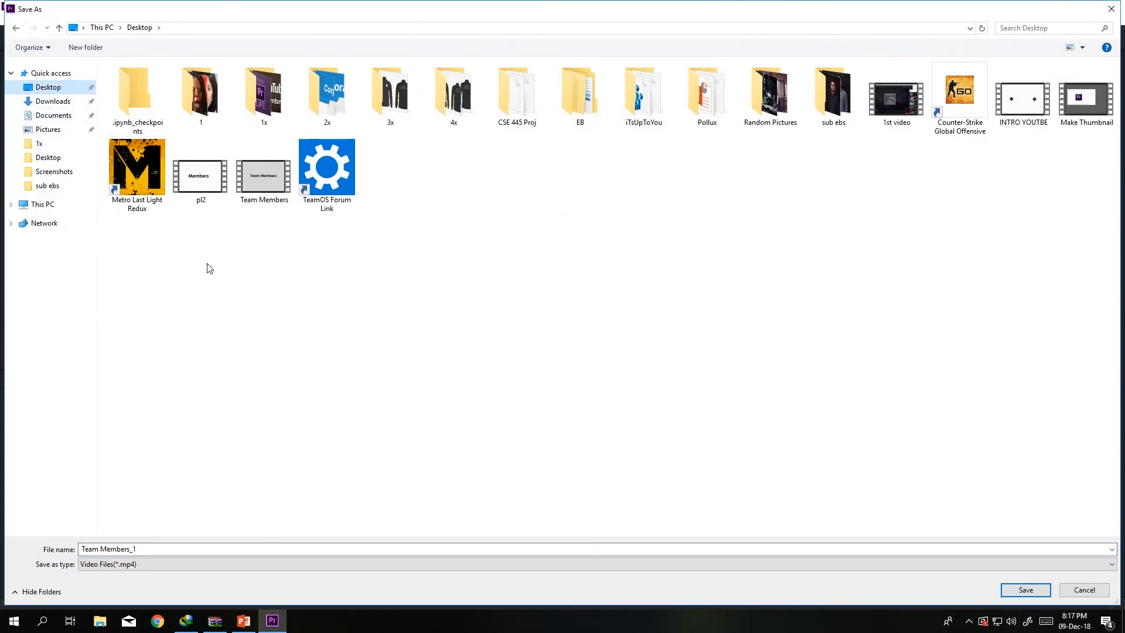
{"action": "left_click", "coordinate": [1025, 589]}
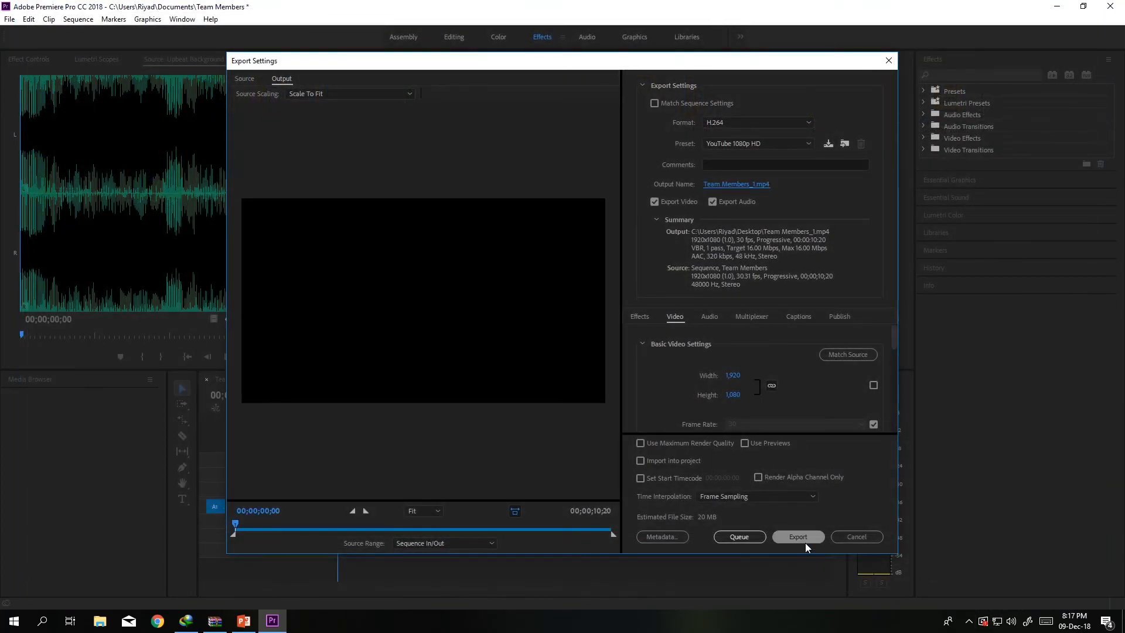
{"action": "left_click", "coordinate": [797, 537]}
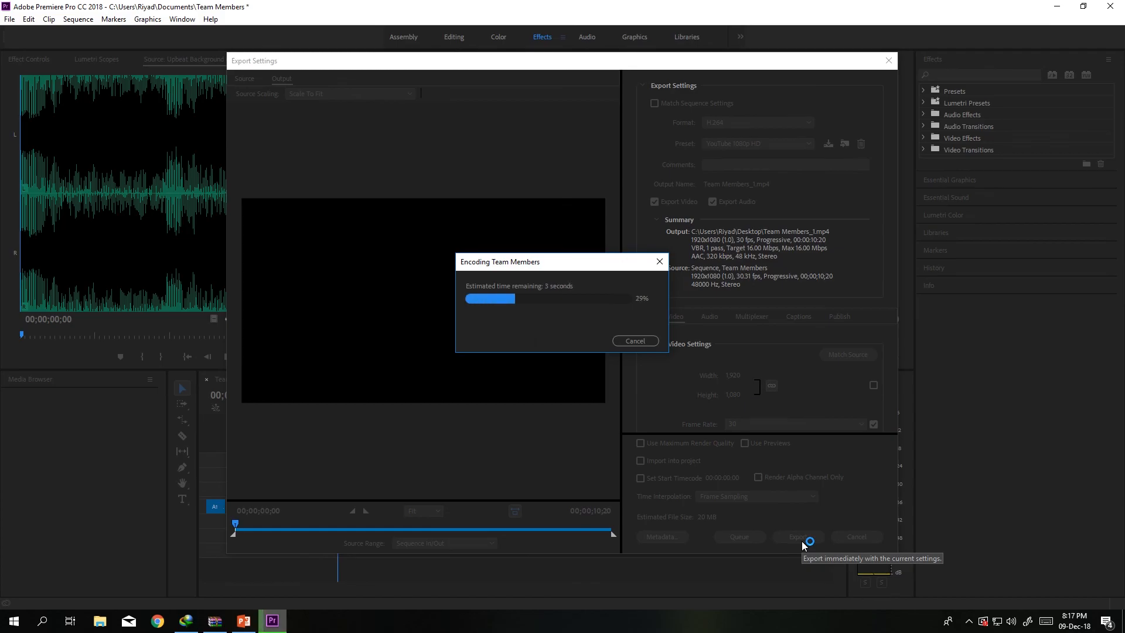